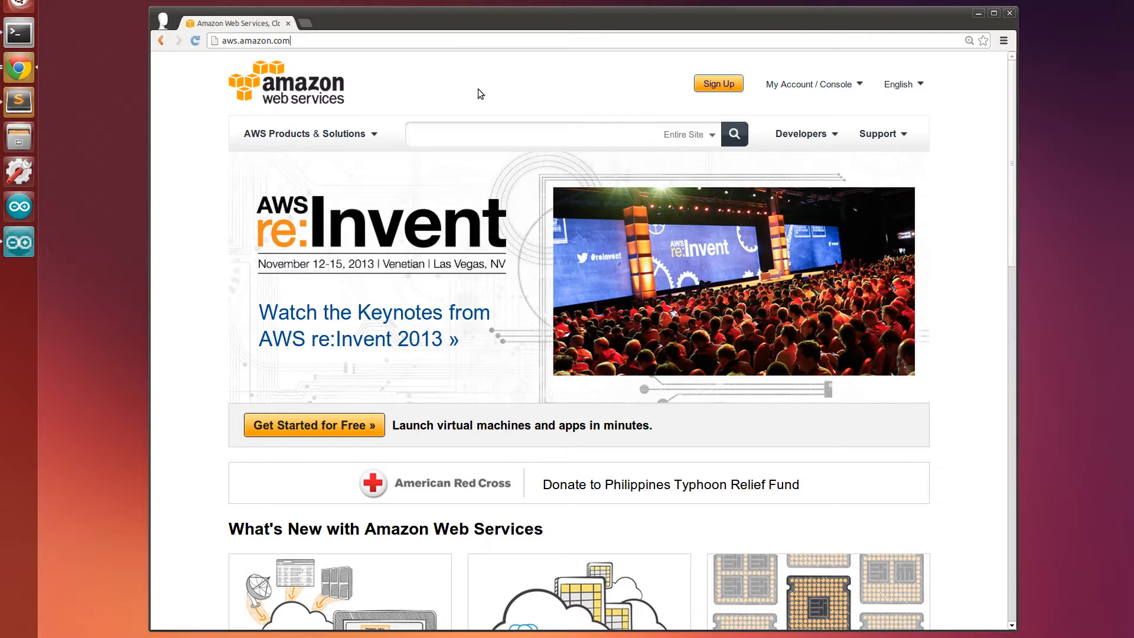
{"action": "mouse_move", "coordinate": [375, 95]}
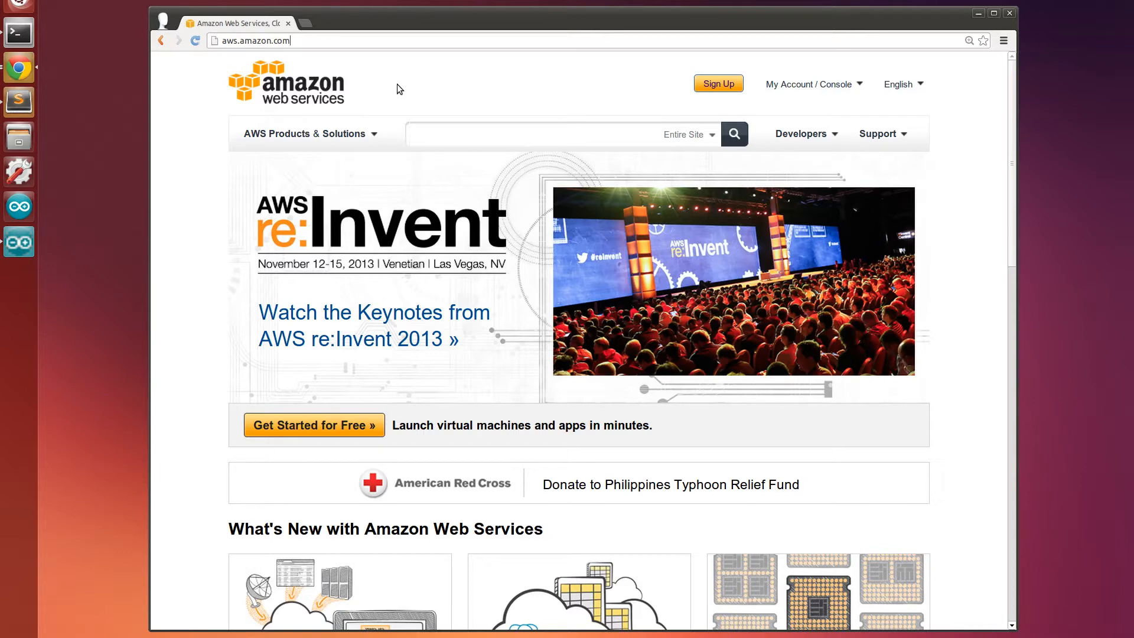
{"action": "mouse_move", "coordinate": [282, 51]}
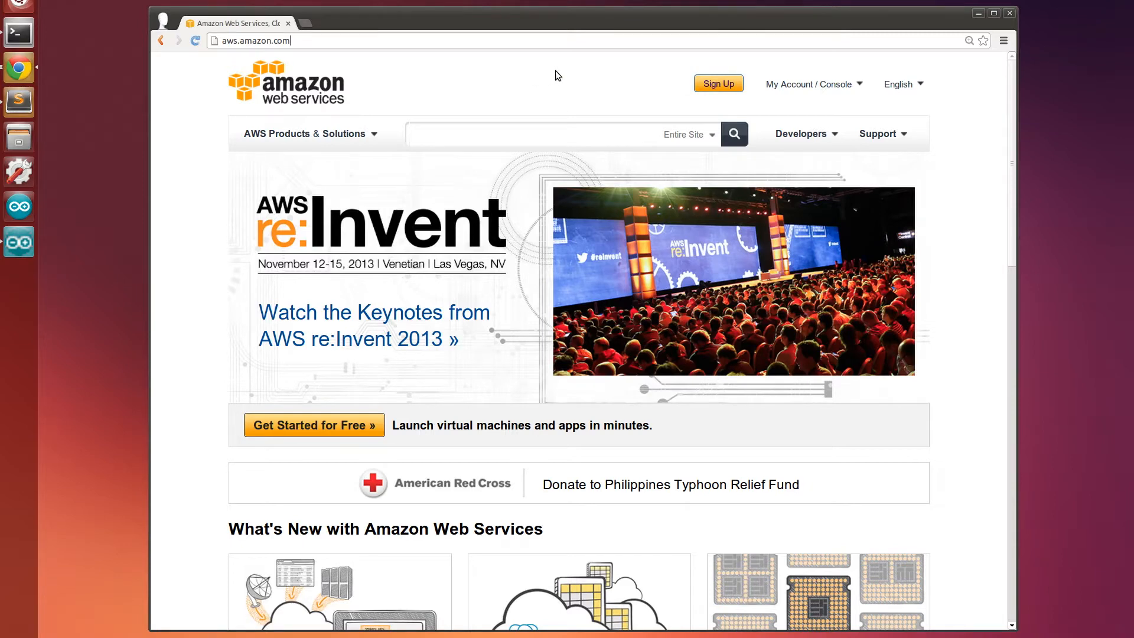
{"action": "mouse_move", "coordinate": [562, 78]}
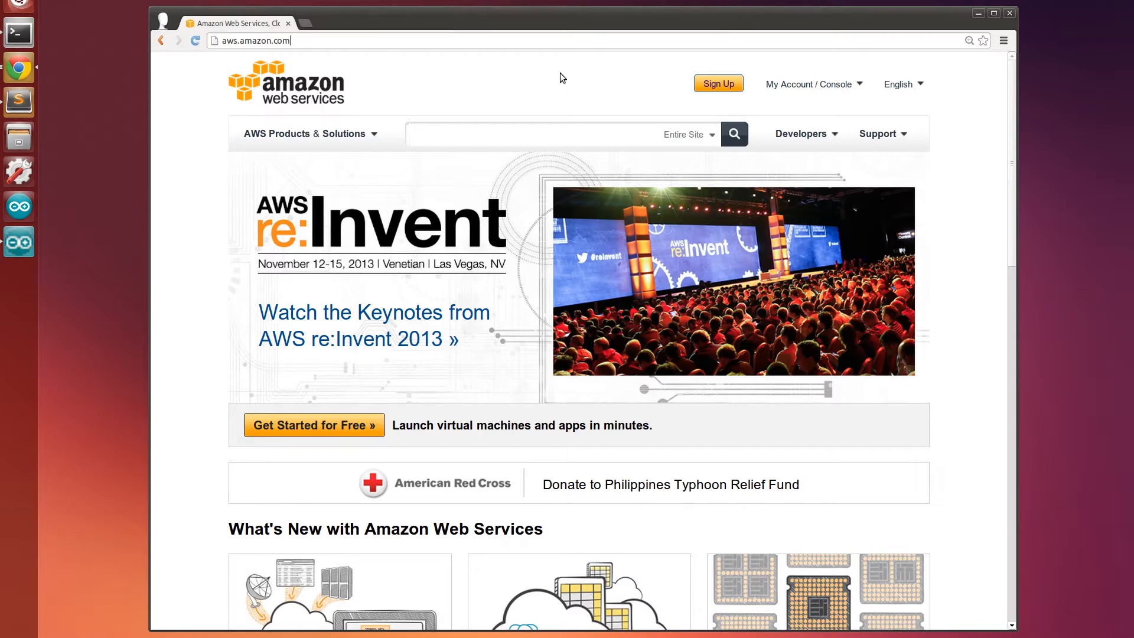
{"action": "mouse_move", "coordinate": [555, 84]}
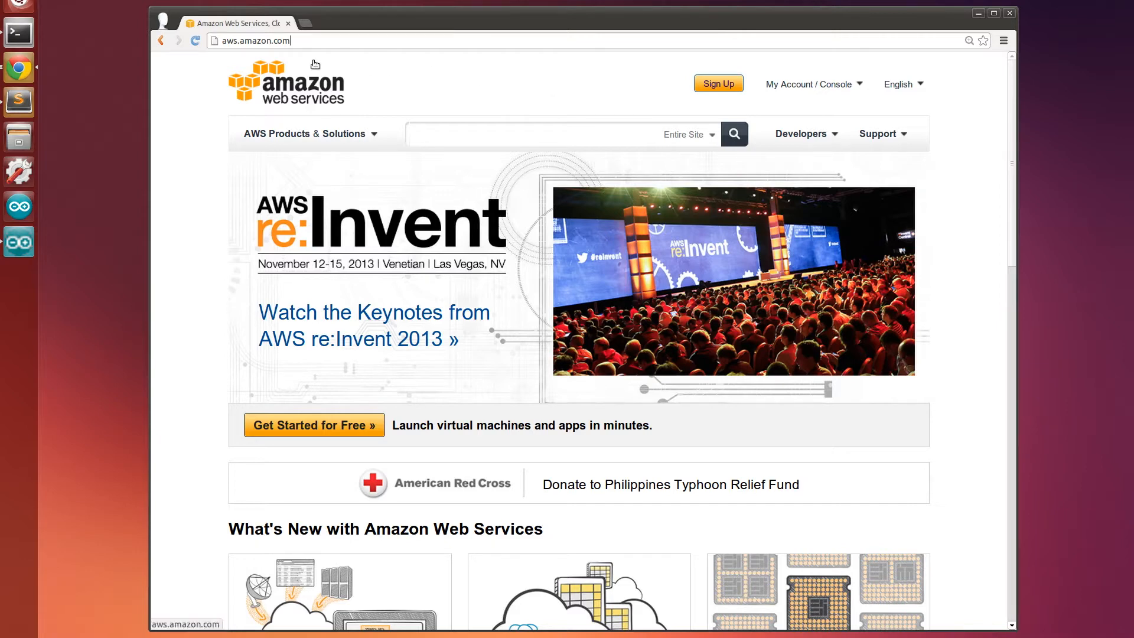
{"action": "mouse_move", "coordinate": [506, 69]}
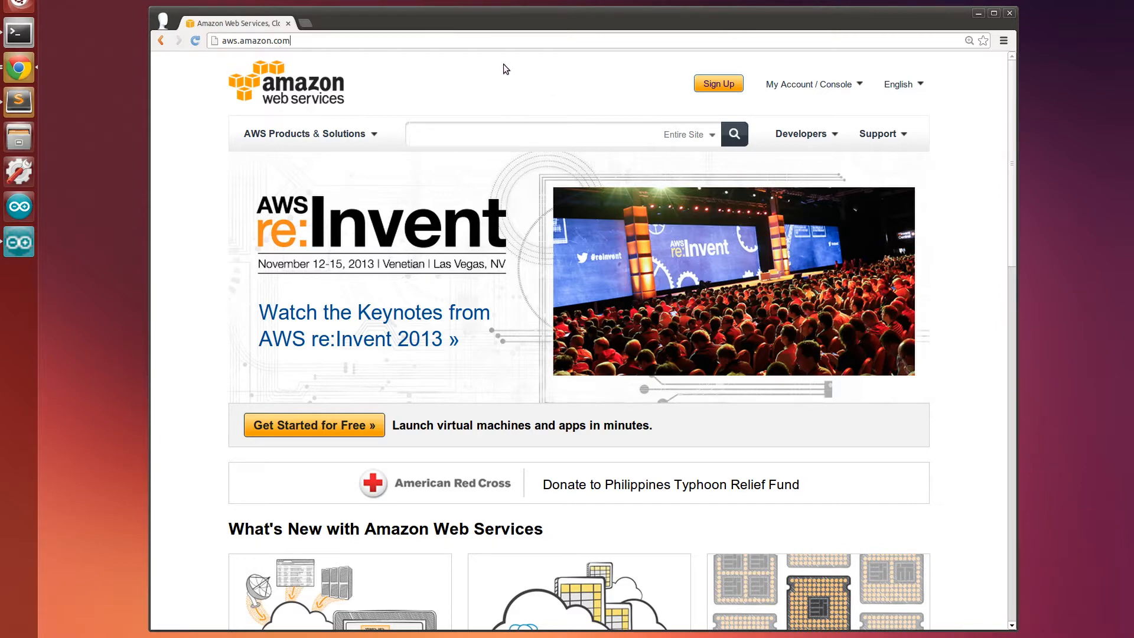
Step: Reach the AWS Management Console sign-in and sign in via the secure server
{"action": "left_click", "coordinate": [811, 84]}
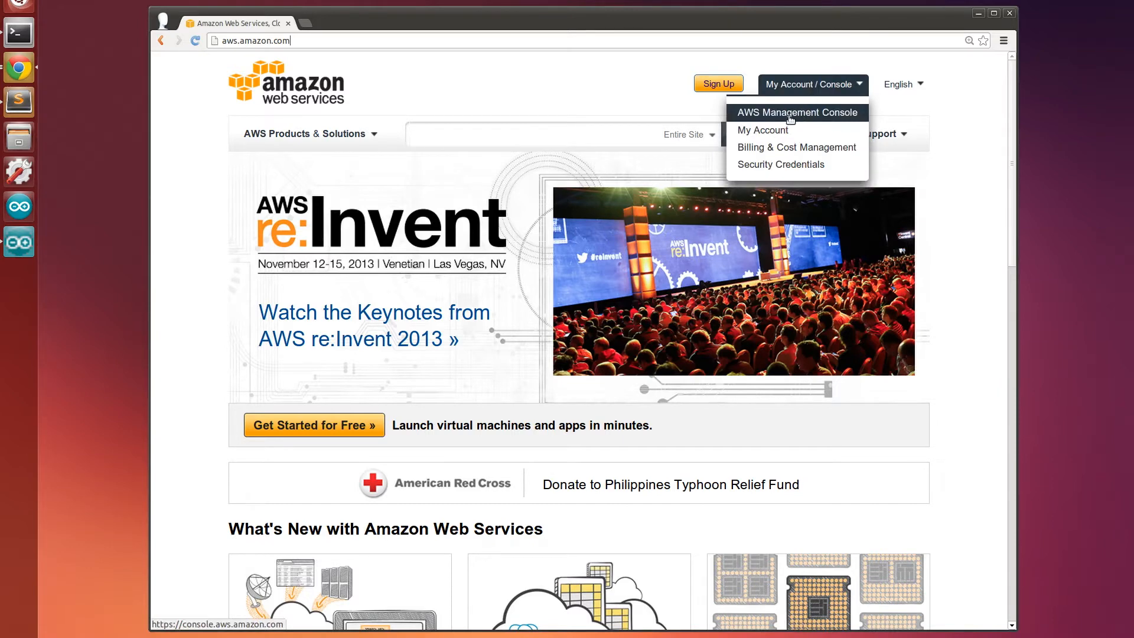
{"action": "left_click", "coordinate": [796, 112]}
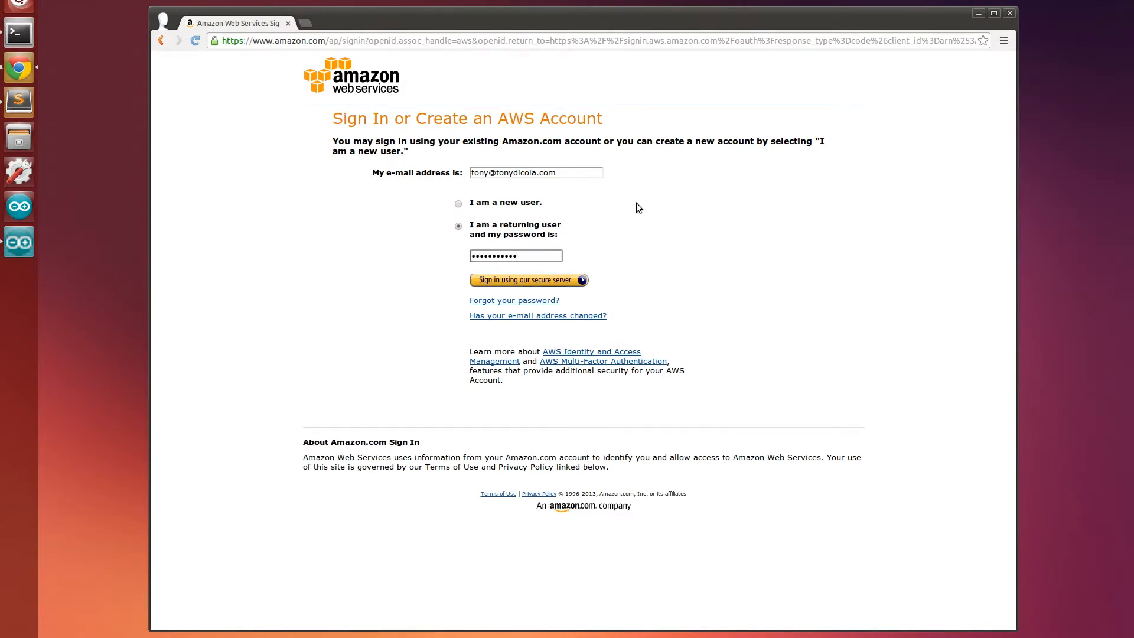
{"action": "left_click", "coordinate": [530, 280]}
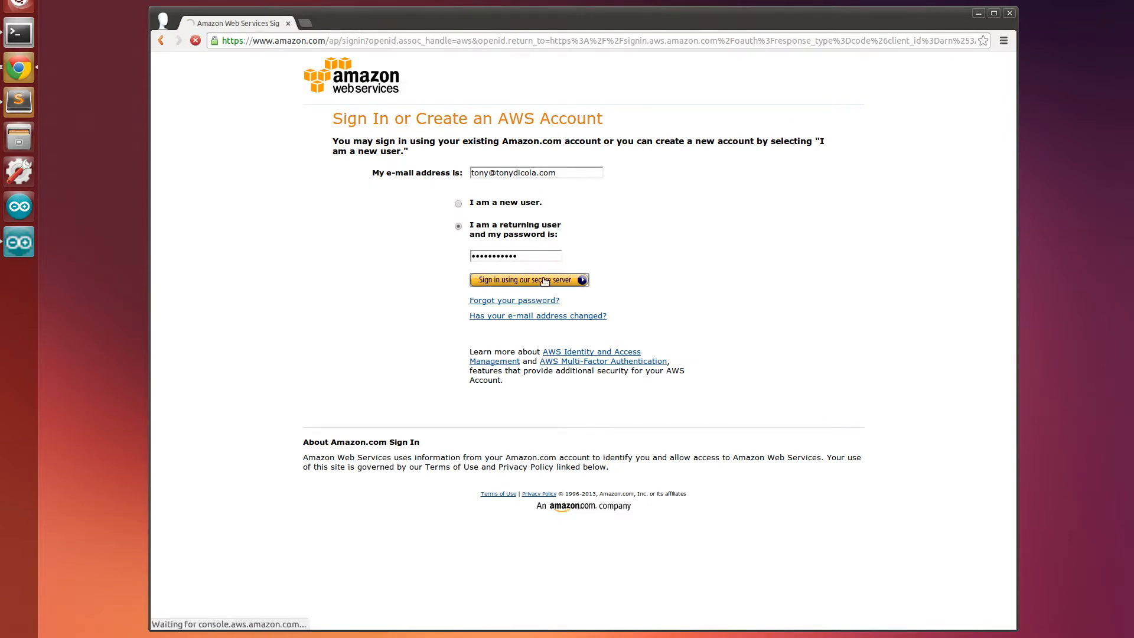
Step: Finish sign-in and dismiss Chrome's save-password bar on the console home
{"action": "left_click", "coordinate": [529, 280]}
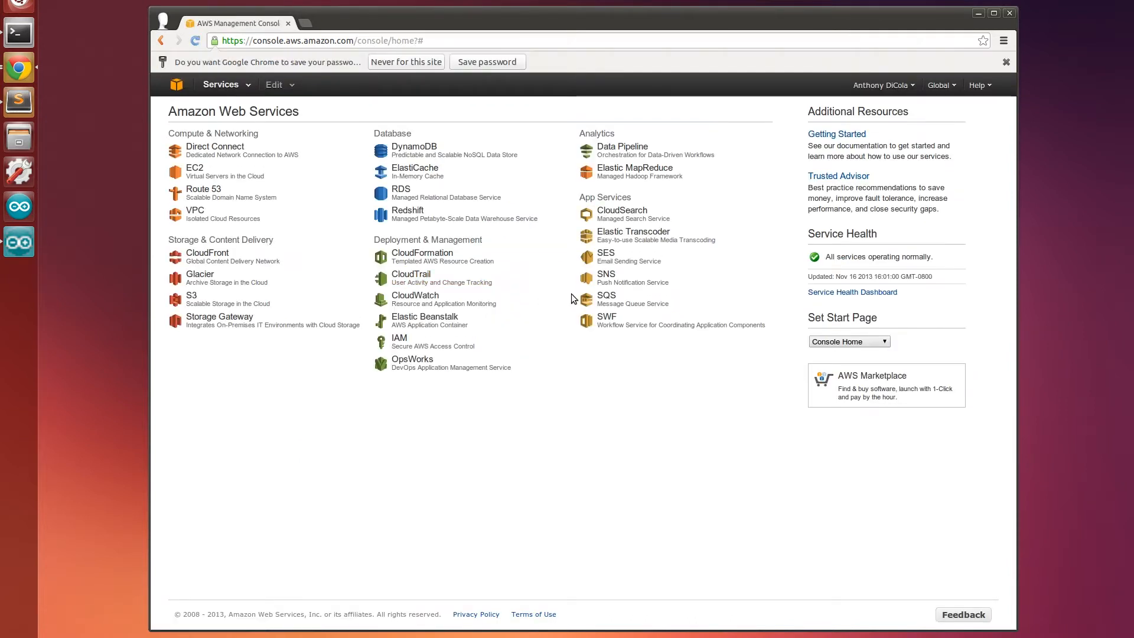
{"action": "left_click", "coordinate": [1006, 61]}
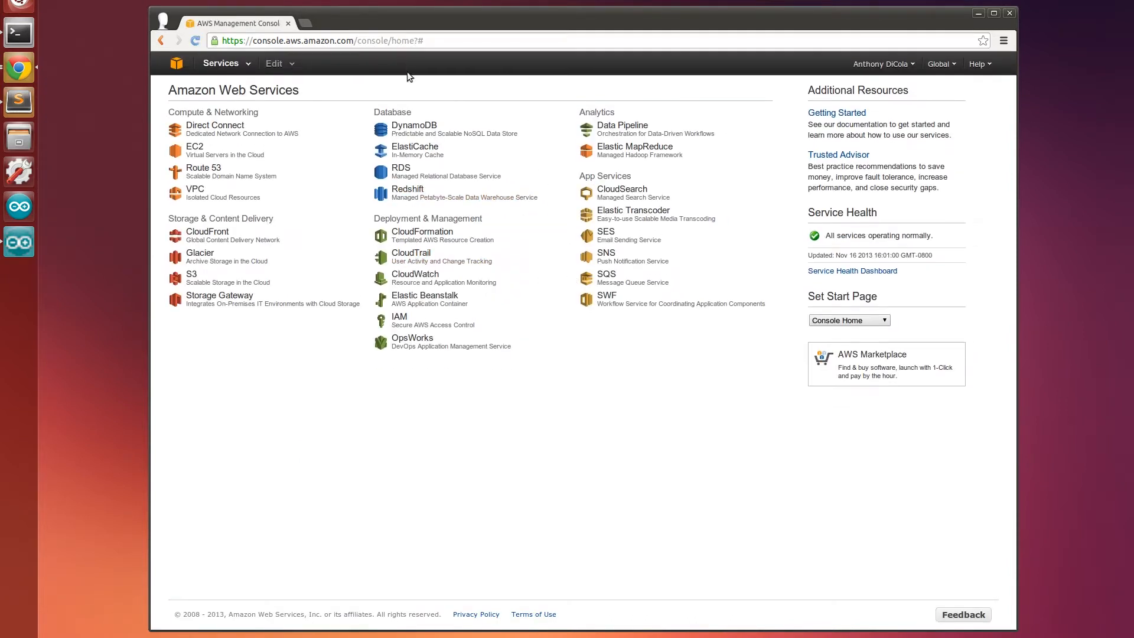
{"action": "mouse_move", "coordinate": [426, 295]}
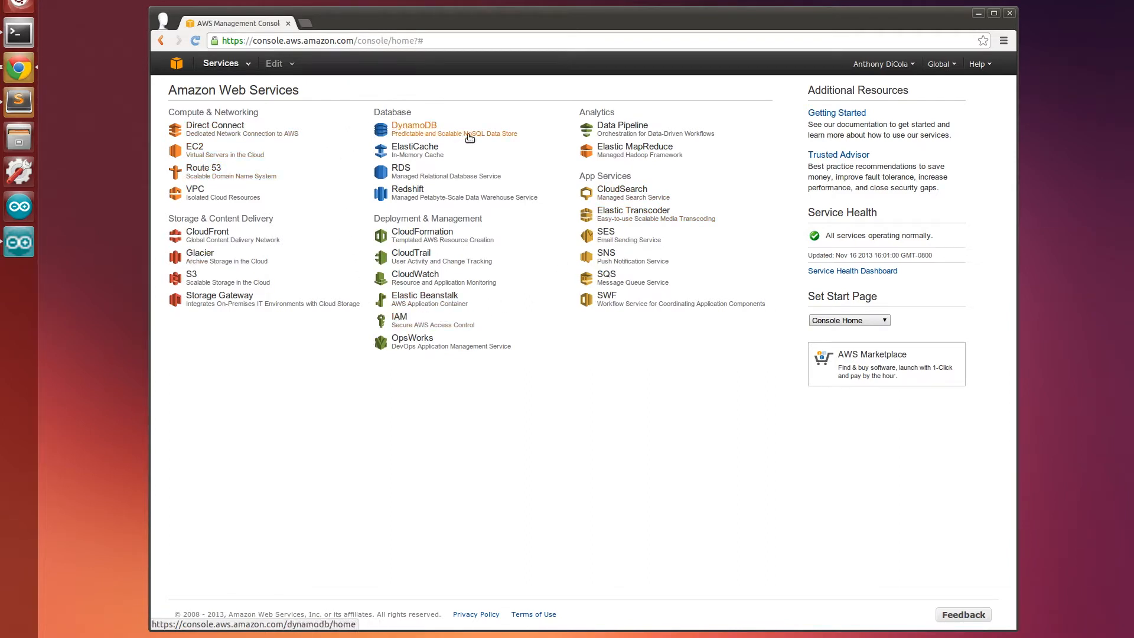
{"action": "mouse_move", "coordinate": [577, 378]}
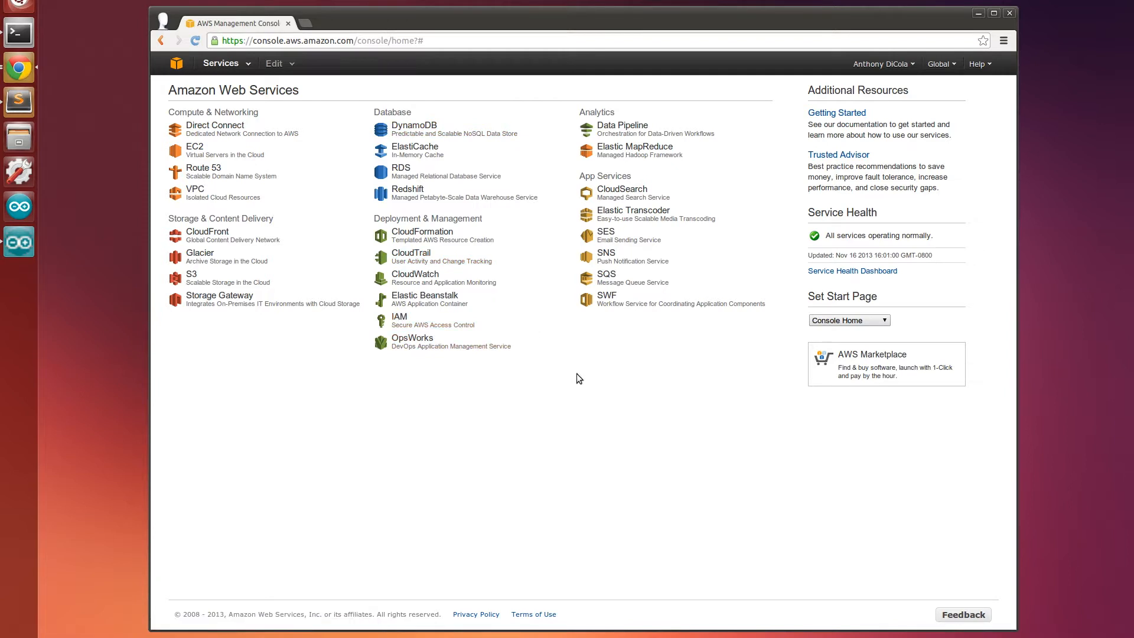
{"action": "mouse_move", "coordinate": [415, 129]}
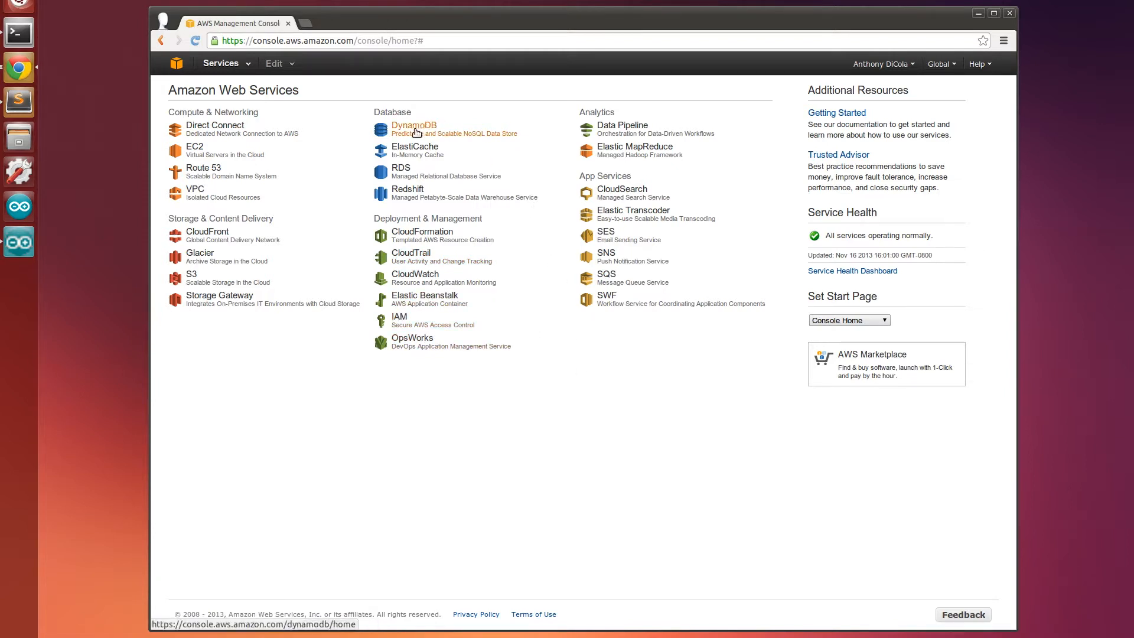
Step: Go to DynamoDB under Database, landing on its Getting Started page in US West (Oregon)
{"action": "left_click", "coordinate": [414, 125]}
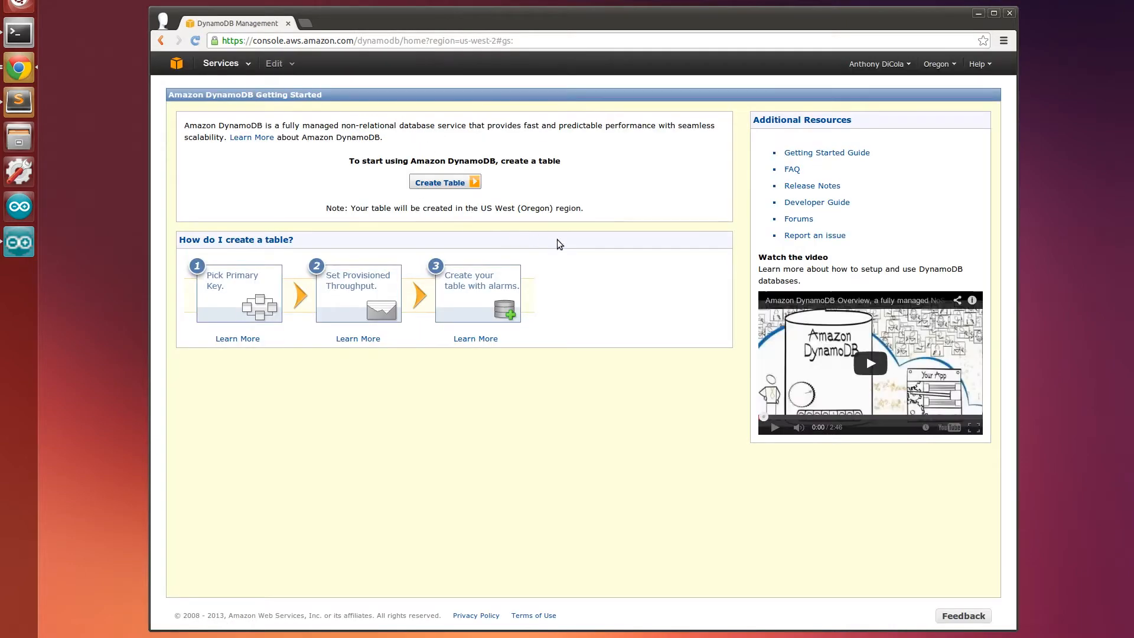
{"action": "mouse_move", "coordinate": [615, 190]}
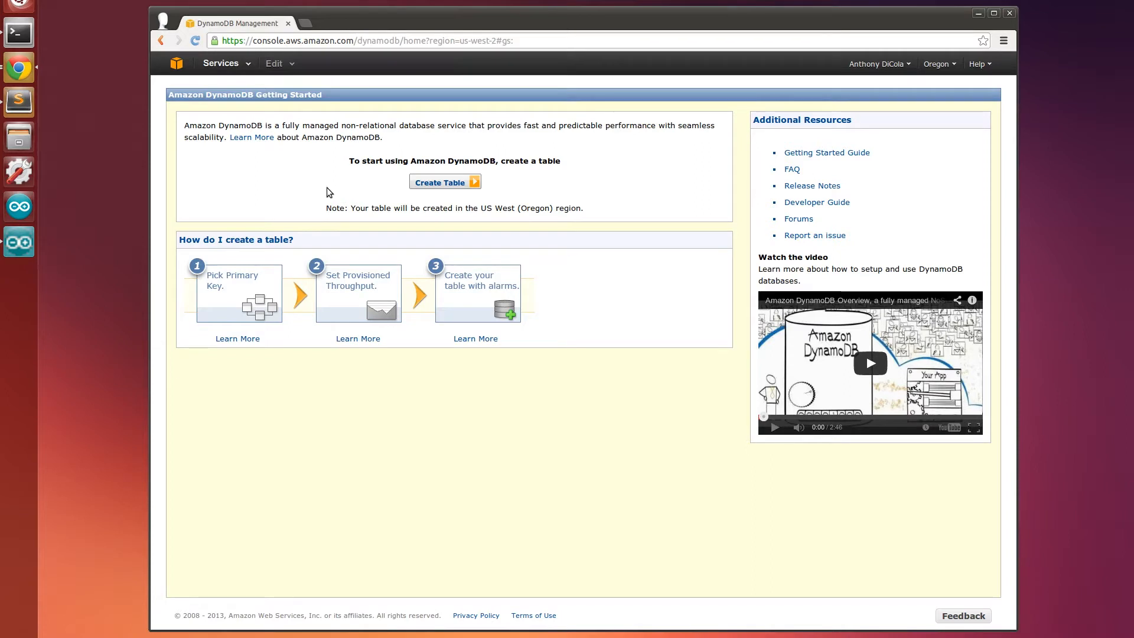
{"action": "mouse_move", "coordinate": [303, 153]}
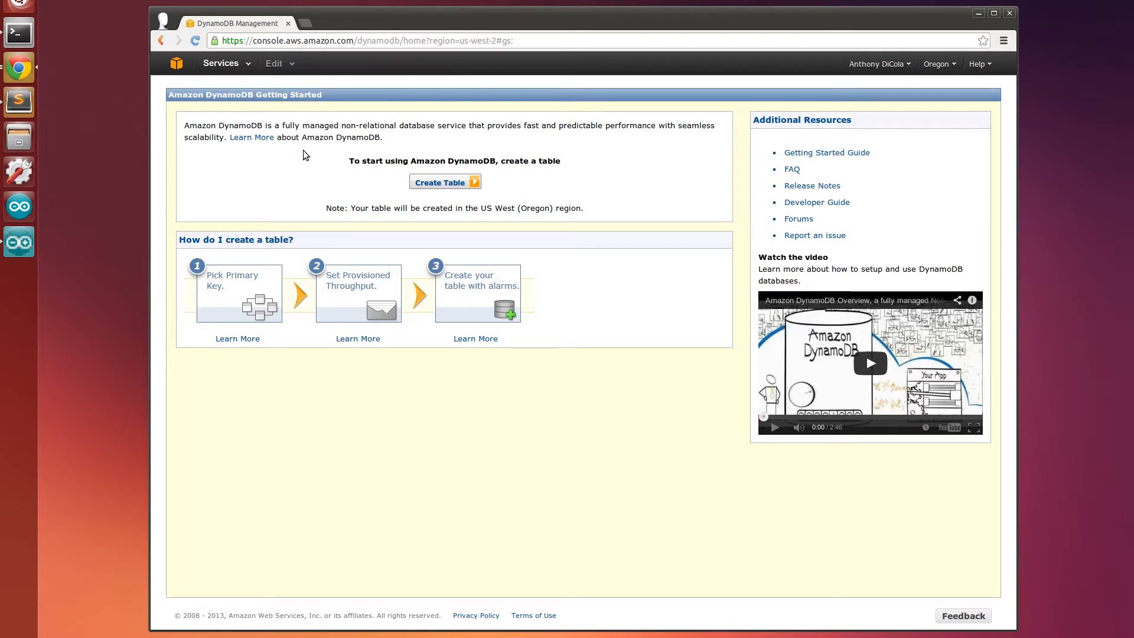
{"action": "mouse_move", "coordinate": [274, 190]}
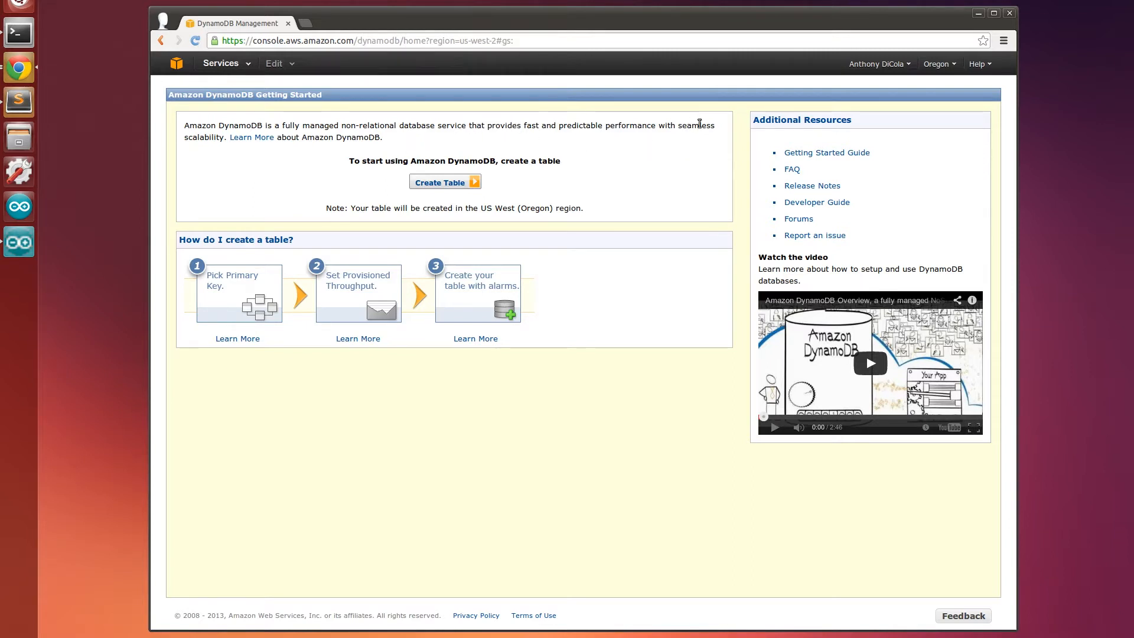
{"action": "mouse_move", "coordinate": [940, 67]}
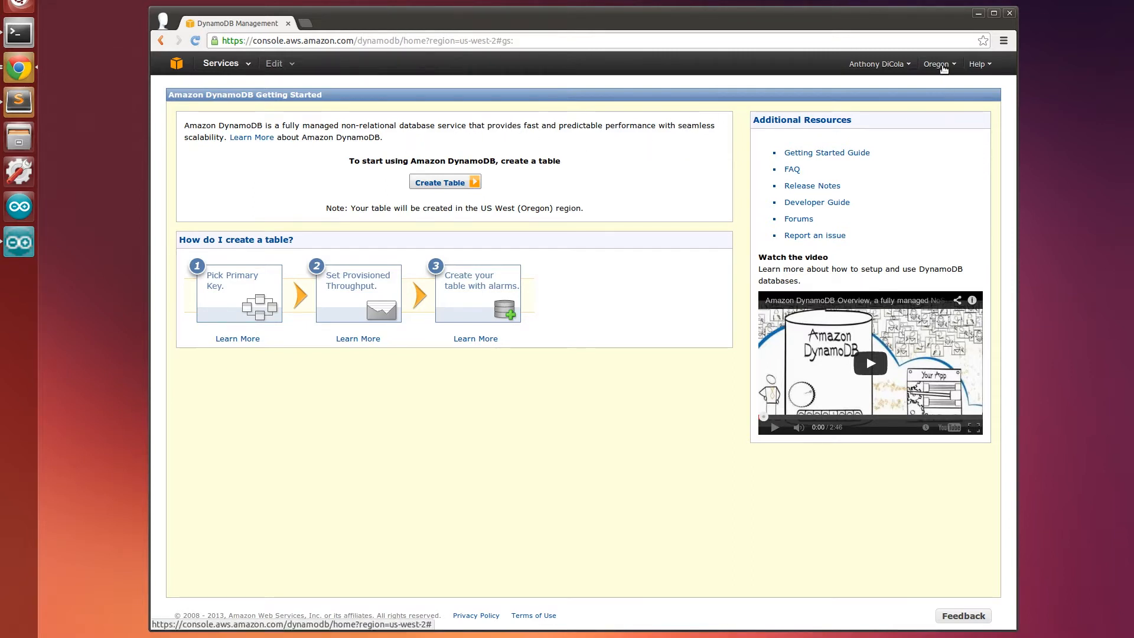
{"action": "left_click", "coordinate": [936, 64]}
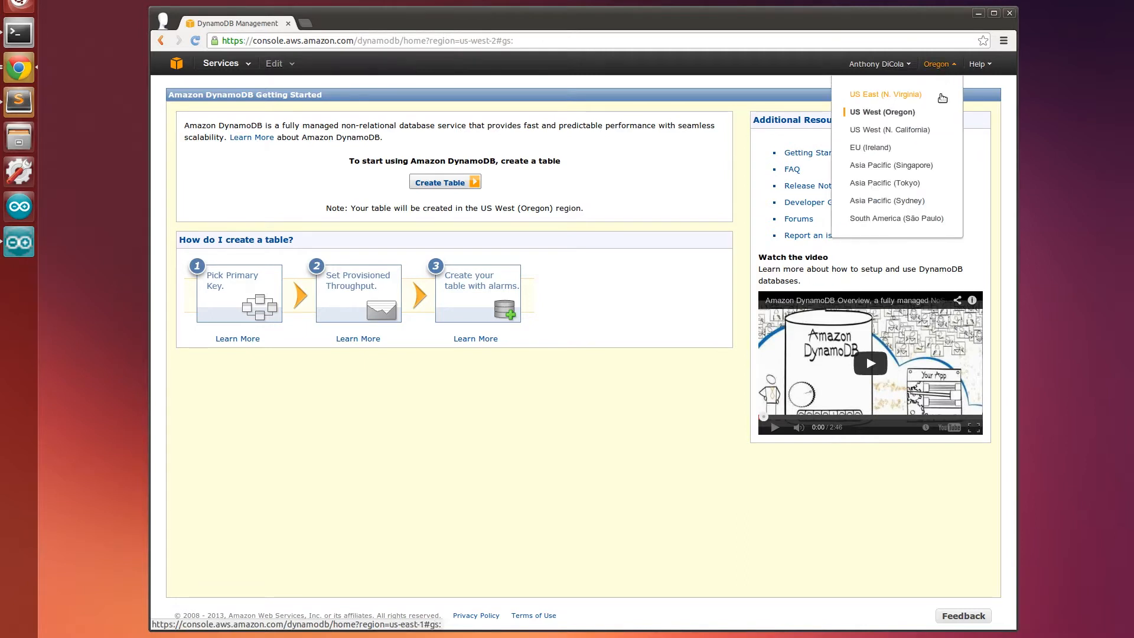
{"action": "mouse_move", "coordinate": [907, 210]}
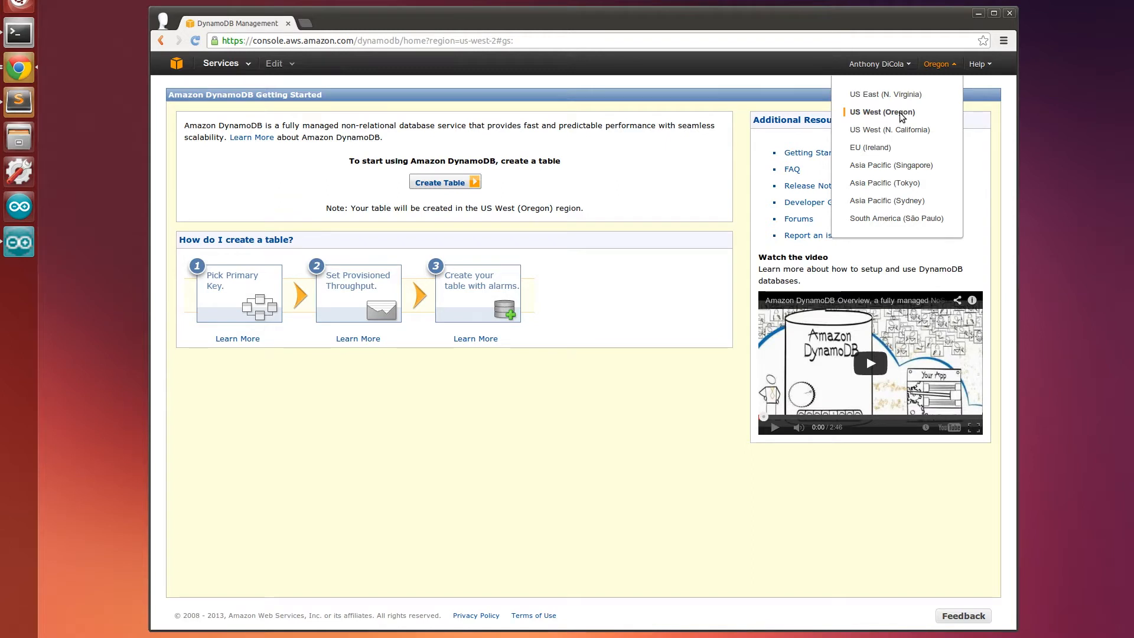
{"action": "mouse_move", "coordinate": [888, 115]}
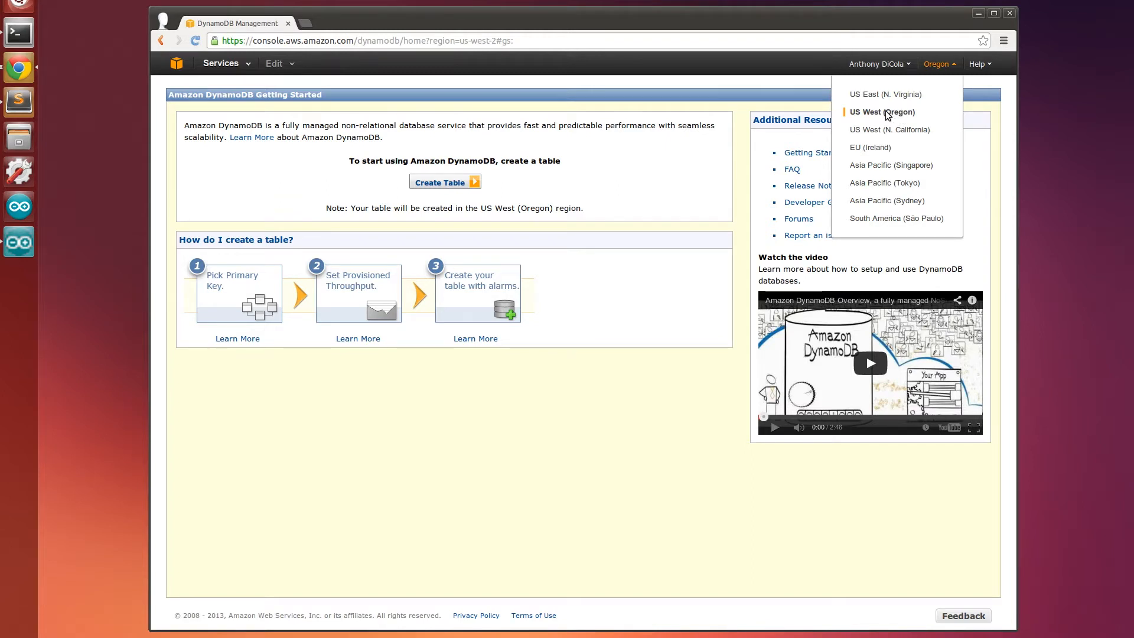
{"action": "mouse_move", "coordinate": [872, 116]}
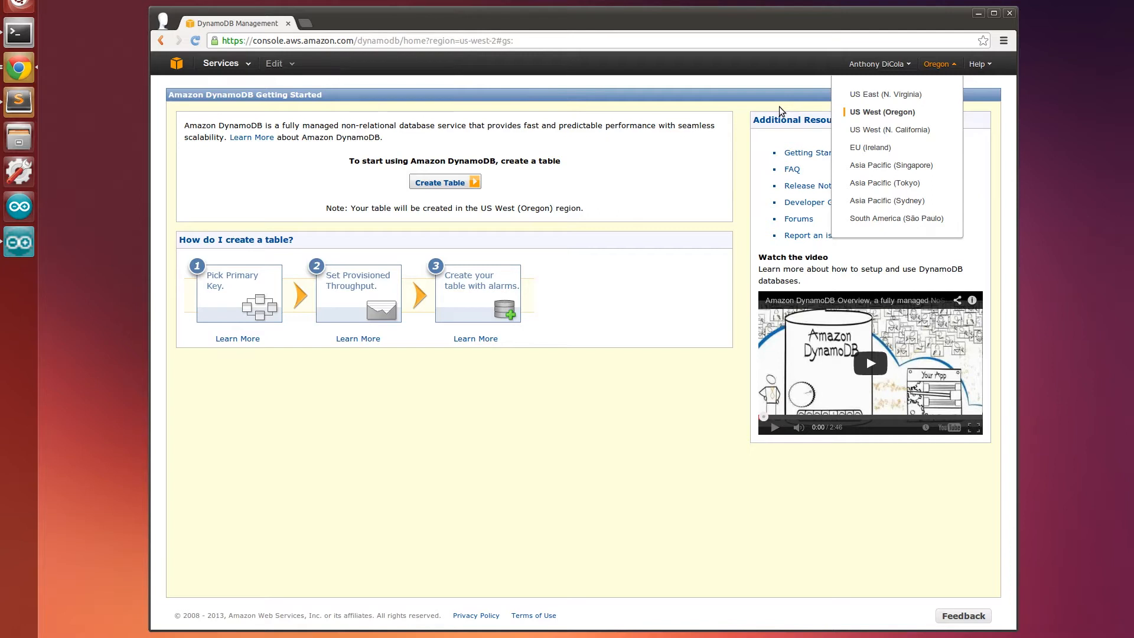
{"action": "mouse_move", "coordinate": [750, 107]}
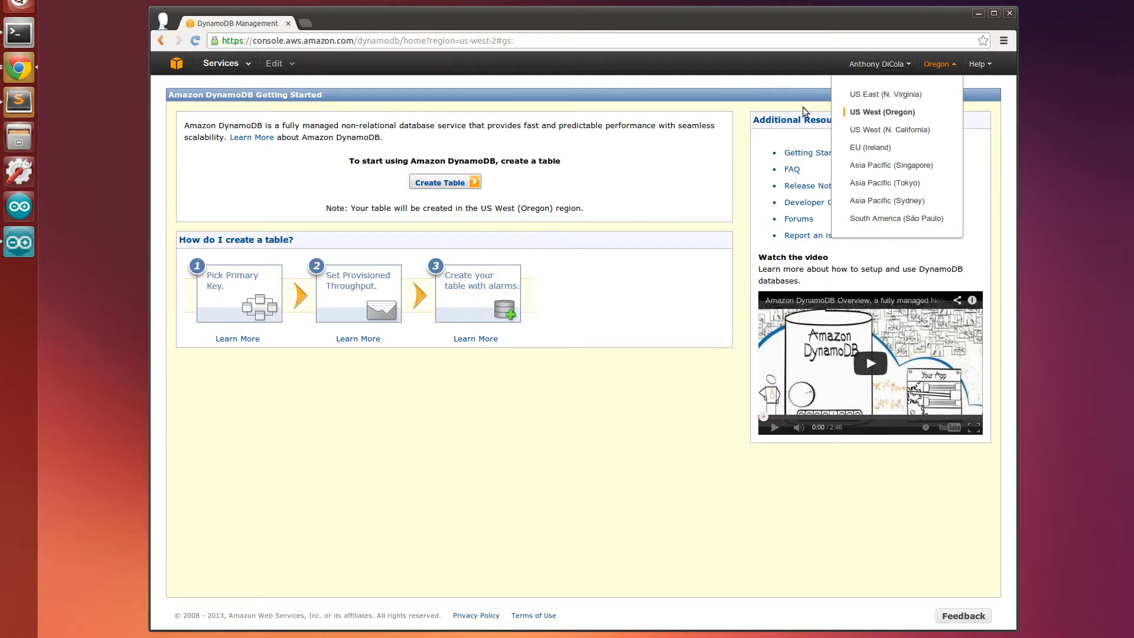
{"action": "mouse_move", "coordinate": [707, 108]}
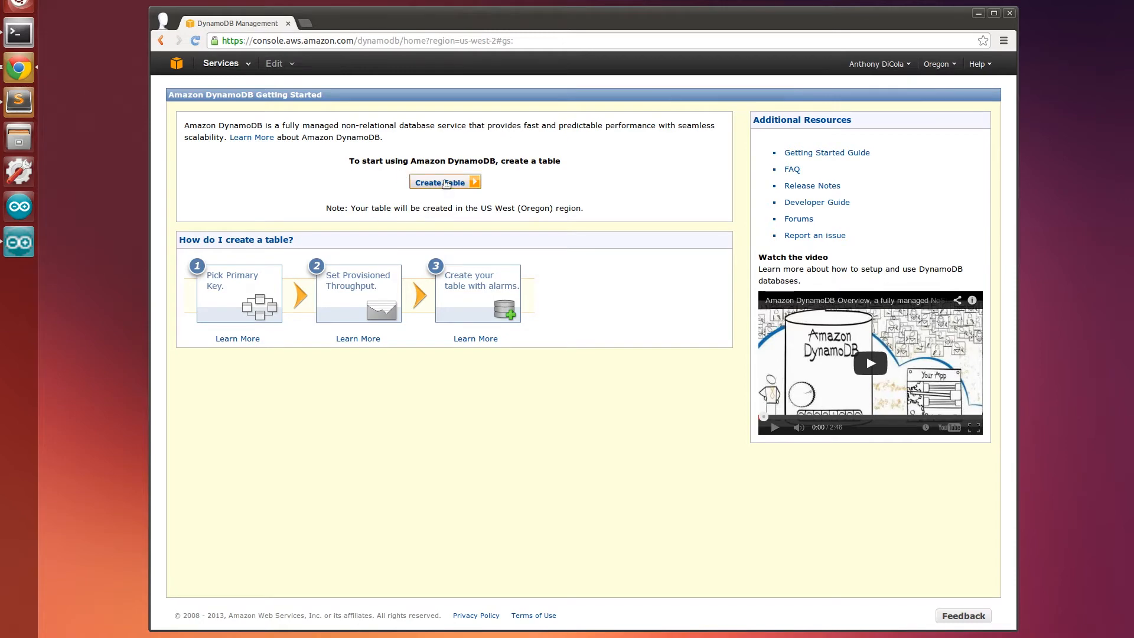
Step: Start the Create Table wizard and enter the table name Temperatures
{"action": "left_click", "coordinate": [446, 182]}
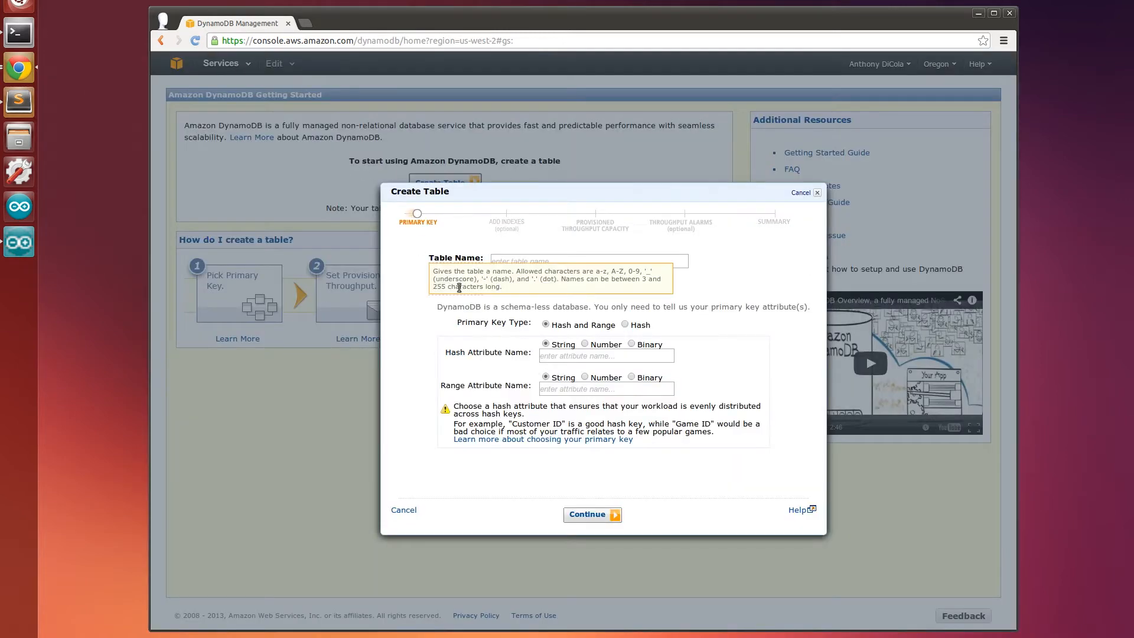
{"action": "mouse_move", "coordinate": [398, 311]}
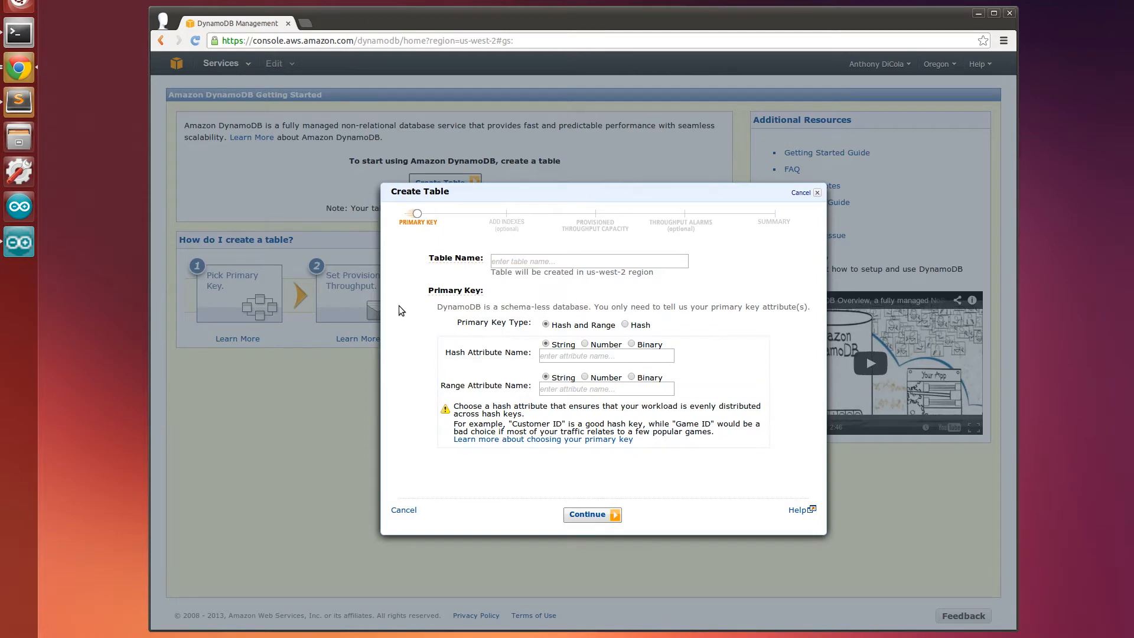
{"action": "mouse_move", "coordinate": [405, 281]}
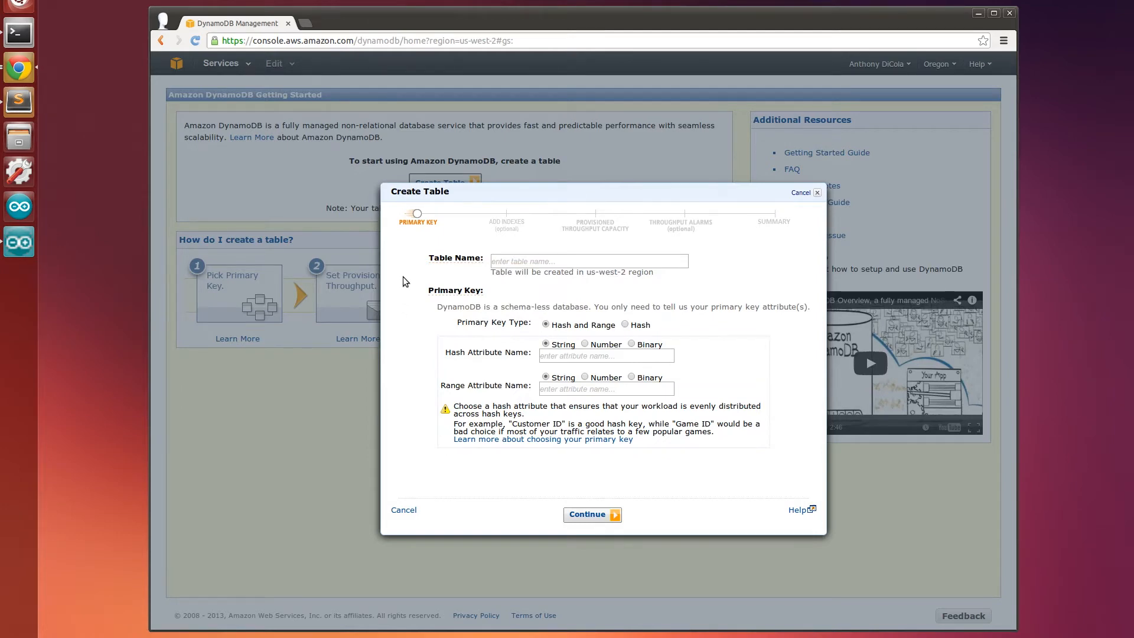
{"action": "left_click", "coordinate": [588, 261]}
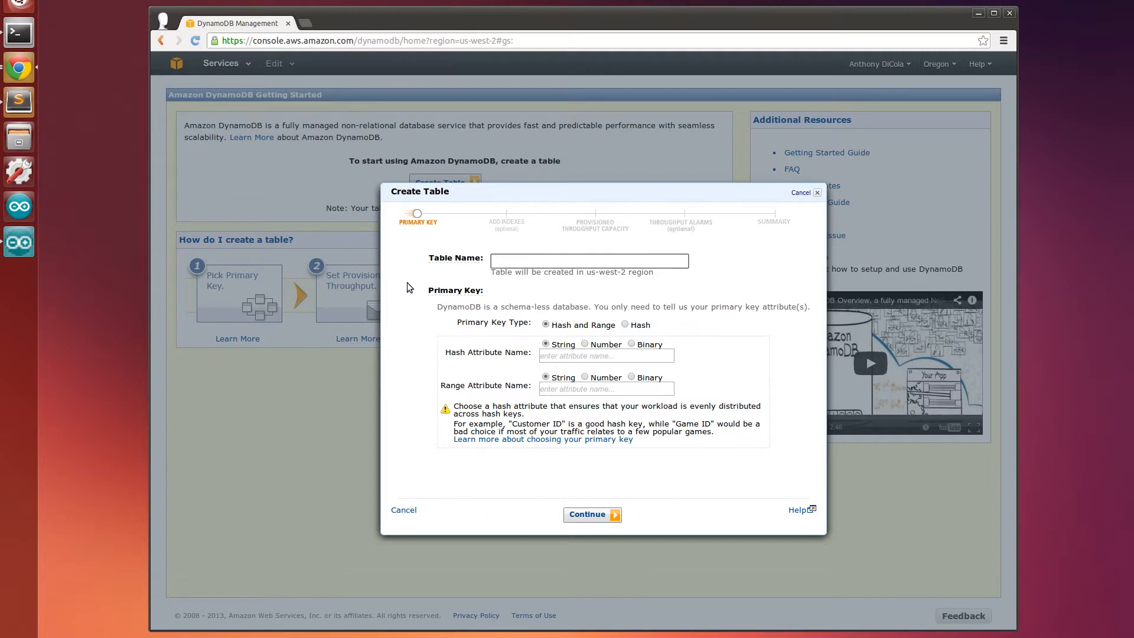
{"action": "left_click", "coordinate": [589, 262]}
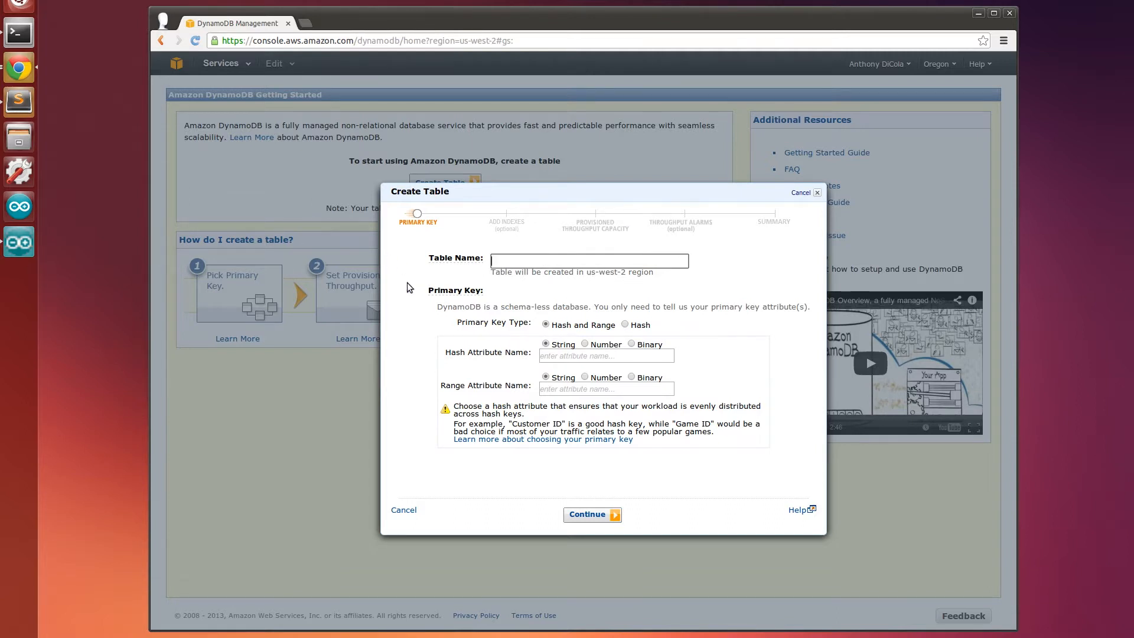
{"action": "type", "text": "Temperat"}
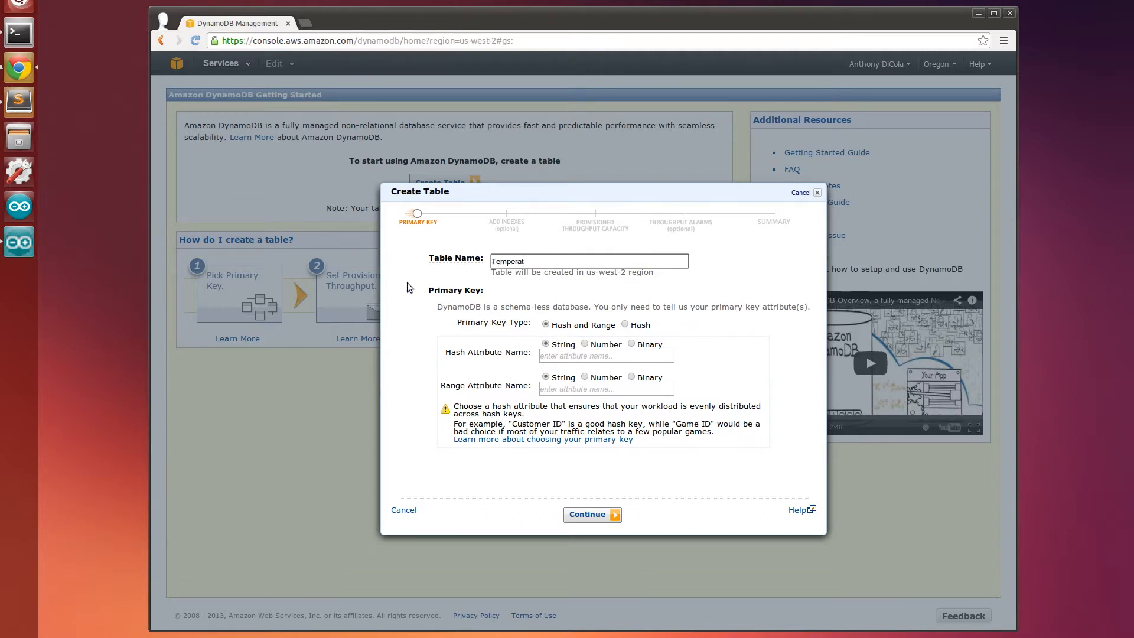
{"action": "type", "text": "ures"}
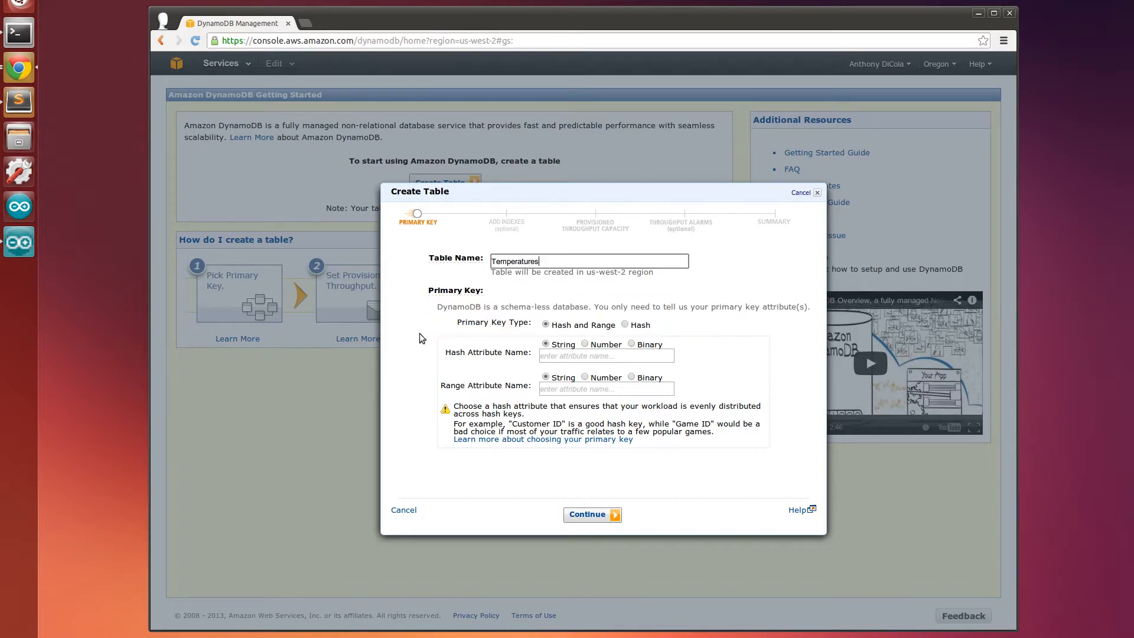
{"action": "mouse_move", "coordinate": [710, 335]}
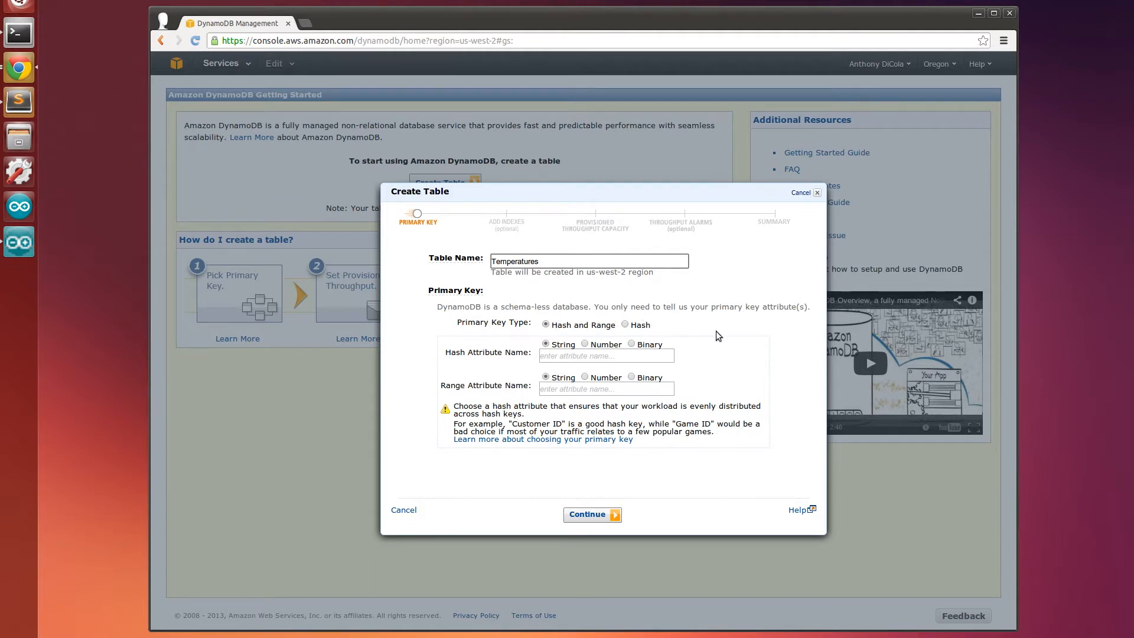
Step: Set a Hash and Range key: Id as String hash, Date as Number range, and continue
{"action": "left_click", "coordinate": [589, 261]}
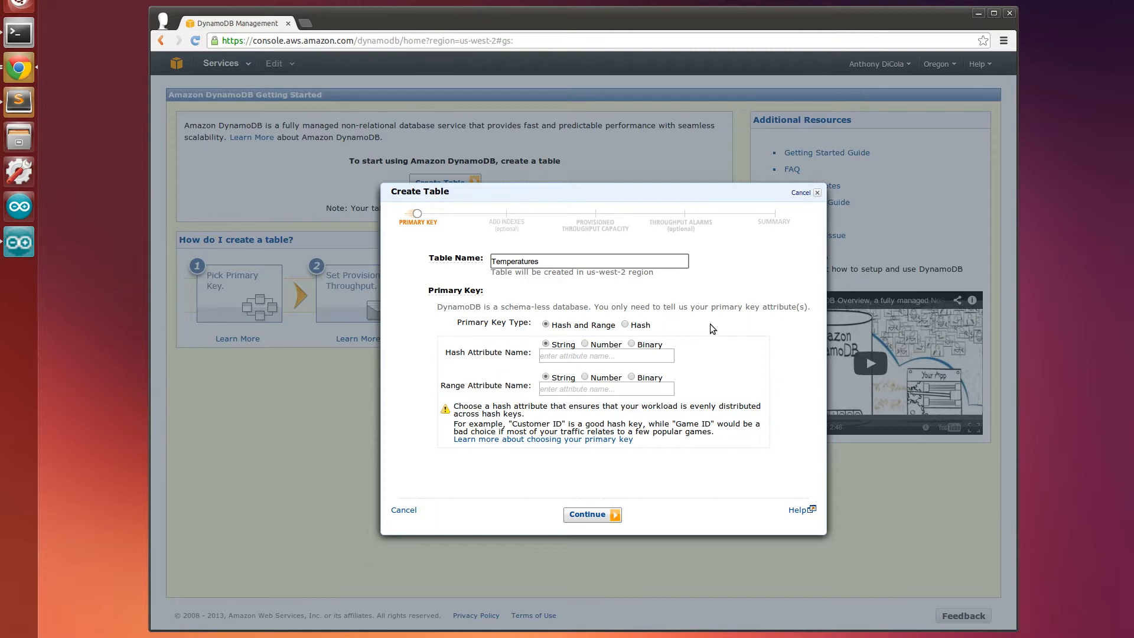
{"action": "mouse_move", "coordinate": [695, 282]}
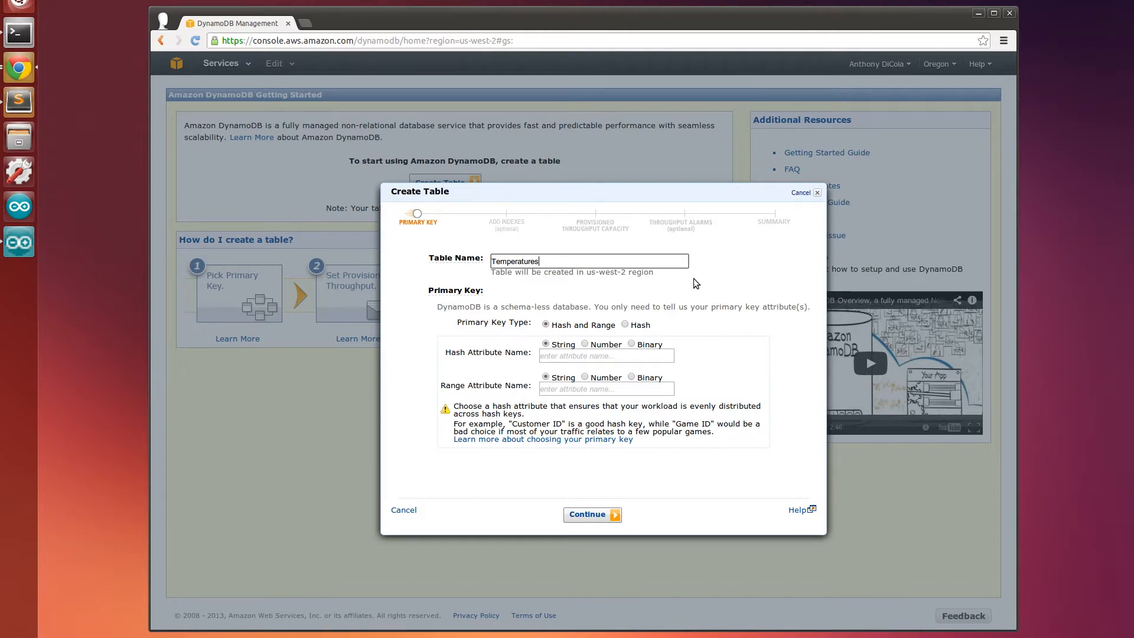
{"action": "mouse_move", "coordinate": [566, 330]}
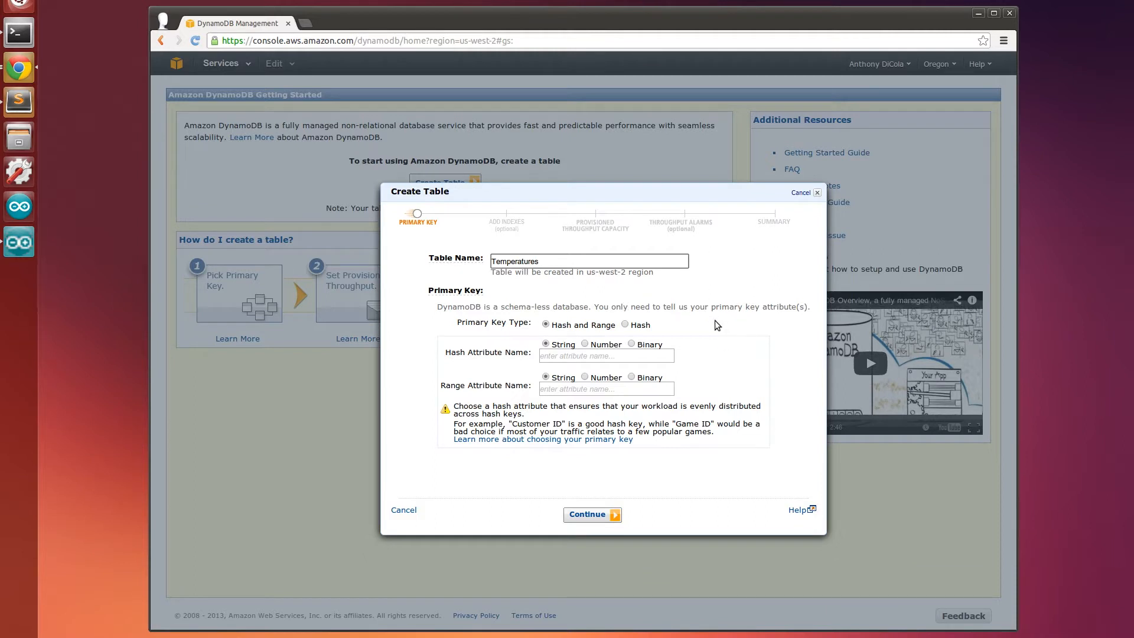
{"action": "mouse_move", "coordinate": [617, 295]}
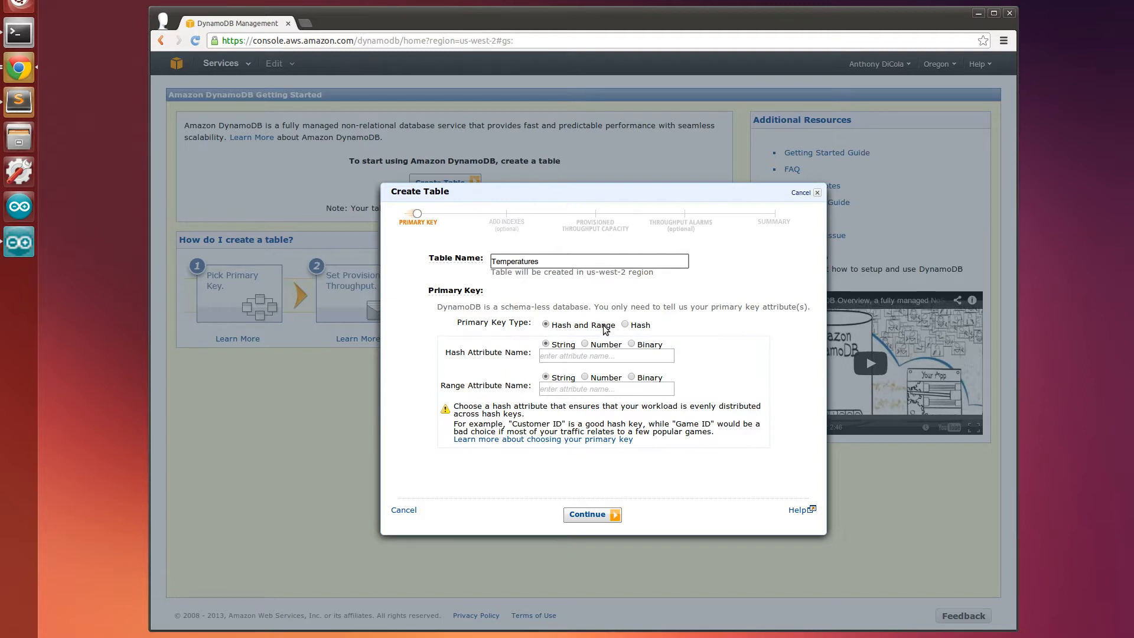
{"action": "mouse_move", "coordinate": [598, 331]}
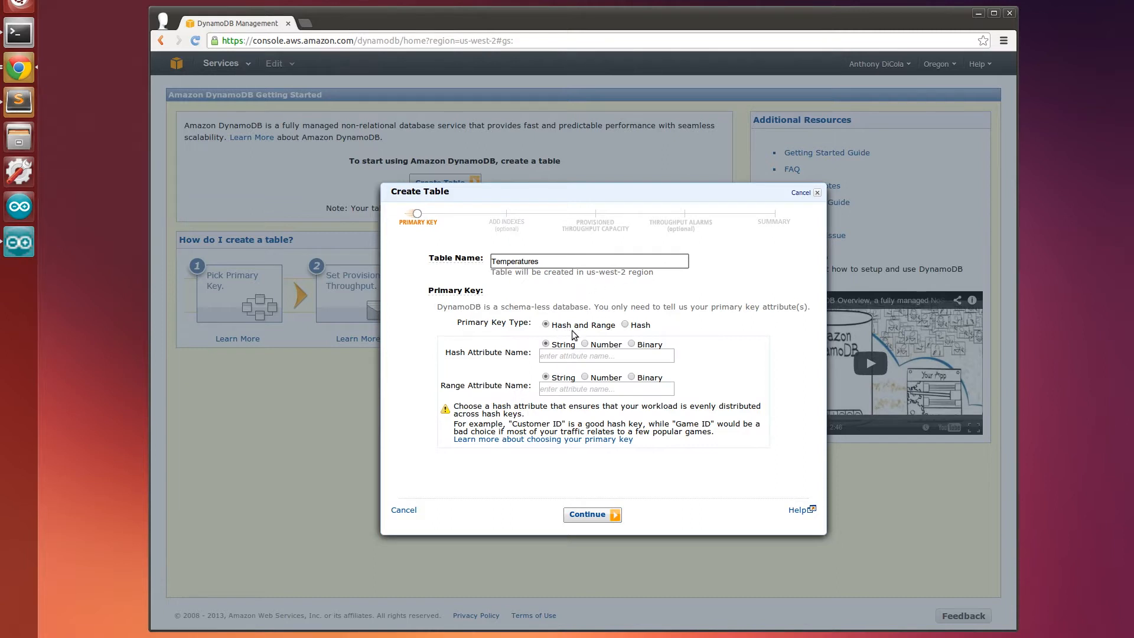
{"action": "mouse_move", "coordinate": [579, 334]}
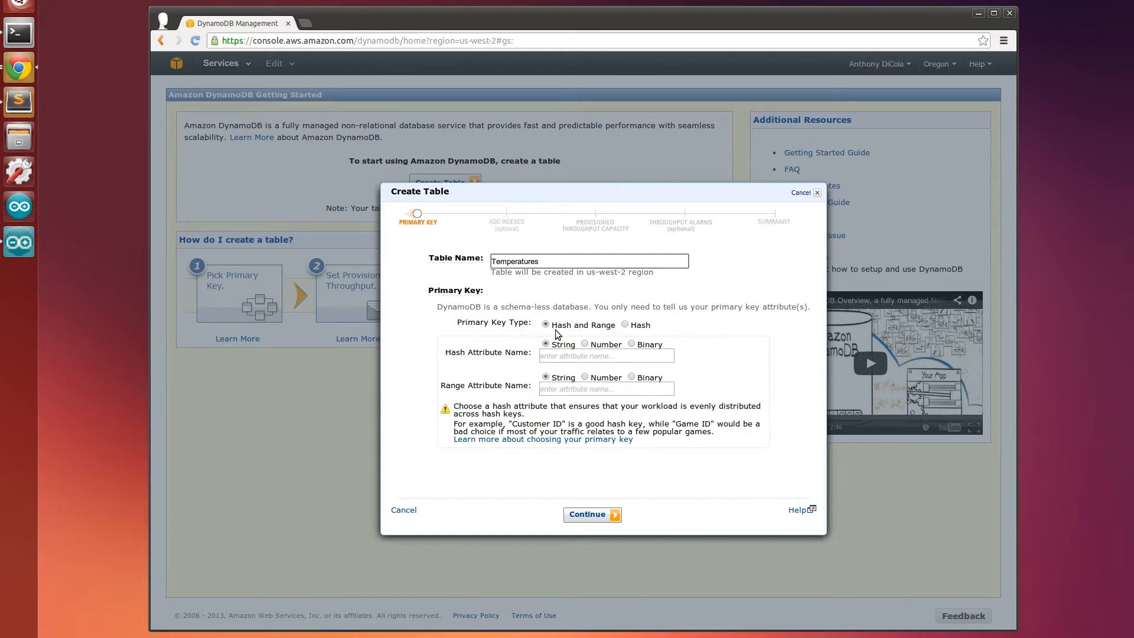
{"action": "mouse_move", "coordinate": [600, 330]}
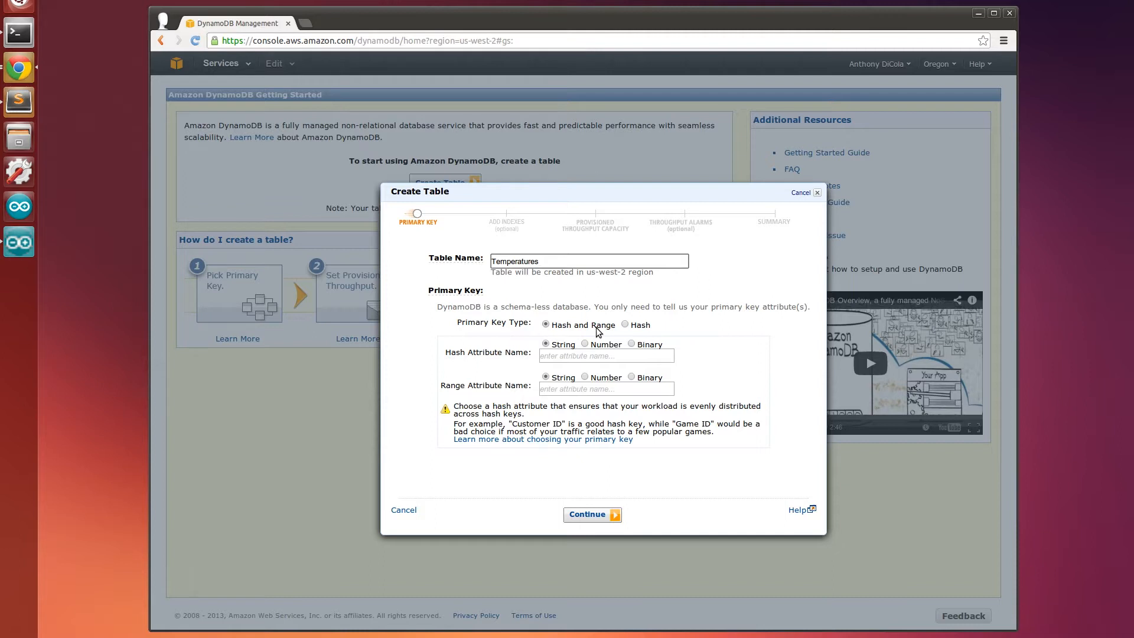
{"action": "left_click", "coordinate": [589, 261]}
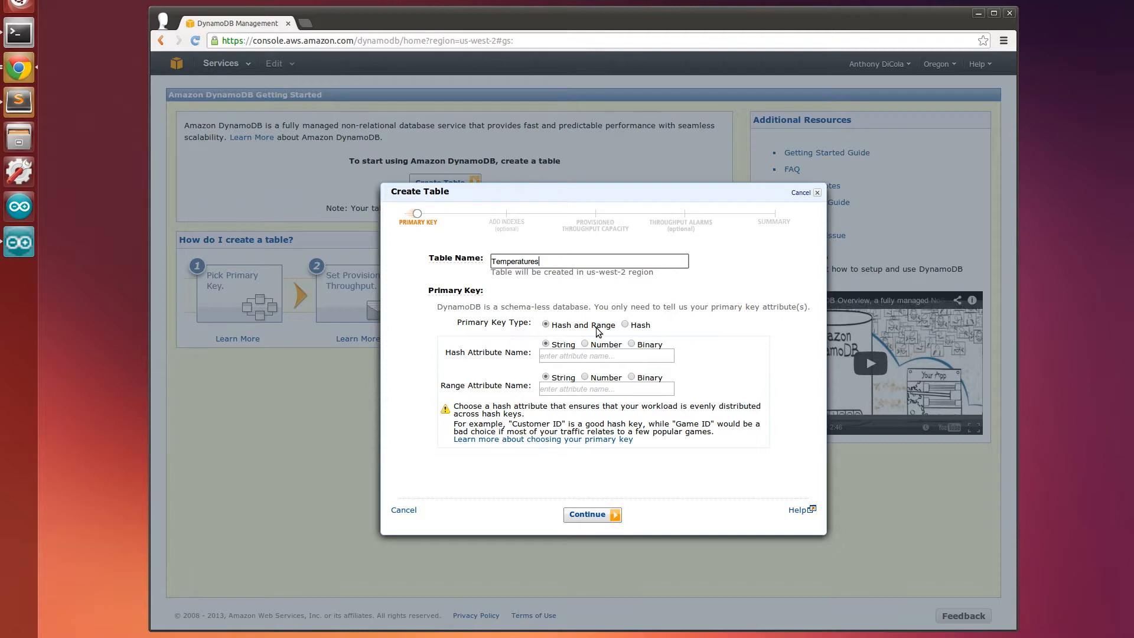
{"action": "mouse_move", "coordinate": [571, 332]}
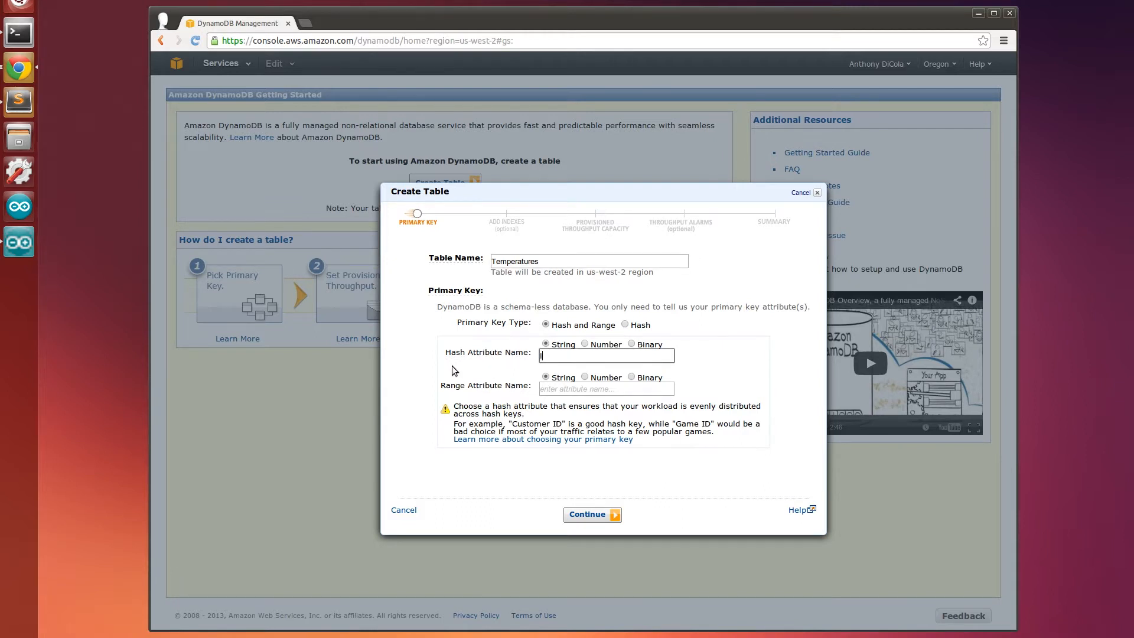
{"action": "type", "text": "Id"}
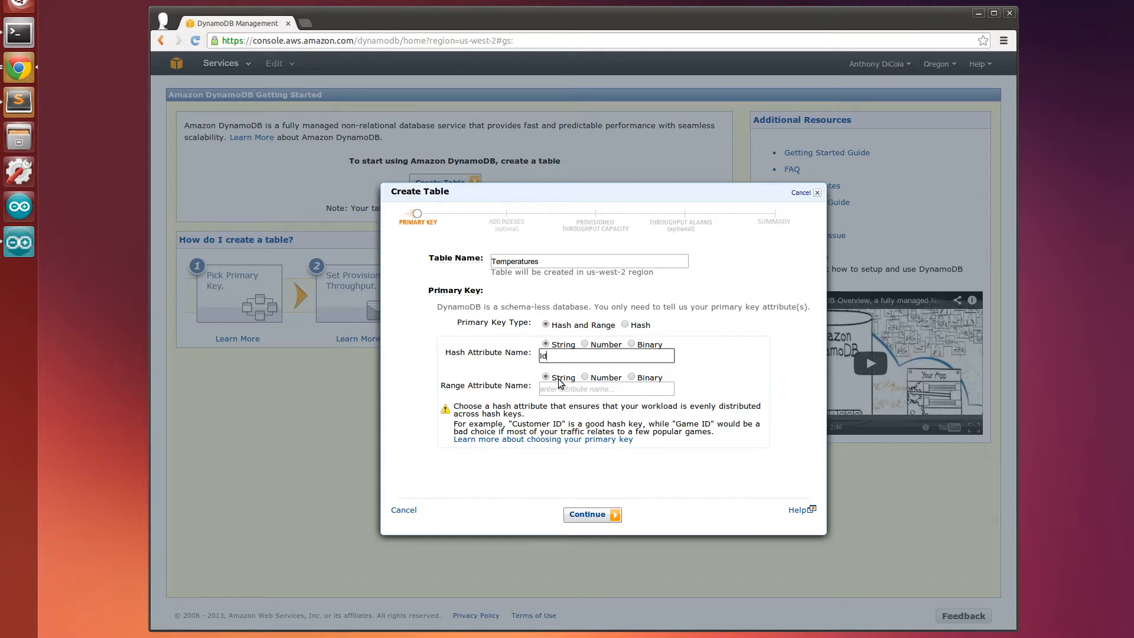
{"action": "left_click", "coordinate": [584, 377]}
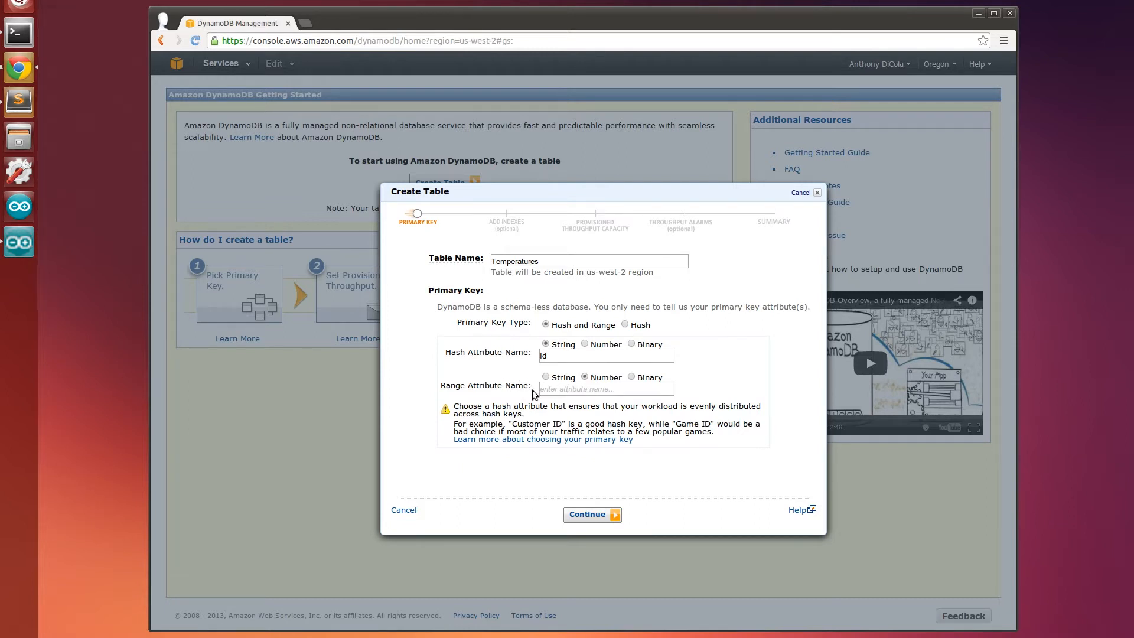
{"action": "left_click", "coordinate": [605, 388]}
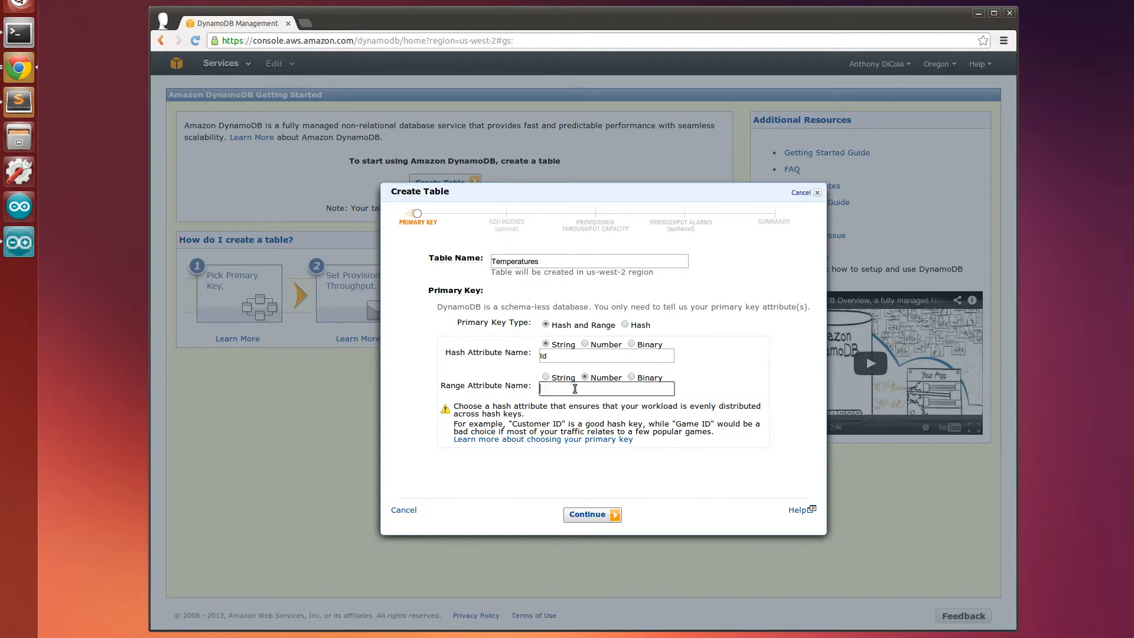
{"action": "type", "text": "Date"}
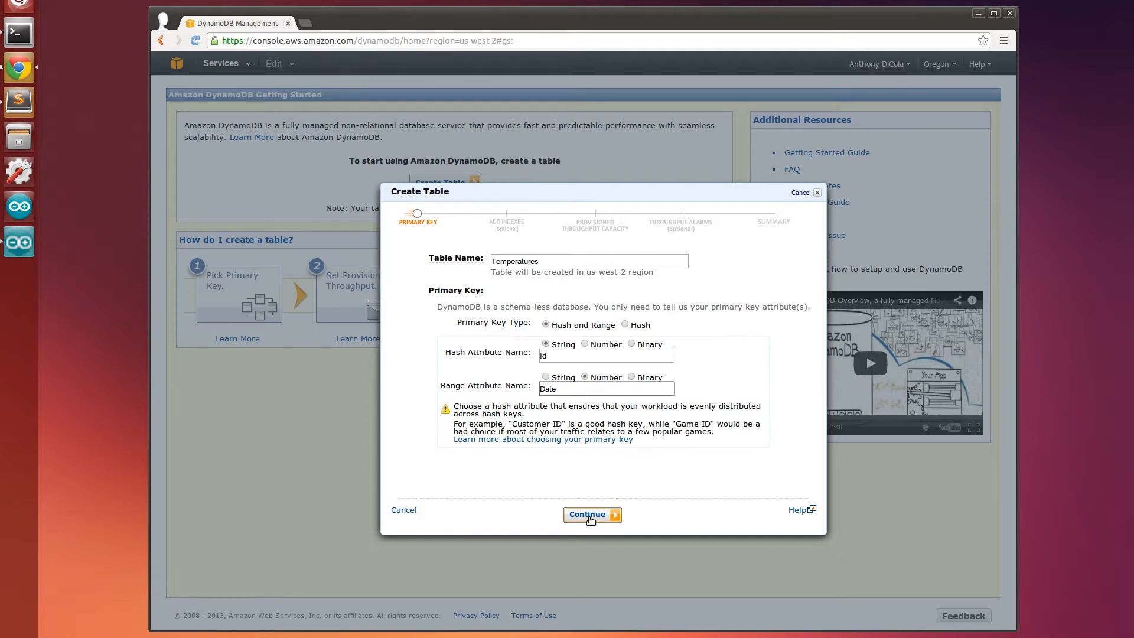
{"action": "left_click", "coordinate": [591, 514]}
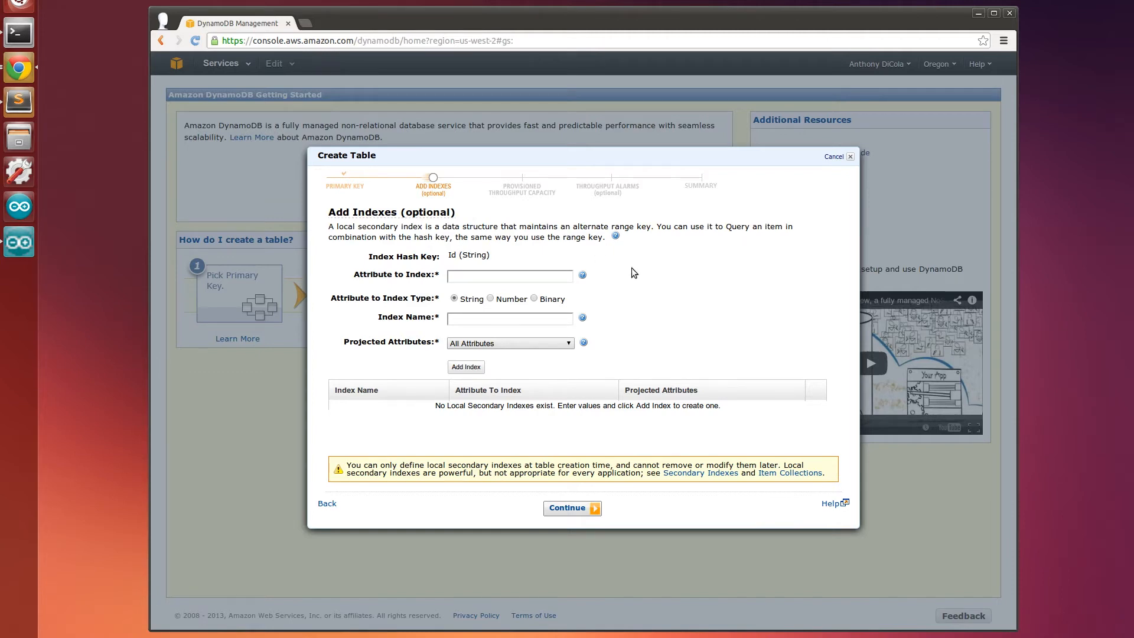
{"action": "mouse_move", "coordinate": [763, 294]}
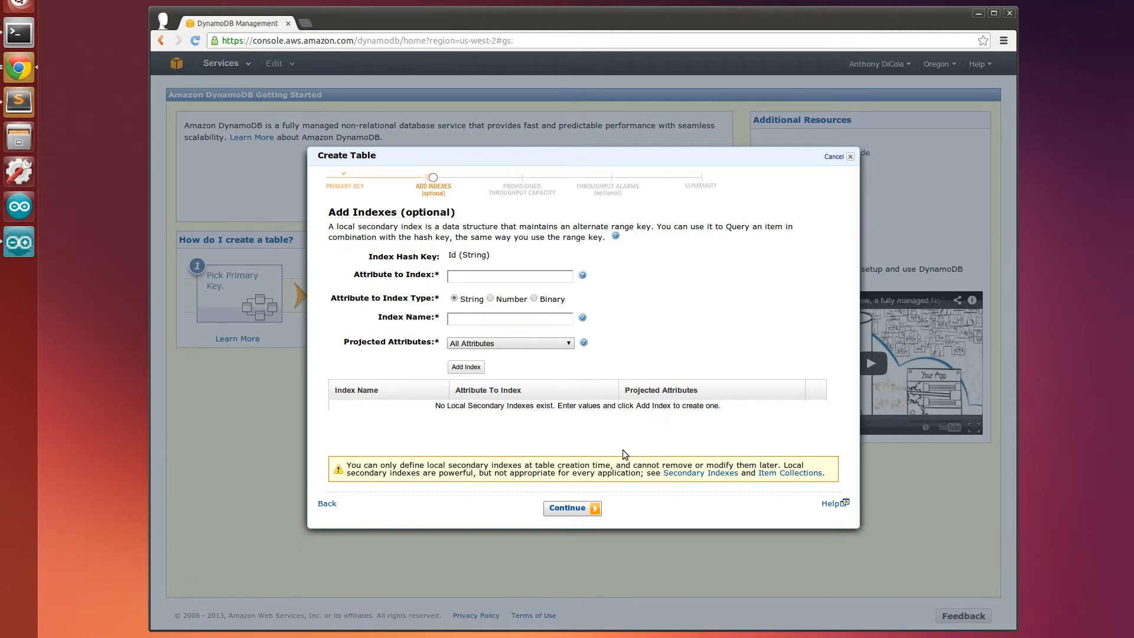
Step: Continue past the Add Indexes step without adding any local secondary index
{"action": "left_click", "coordinate": [572, 508]}
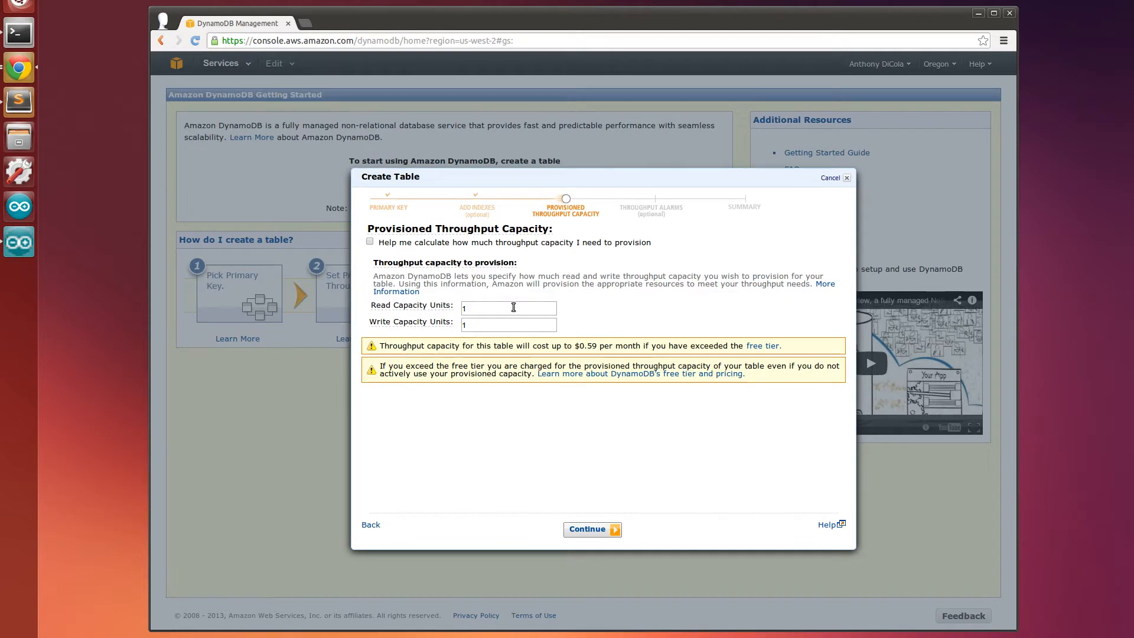
Step: Keep provisioned throughput at 1 read and 1 write capacity unit and continue
{"action": "left_click", "coordinate": [507, 323]}
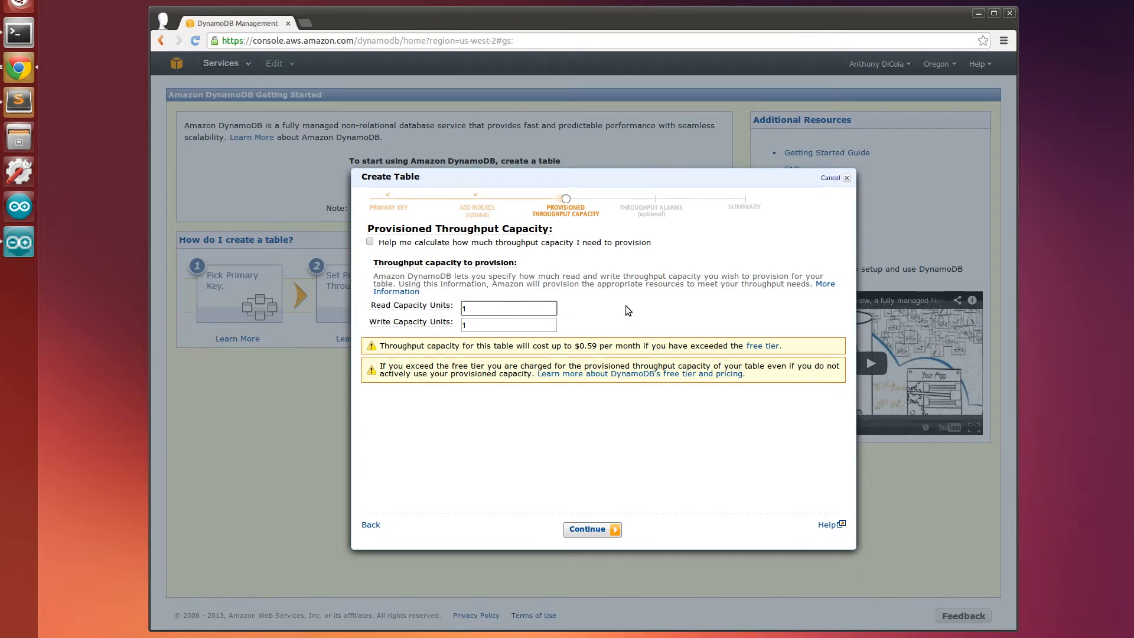
{"action": "left_click", "coordinate": [508, 307]}
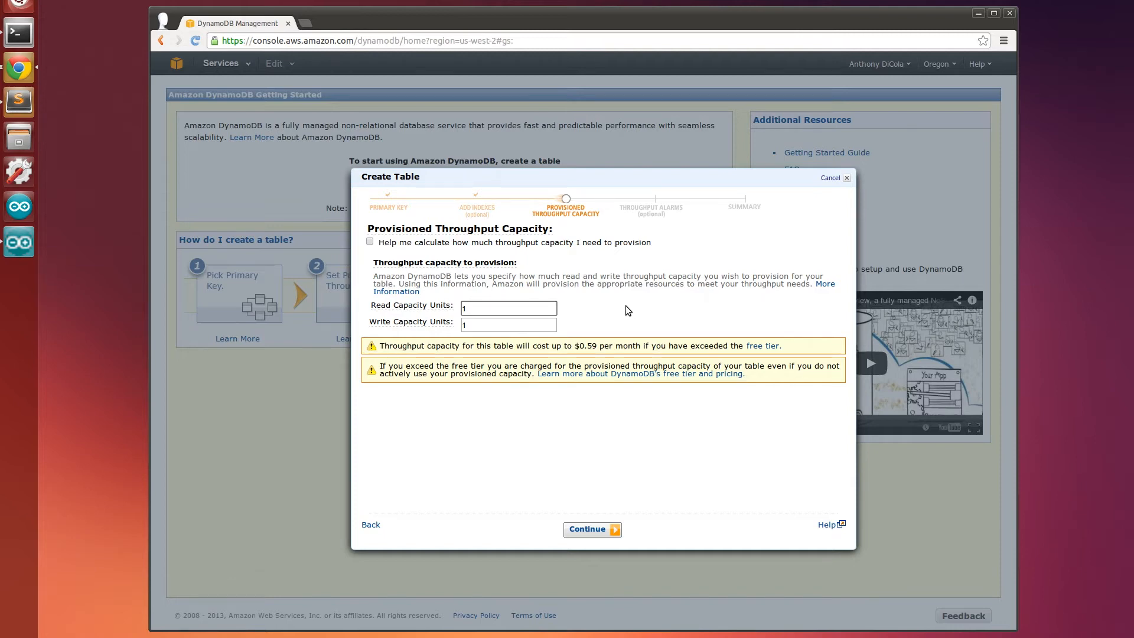
{"action": "left_click", "coordinate": [508, 307]}
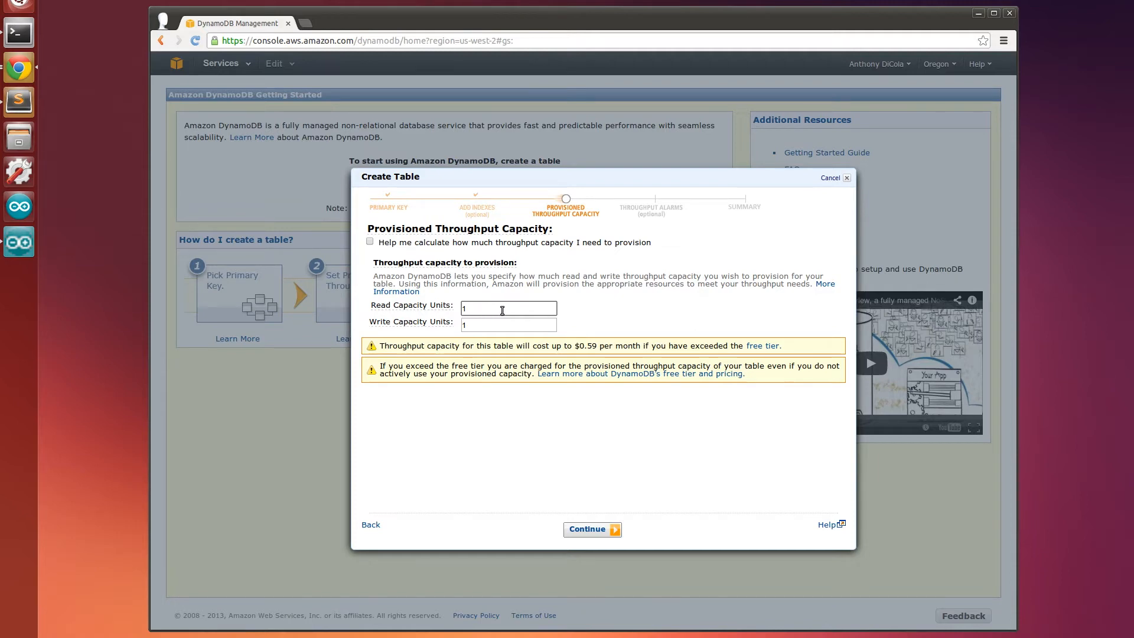
{"action": "mouse_move", "coordinate": [592, 316]}
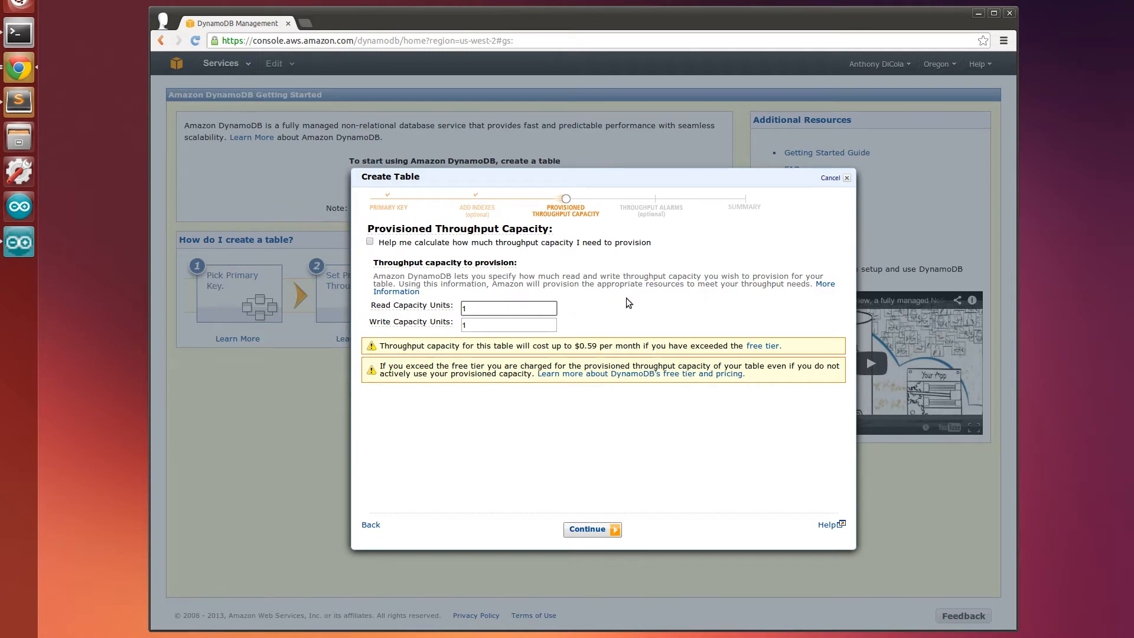
{"action": "left_click", "coordinate": [508, 307]}
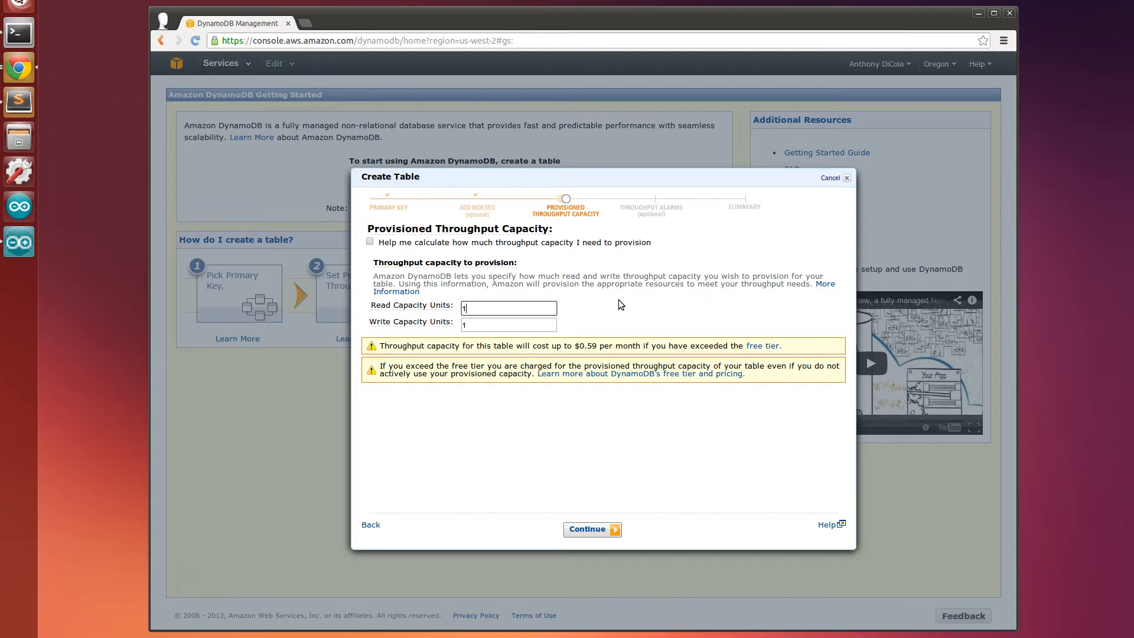
{"action": "mouse_move", "coordinate": [546, 304]}
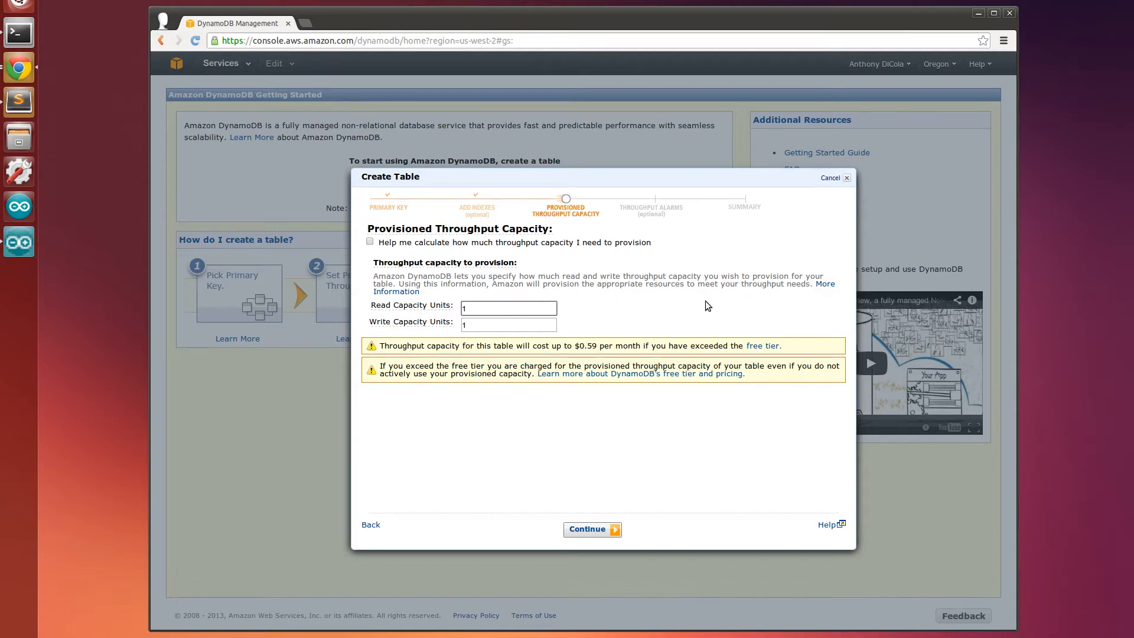
{"action": "left_click", "coordinate": [508, 307]}
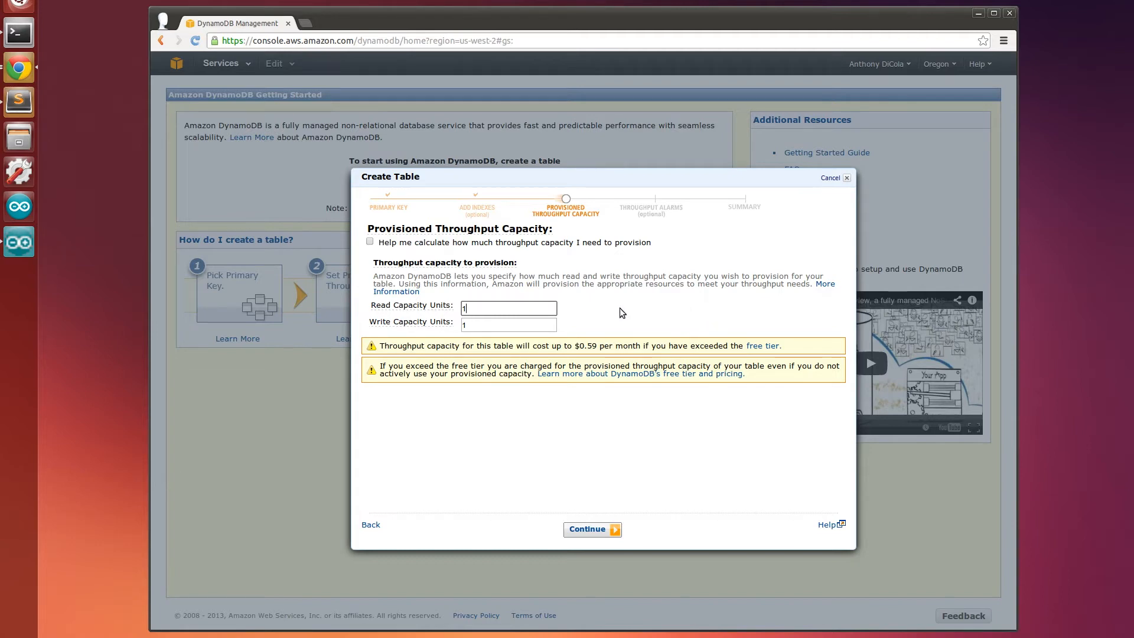
{"action": "left_click", "coordinate": [508, 323]}
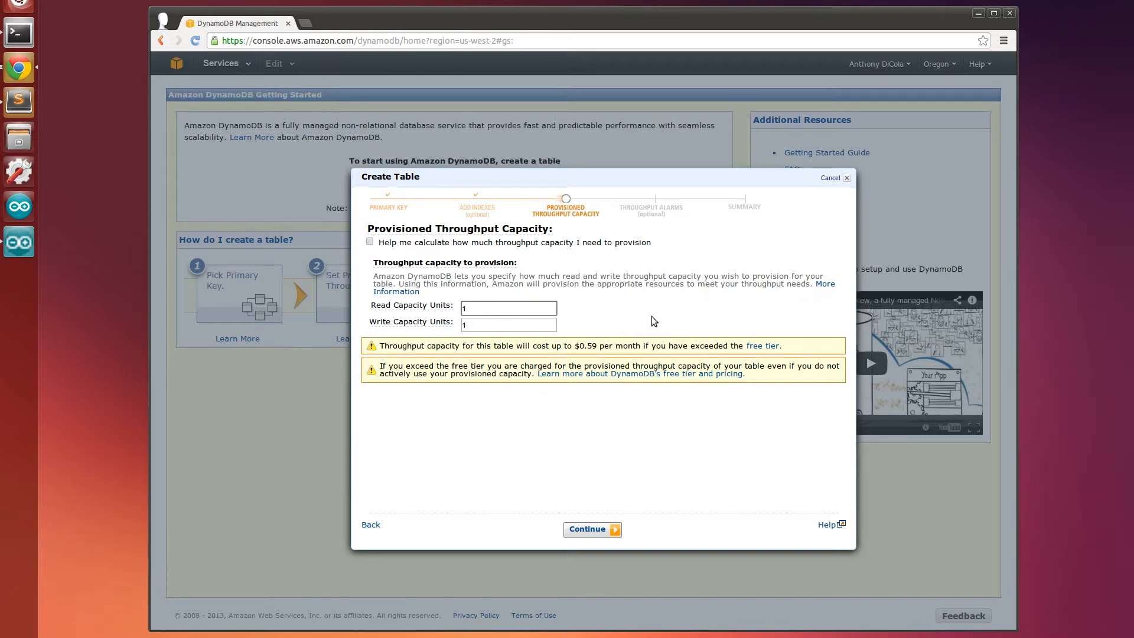
{"action": "mouse_move", "coordinate": [638, 320]}
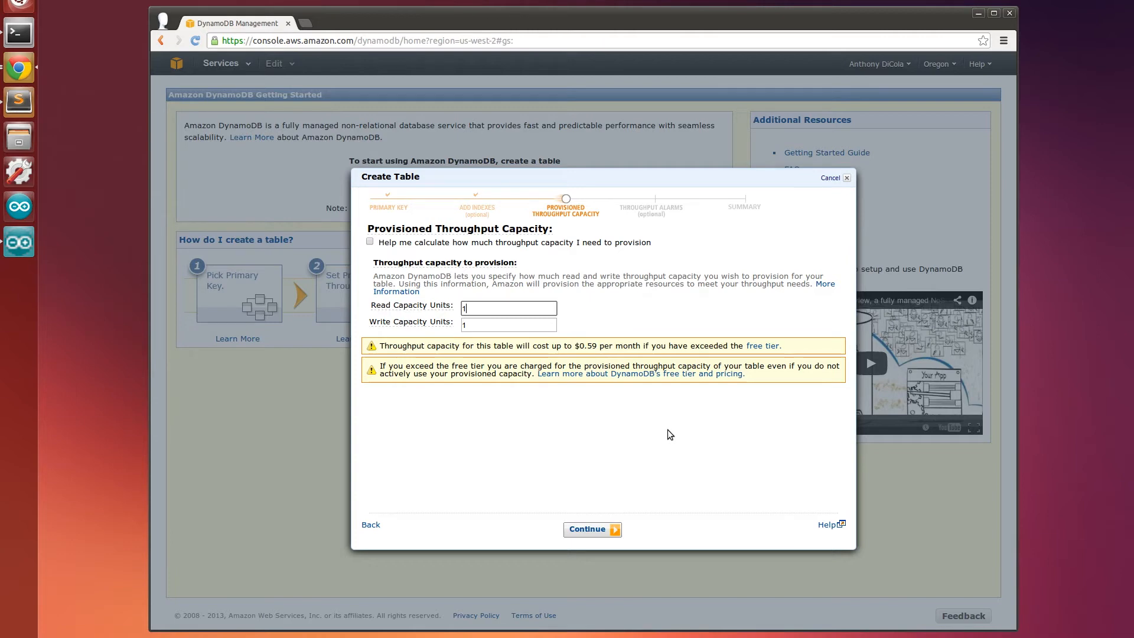
{"action": "mouse_move", "coordinate": [664, 435]}
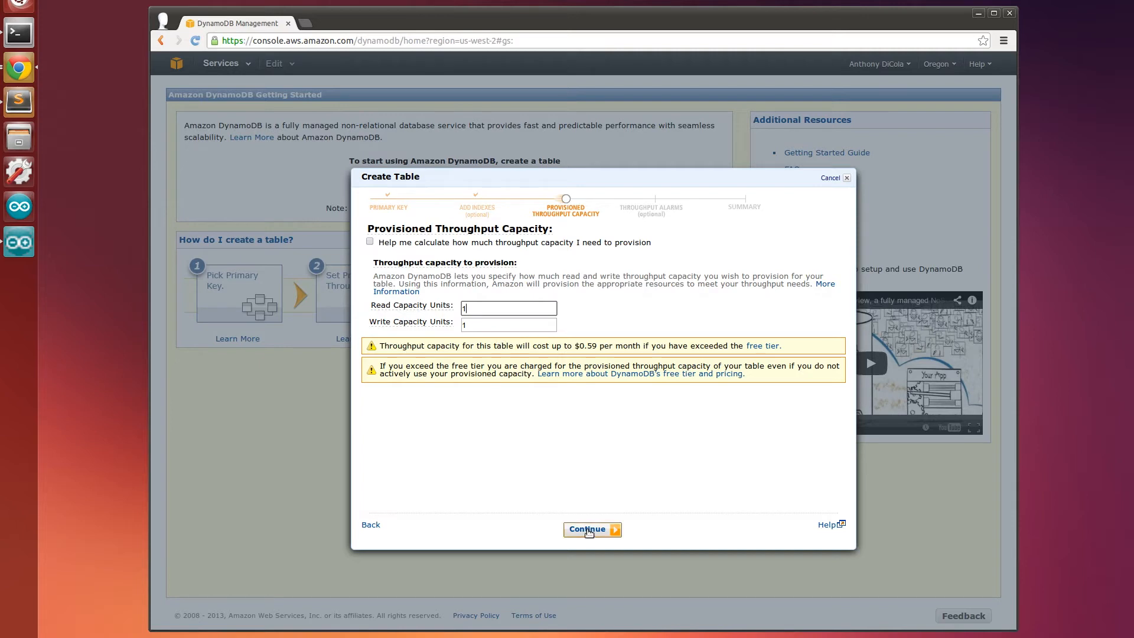
{"action": "left_click", "coordinate": [588, 529]}
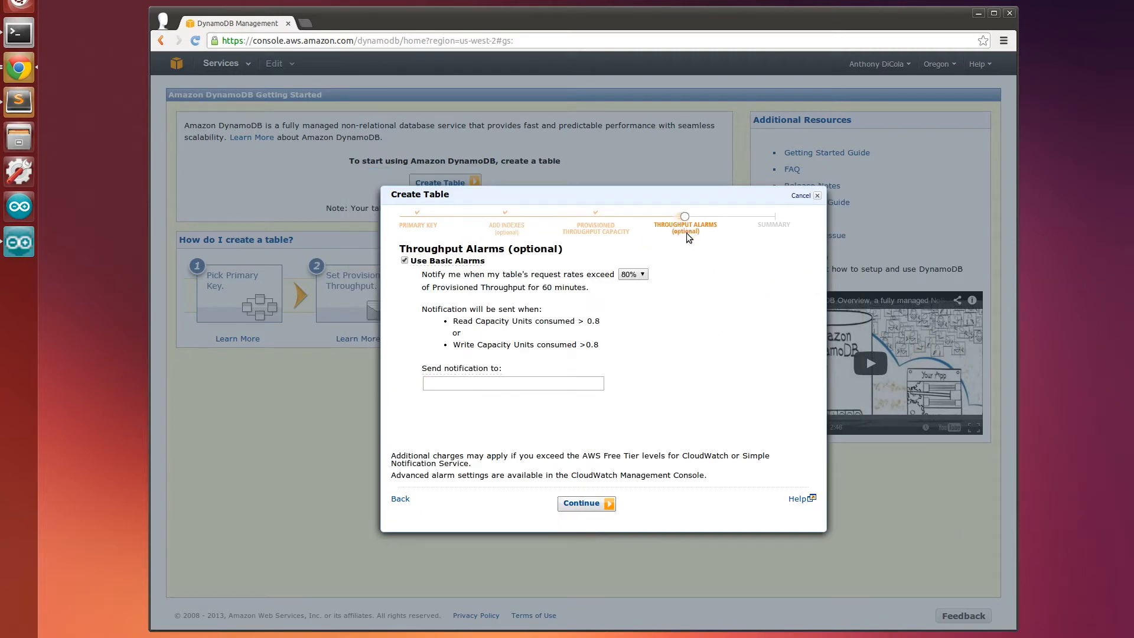
{"action": "mouse_move", "coordinate": [410, 273]}
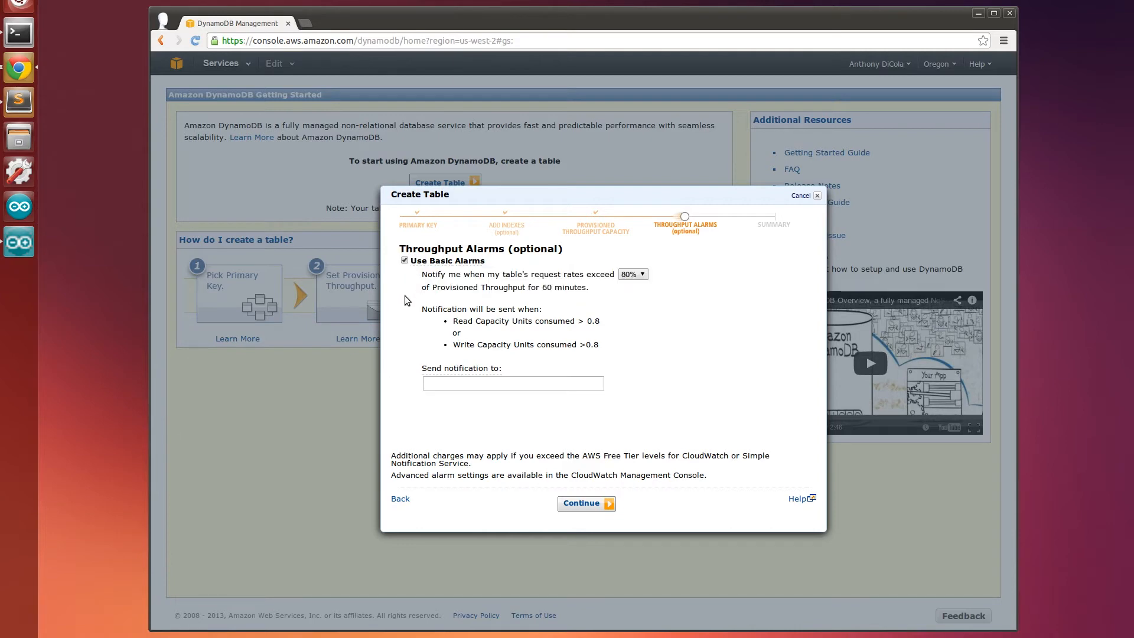
{"action": "mouse_move", "coordinate": [410, 351]}
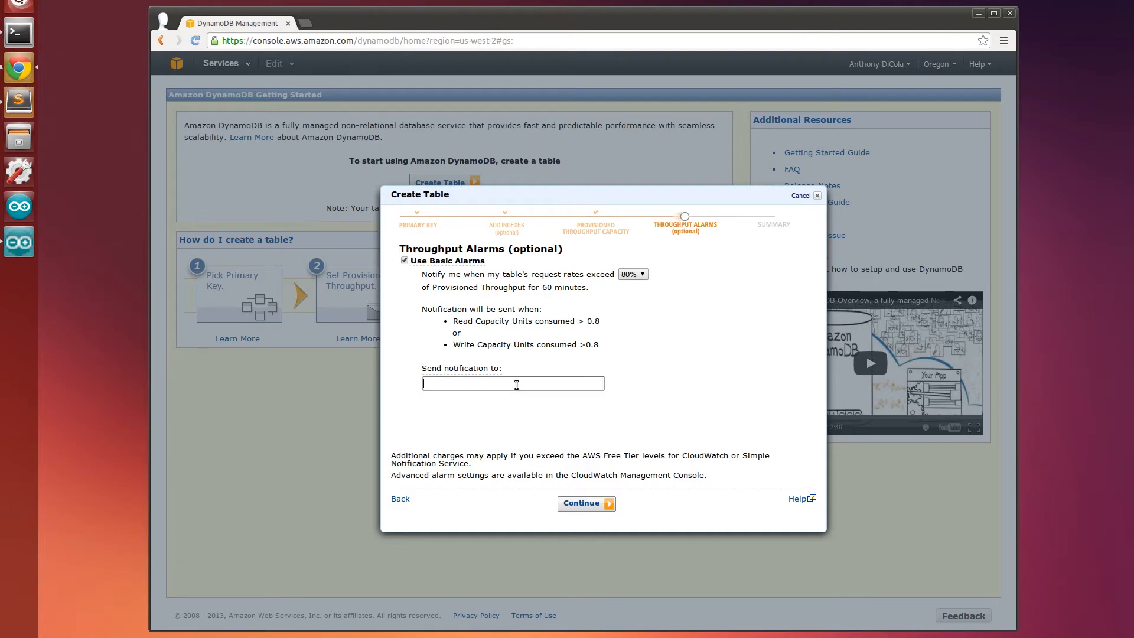
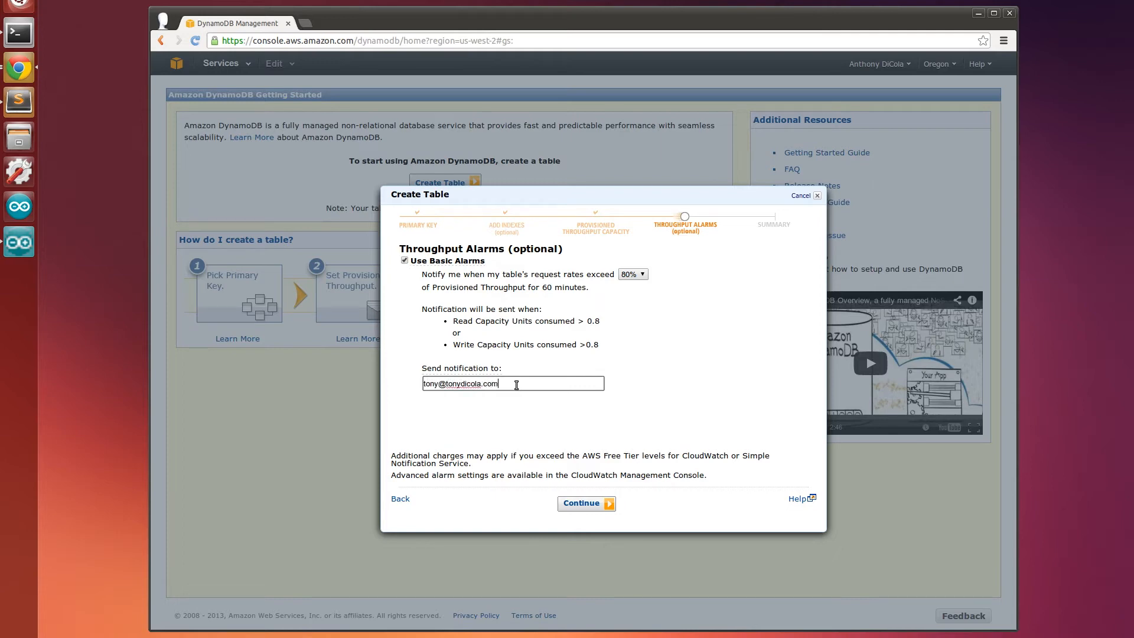
{"action": "left_click", "coordinate": [587, 503]}
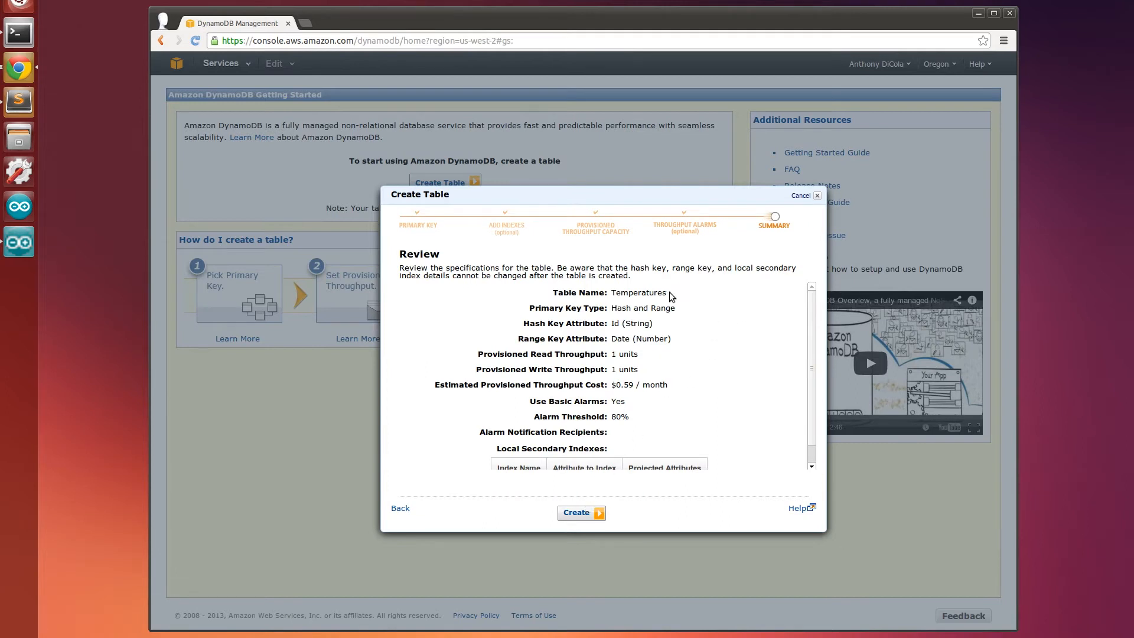
{"action": "mouse_move", "coordinate": [682, 301]}
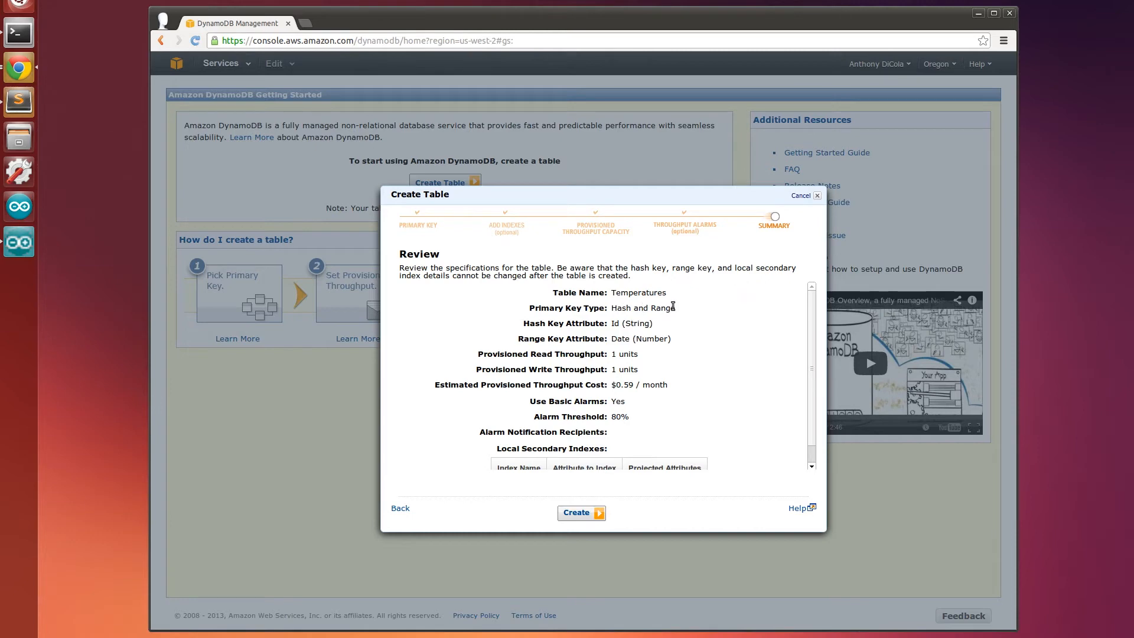
{"action": "mouse_move", "coordinate": [770, 338]}
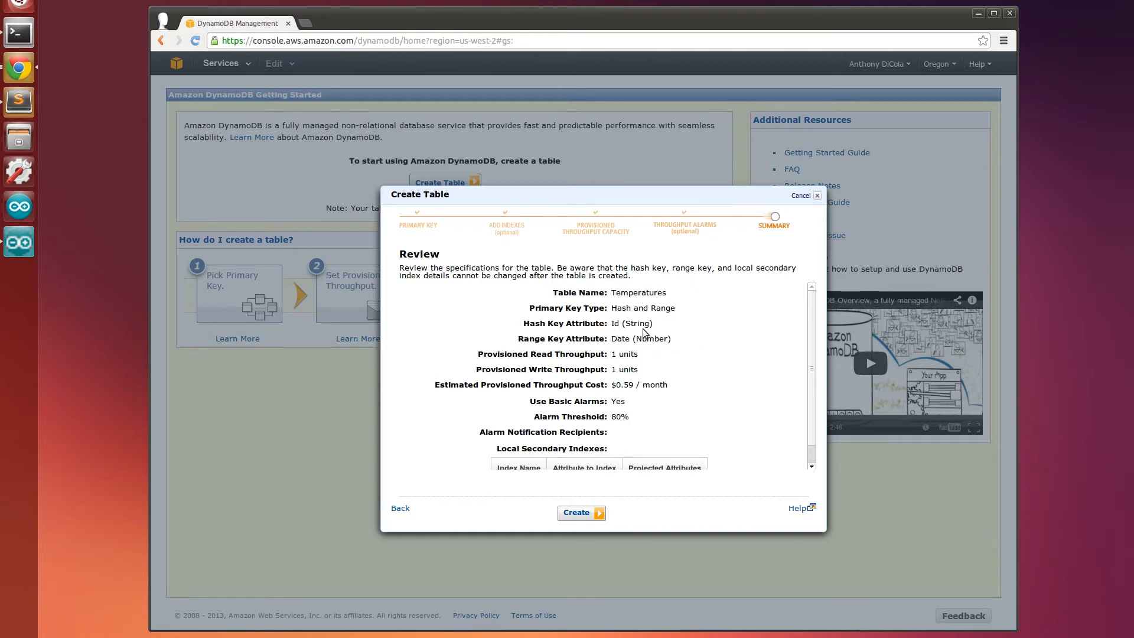
{"action": "mouse_move", "coordinate": [620, 347]}
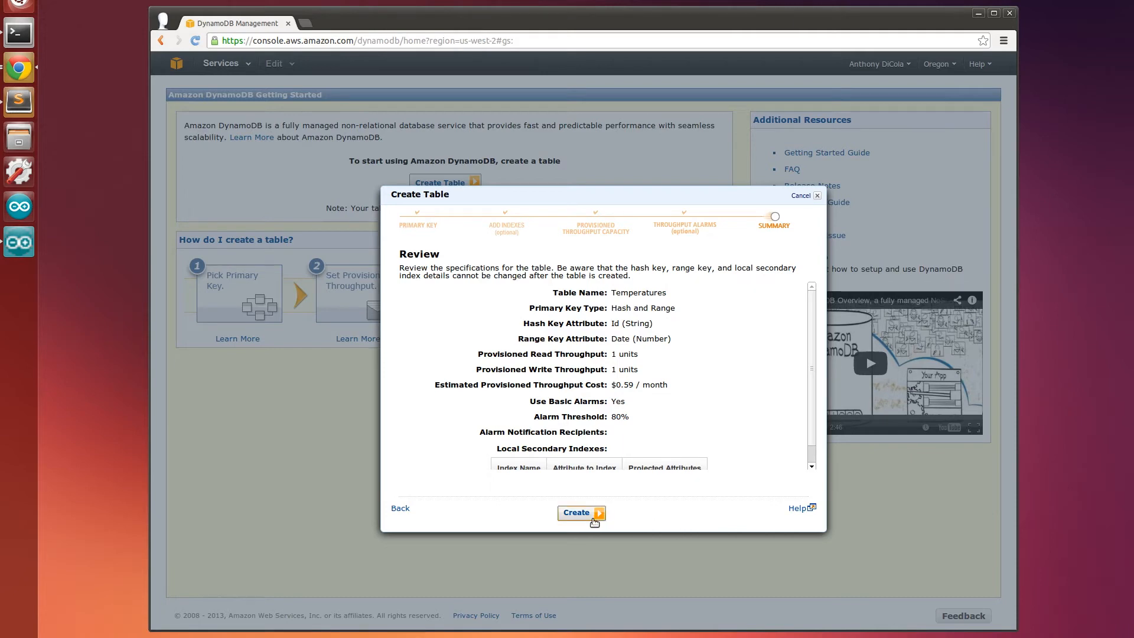
Step: Create the Temperatures table from the review summary
{"action": "left_click", "coordinate": [575, 513]}
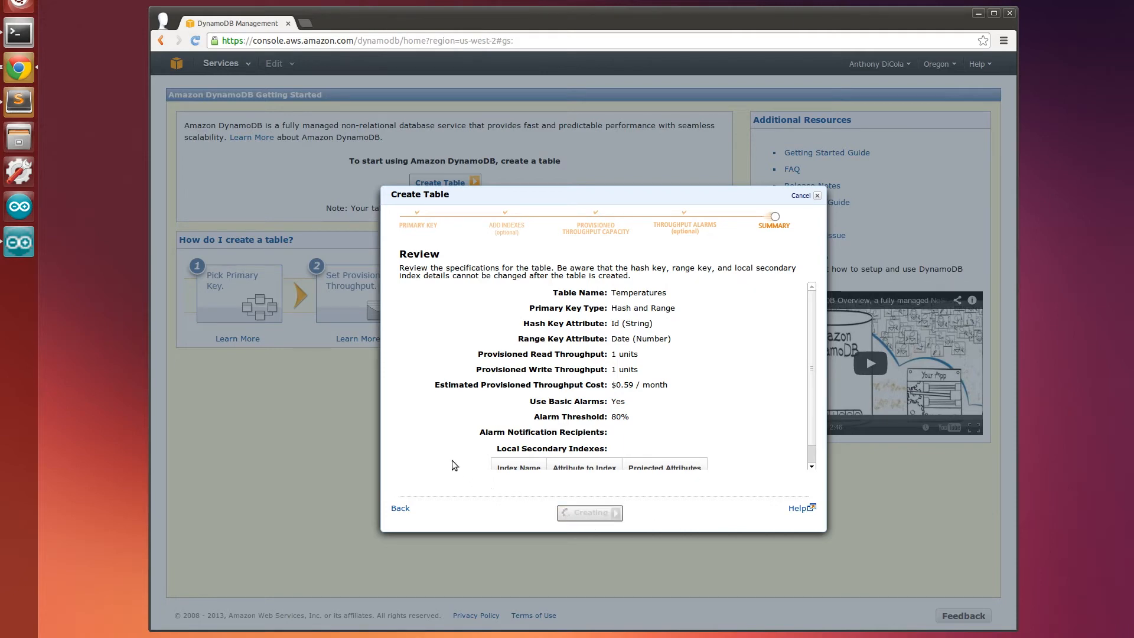
Step: Show the Monitoring details for the Temperatures table while it is CREATING
{"action": "left_click", "coordinate": [589, 512]}
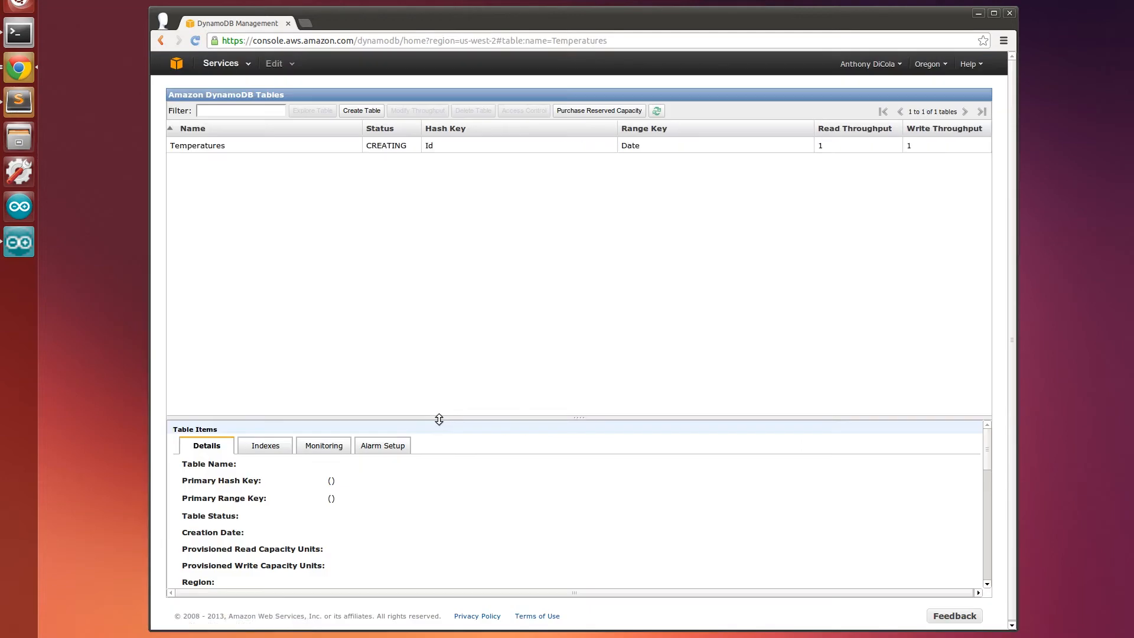
{"action": "left_click", "coordinate": [324, 446]}
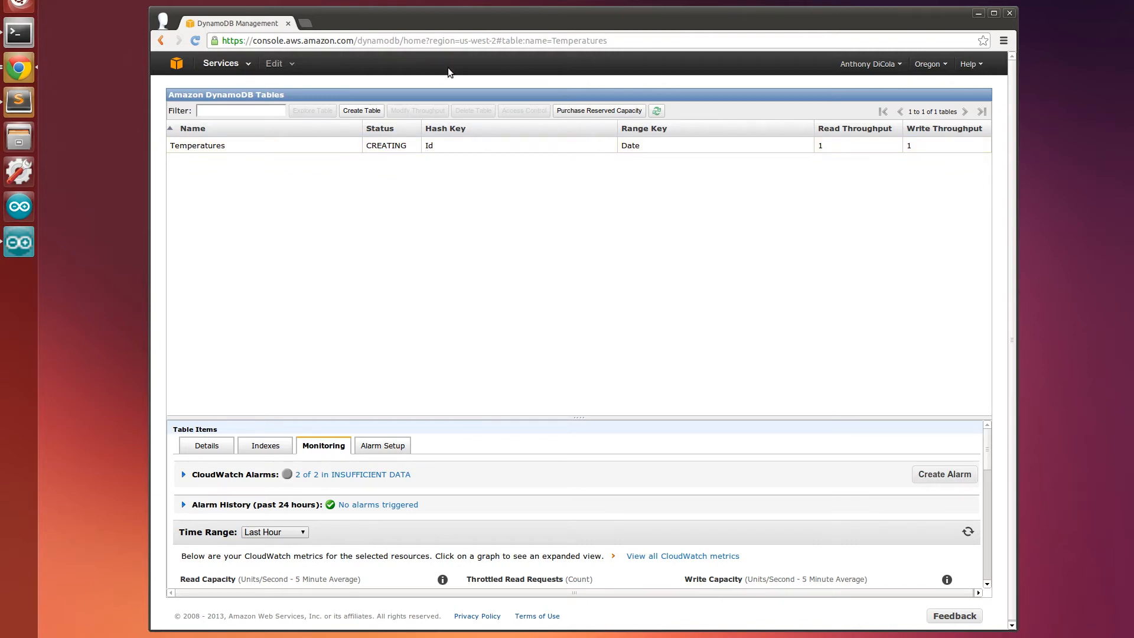
{"action": "mouse_move", "coordinate": [383, 176]}
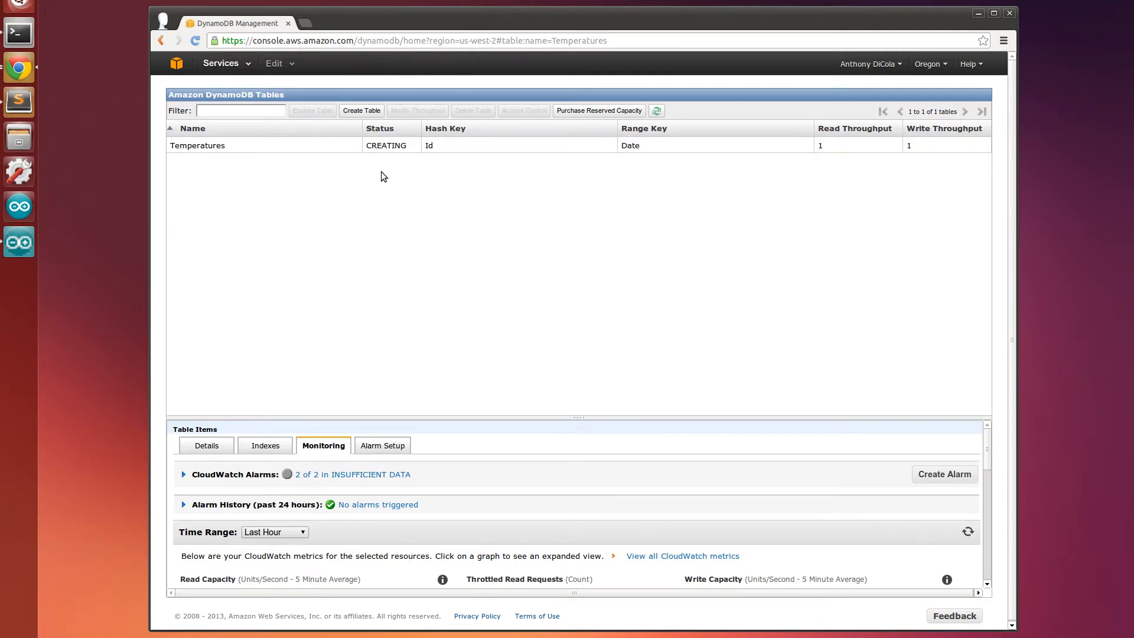
{"action": "mouse_move", "coordinate": [382, 187]}
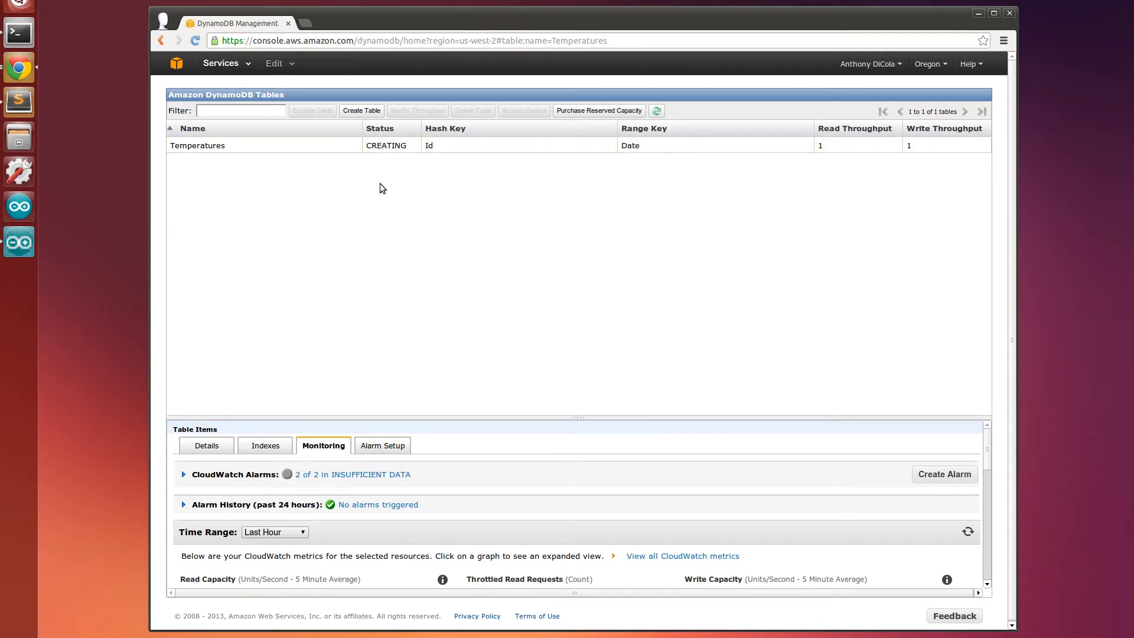
{"action": "mouse_move", "coordinate": [370, 210]}
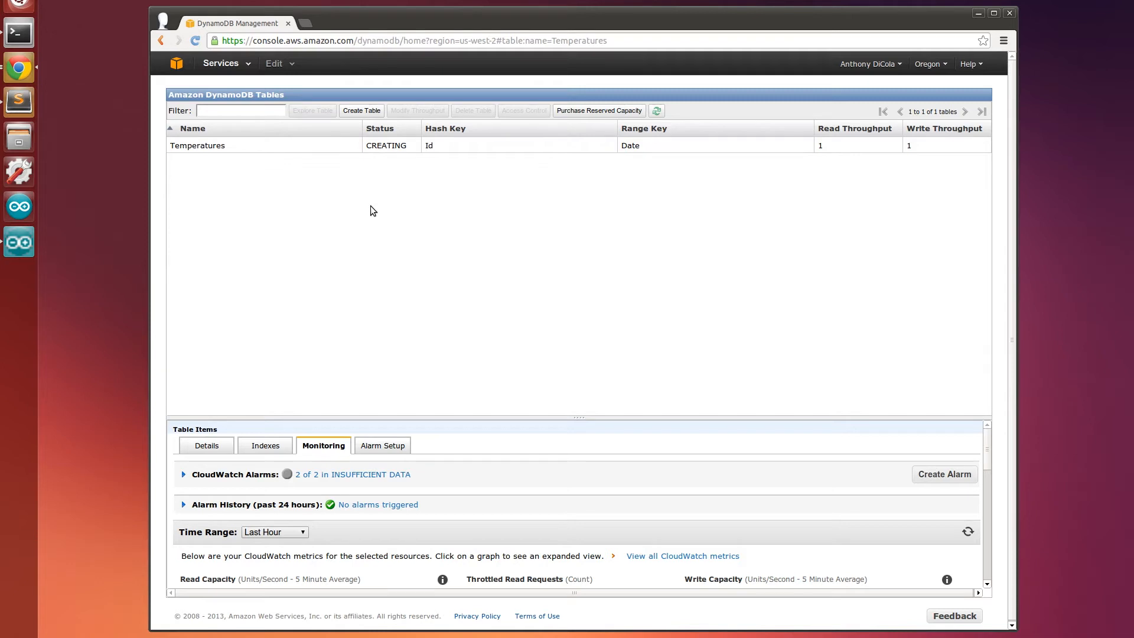
{"action": "mouse_move", "coordinate": [365, 197]}
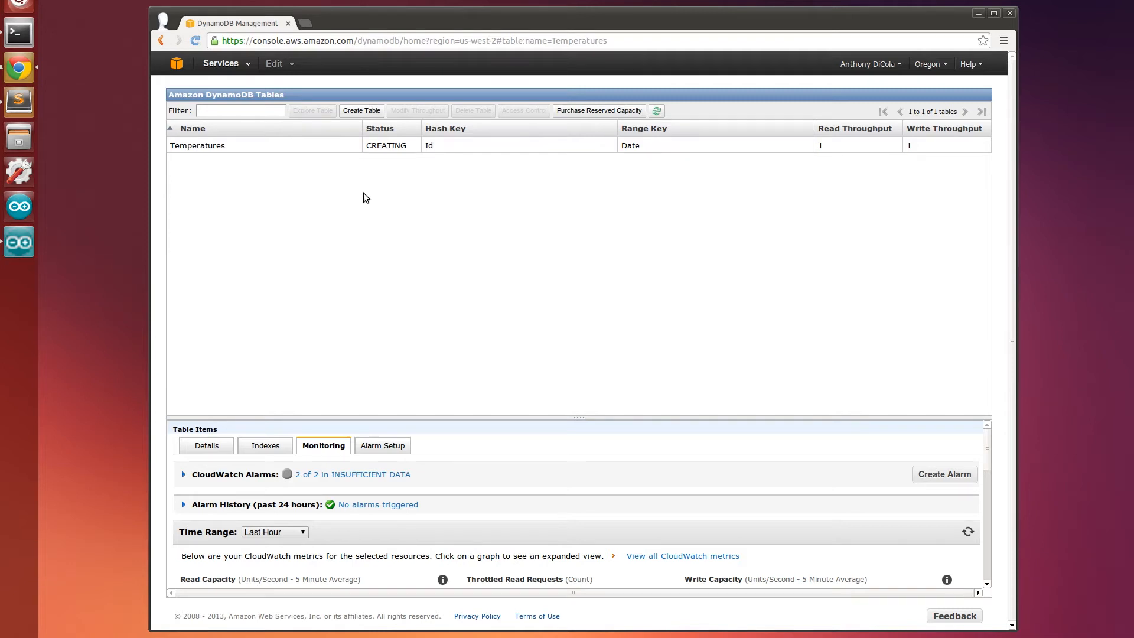
{"action": "mouse_move", "coordinate": [397, 198]}
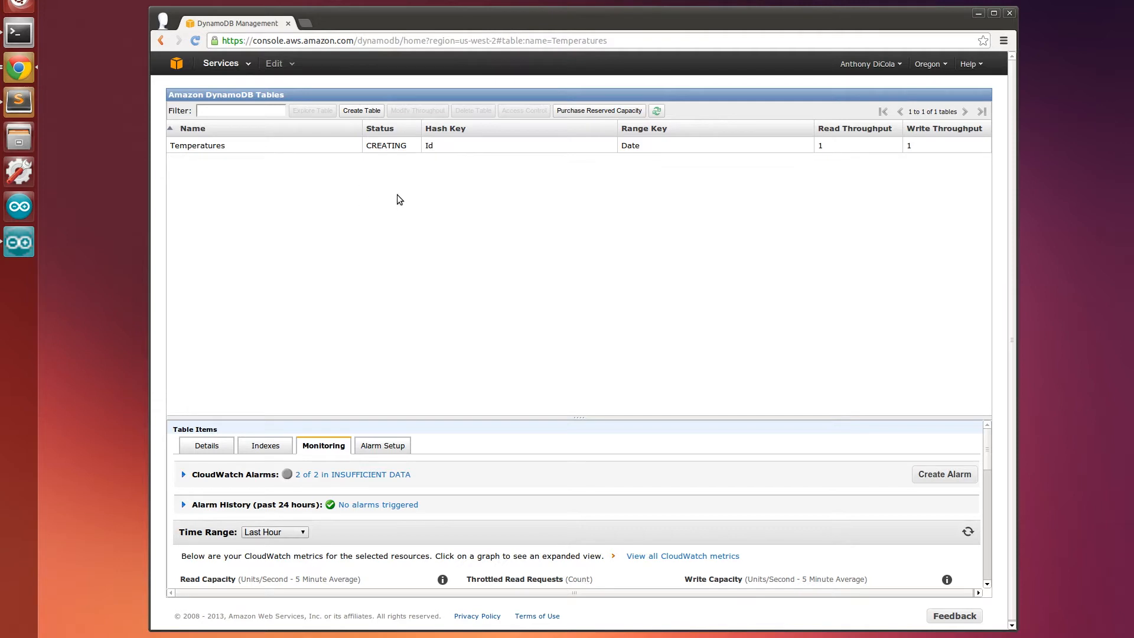
{"action": "mouse_move", "coordinate": [349, 88]}
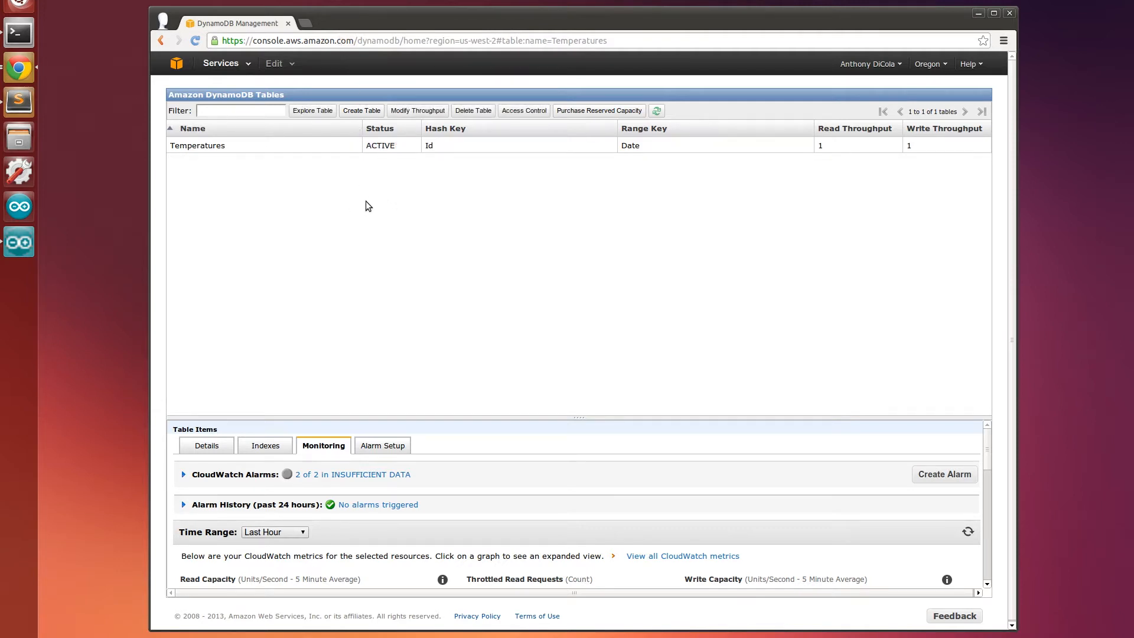
{"action": "mouse_move", "coordinate": [385, 157]}
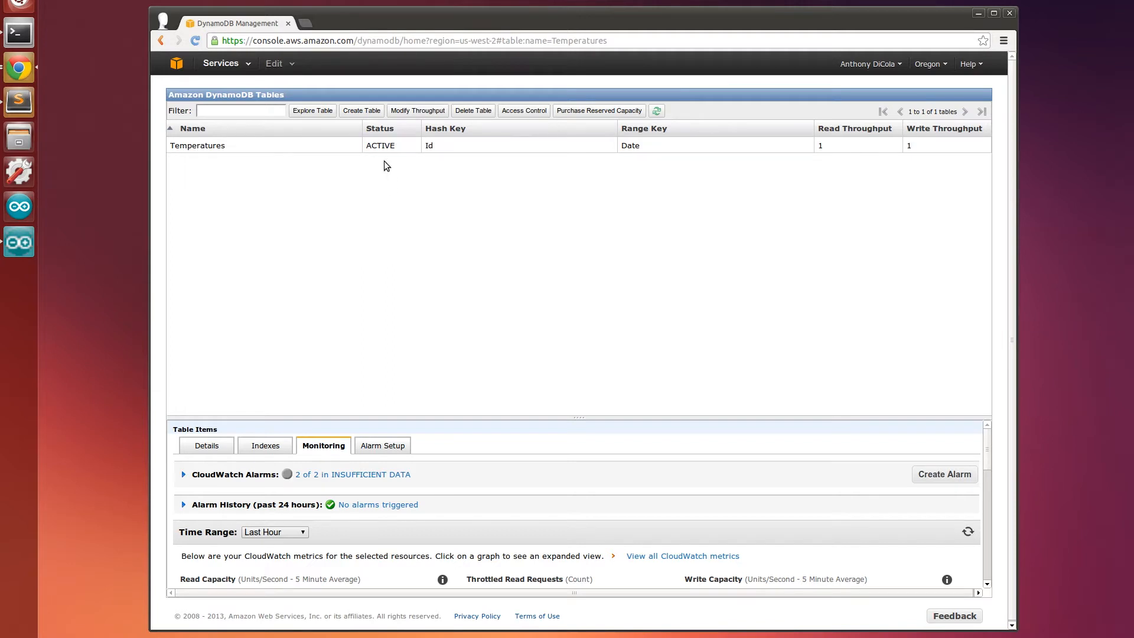
{"action": "mouse_move", "coordinate": [312, 162]}
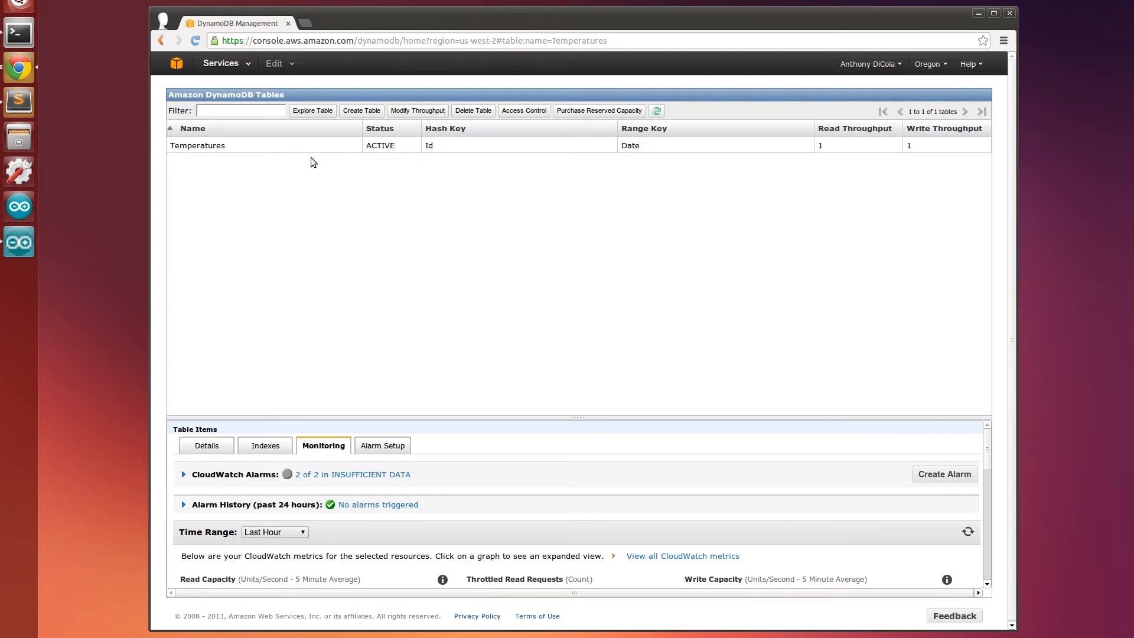
Step: Select the now-ACTIVE Temperatures table to explore it
{"action": "left_click", "coordinate": [312, 110]}
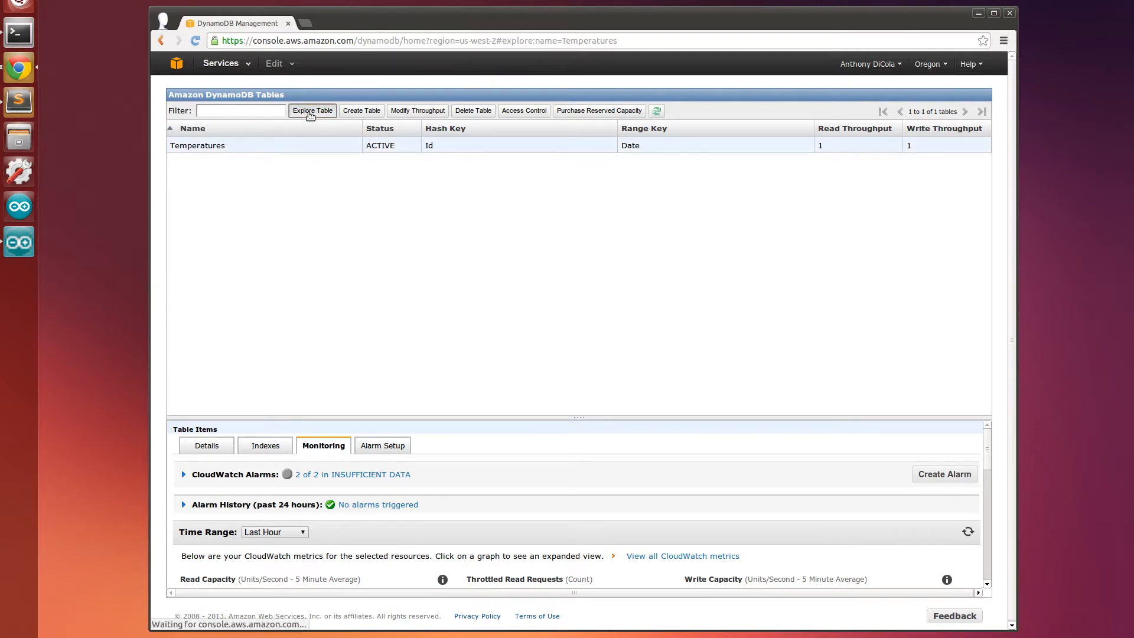
{"action": "left_click", "coordinate": [312, 110]}
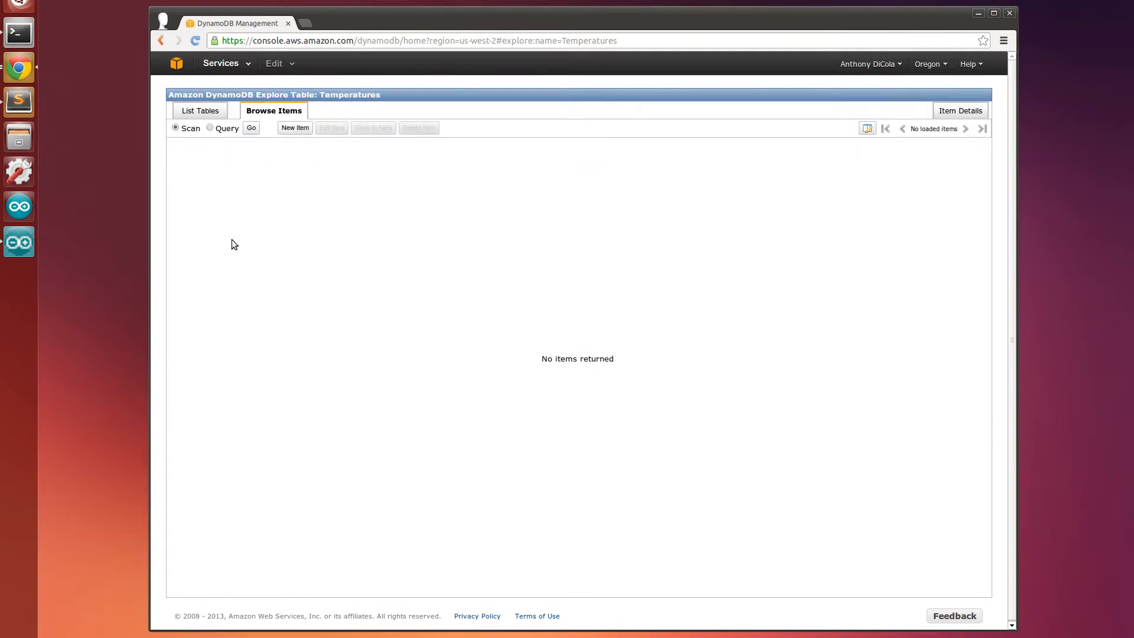
{"action": "mouse_move", "coordinate": [241, 192]}
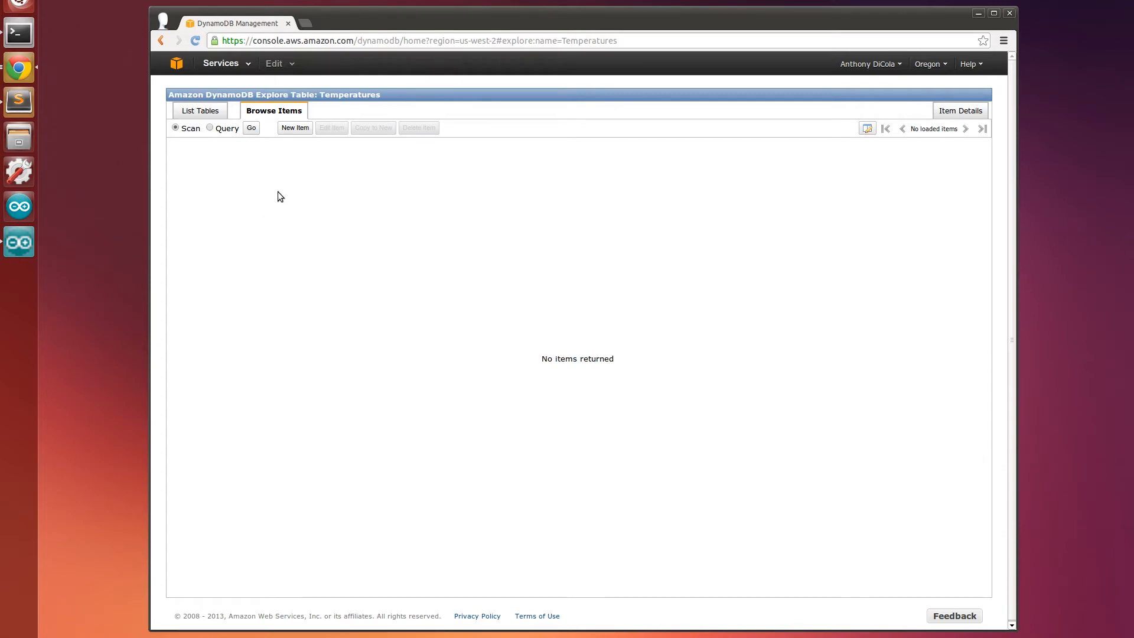
{"action": "mouse_move", "coordinate": [304, 247]}
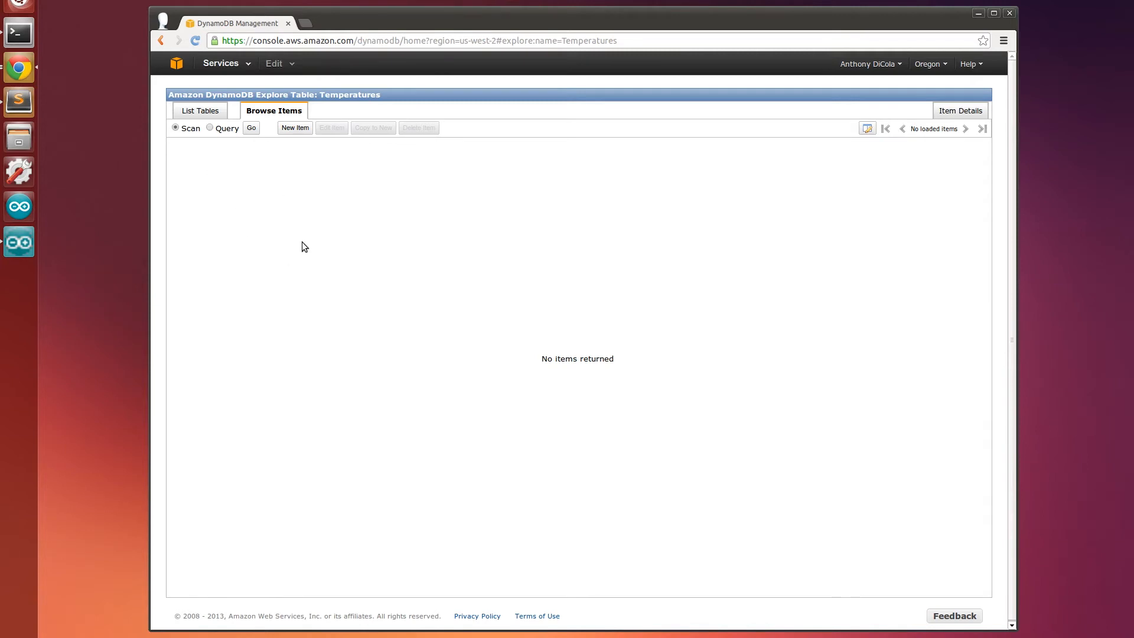
{"action": "mouse_move", "coordinate": [263, 191]}
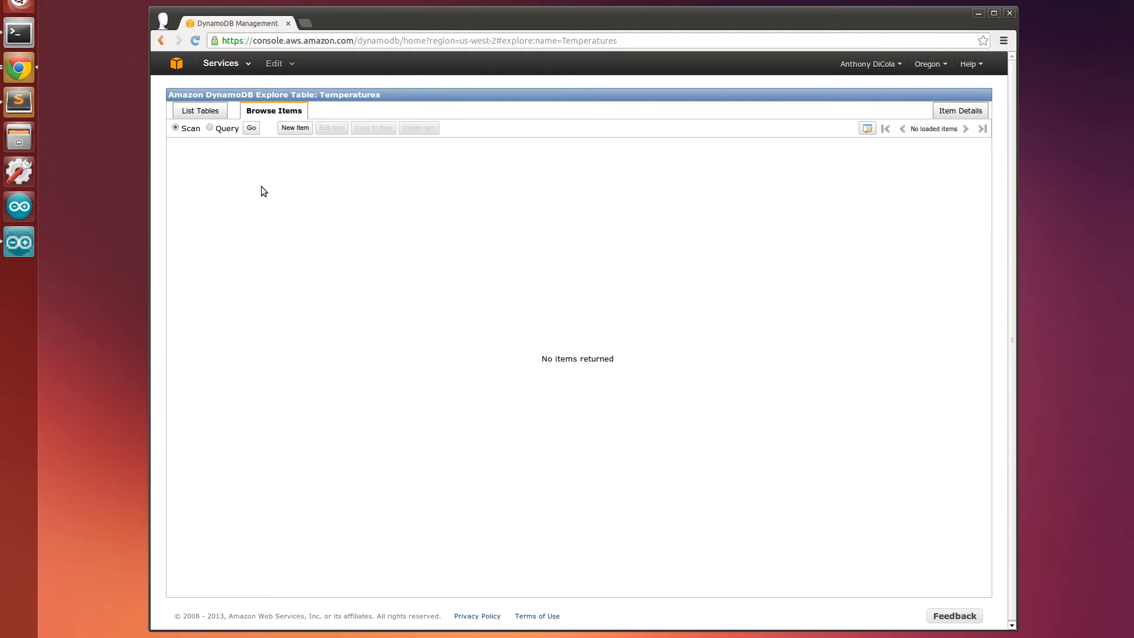
{"action": "mouse_move", "coordinate": [312, 195]}
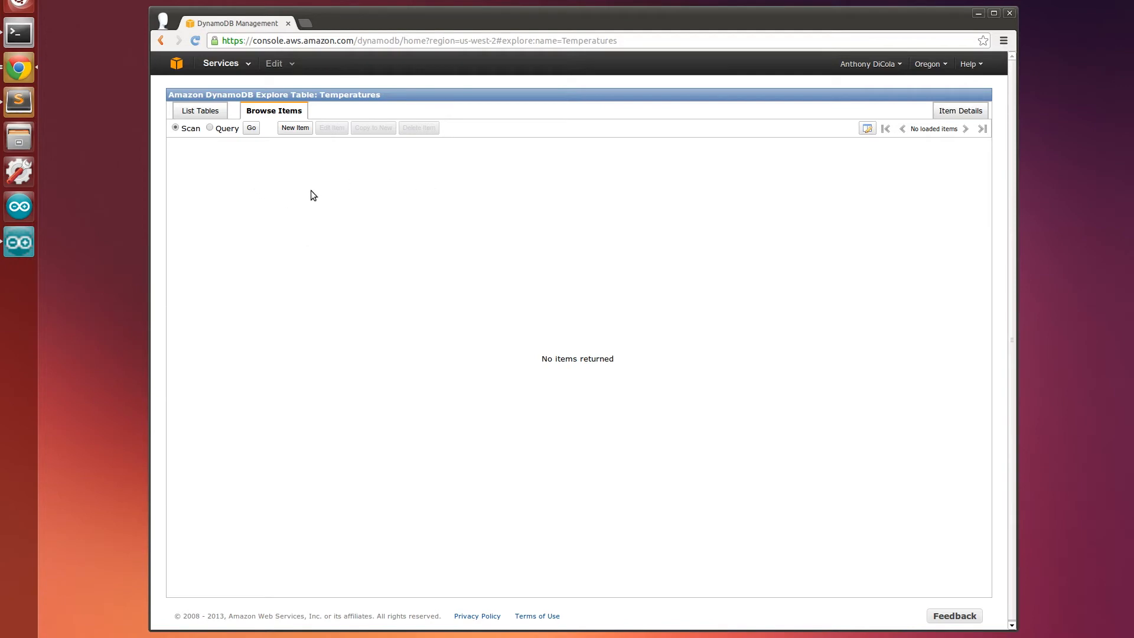
{"action": "mouse_move", "coordinate": [342, 146]}
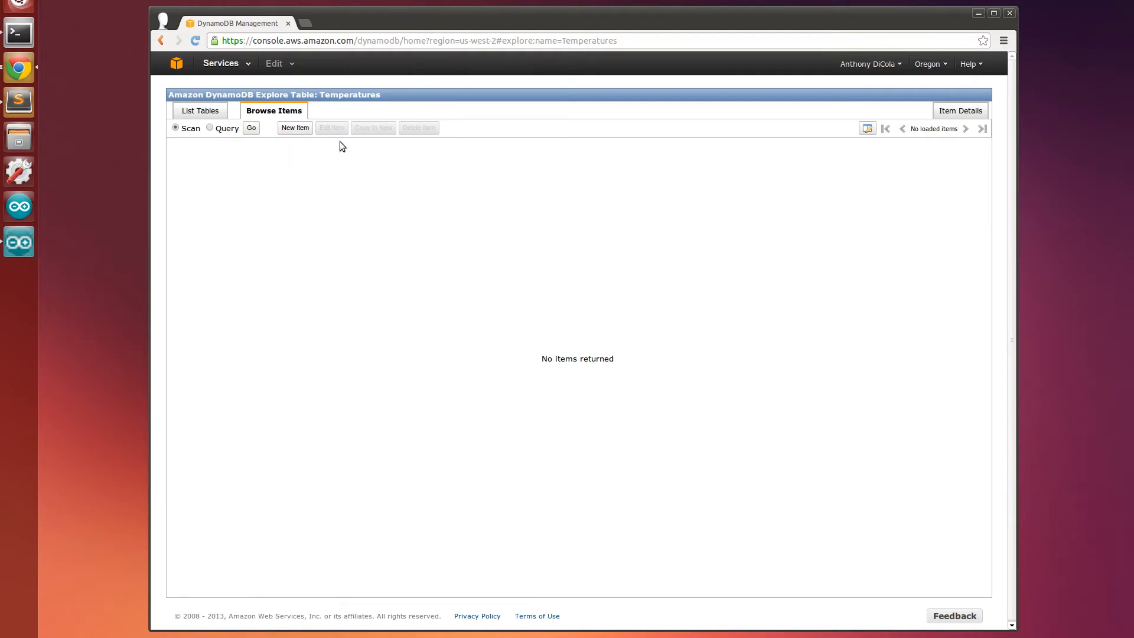
{"action": "mouse_move", "coordinate": [325, 200]}
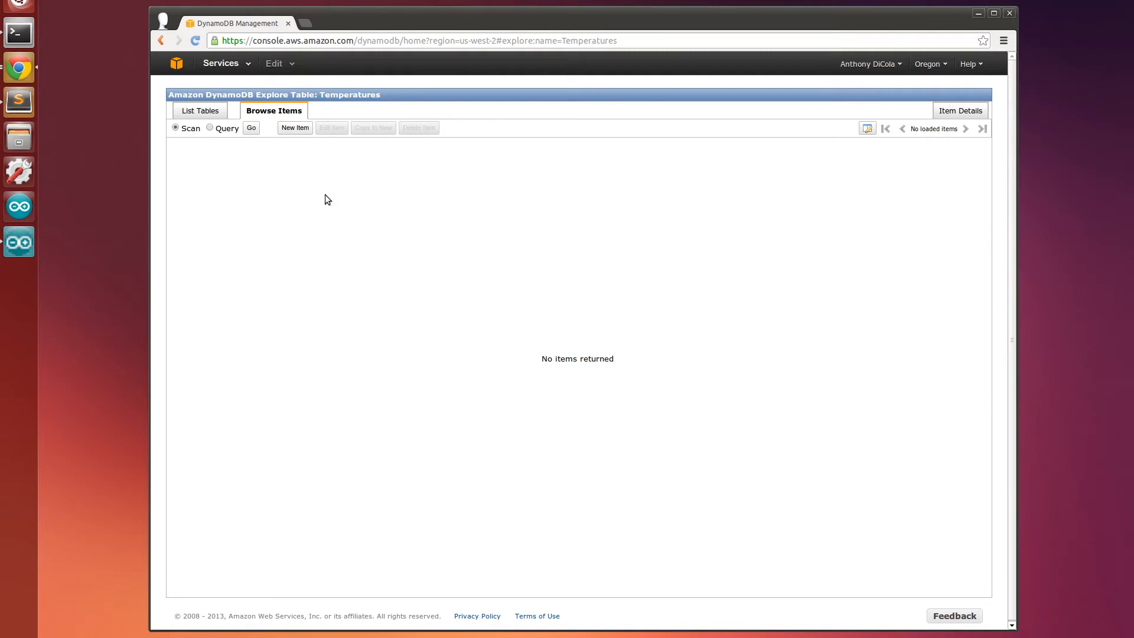
{"action": "mouse_move", "coordinate": [304, 172]}
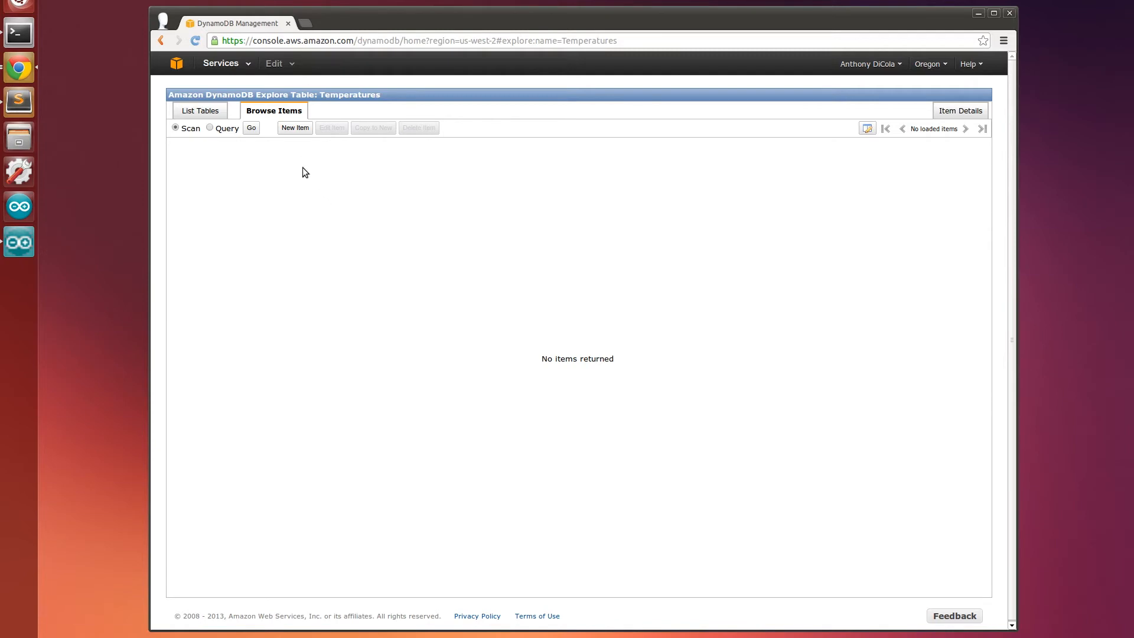
{"action": "mouse_move", "coordinate": [308, 223]}
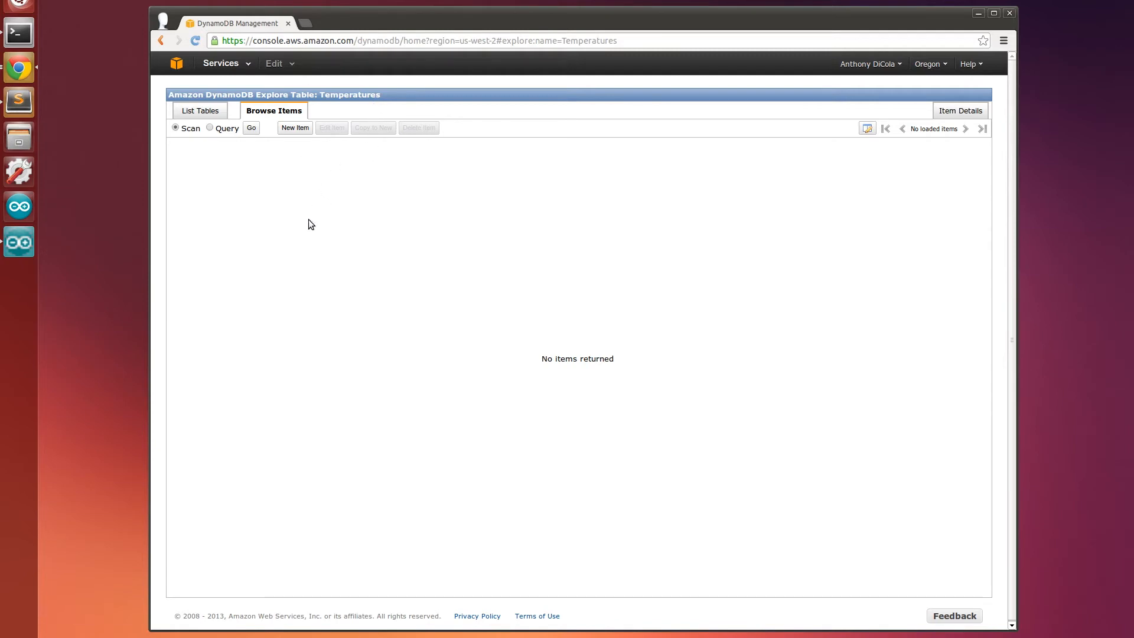
{"action": "mouse_move", "coordinate": [304, 214]}
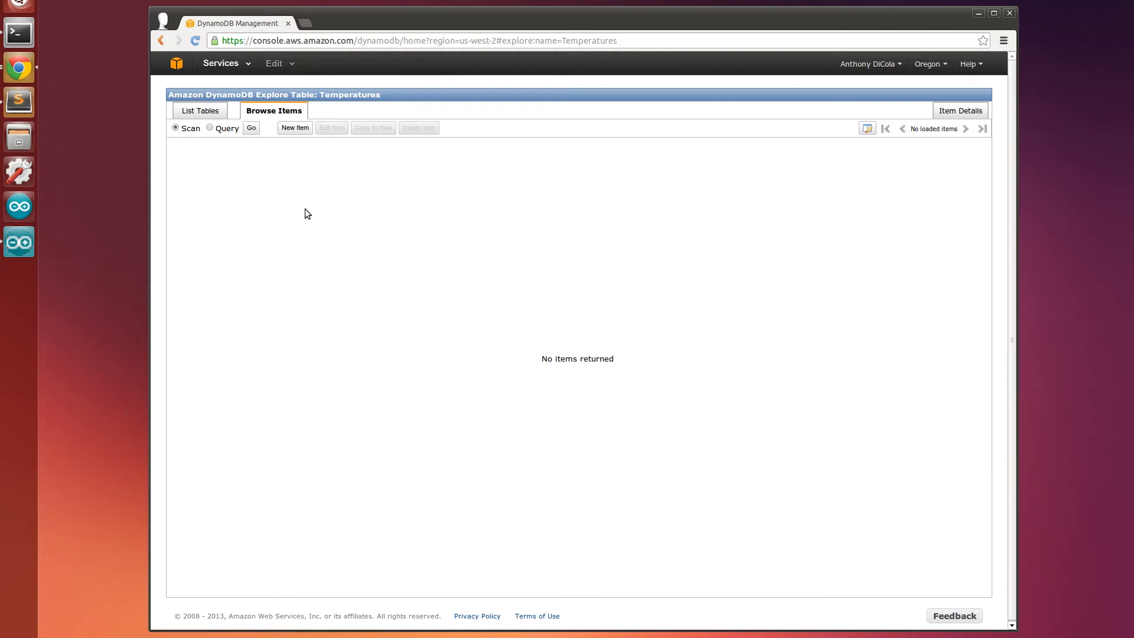
{"action": "mouse_move", "coordinate": [295, 220]}
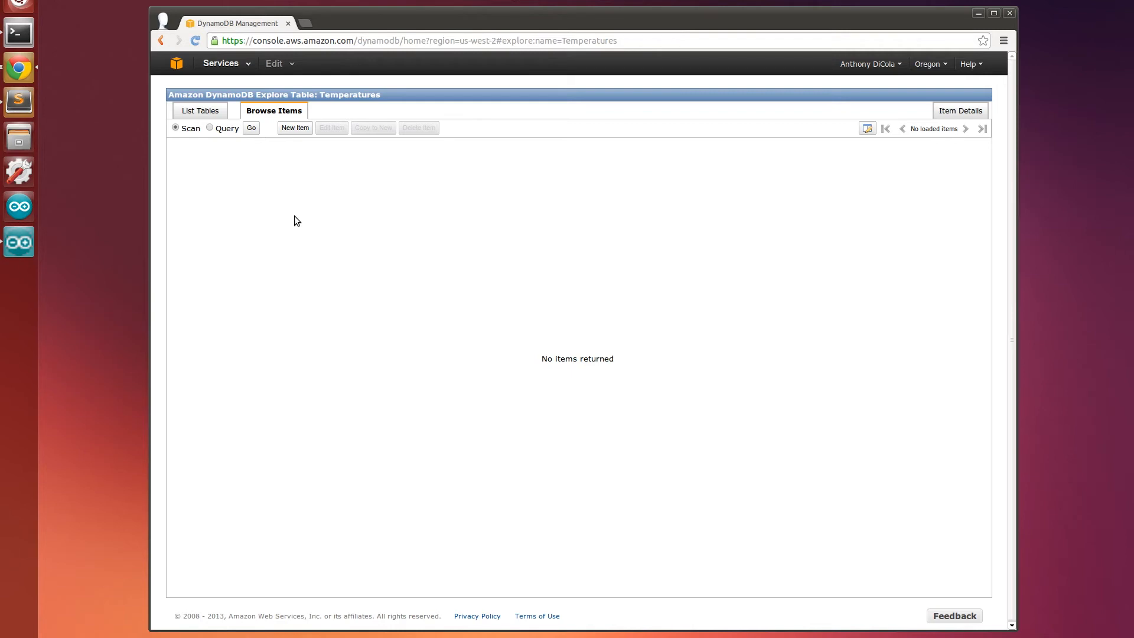
{"action": "mouse_move", "coordinate": [285, 211]}
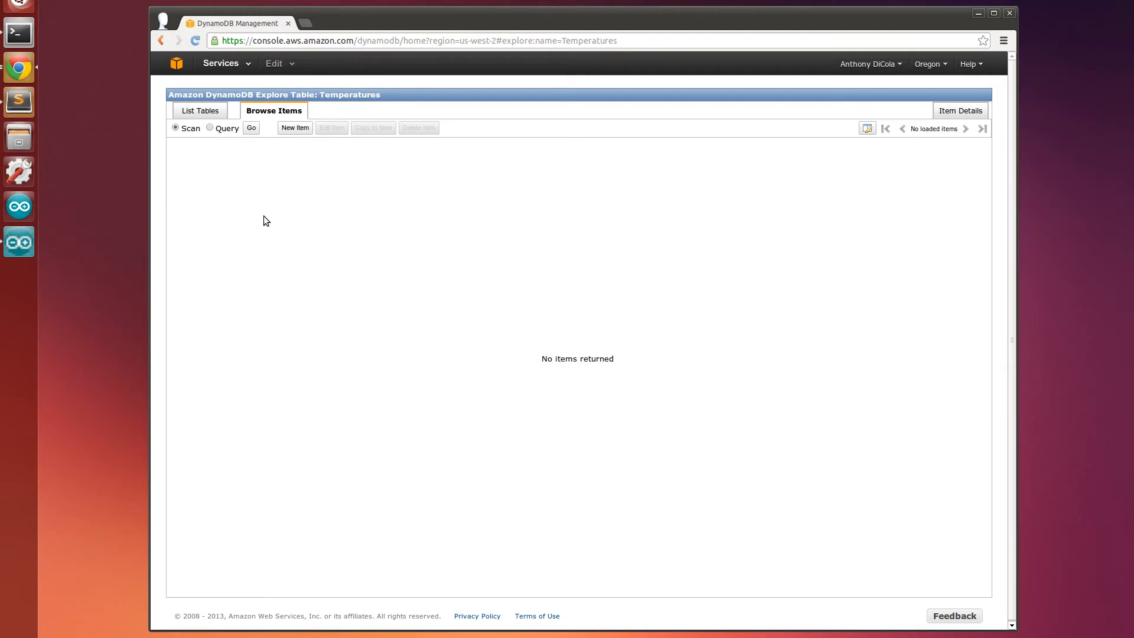
{"action": "mouse_move", "coordinate": [225, 64]}
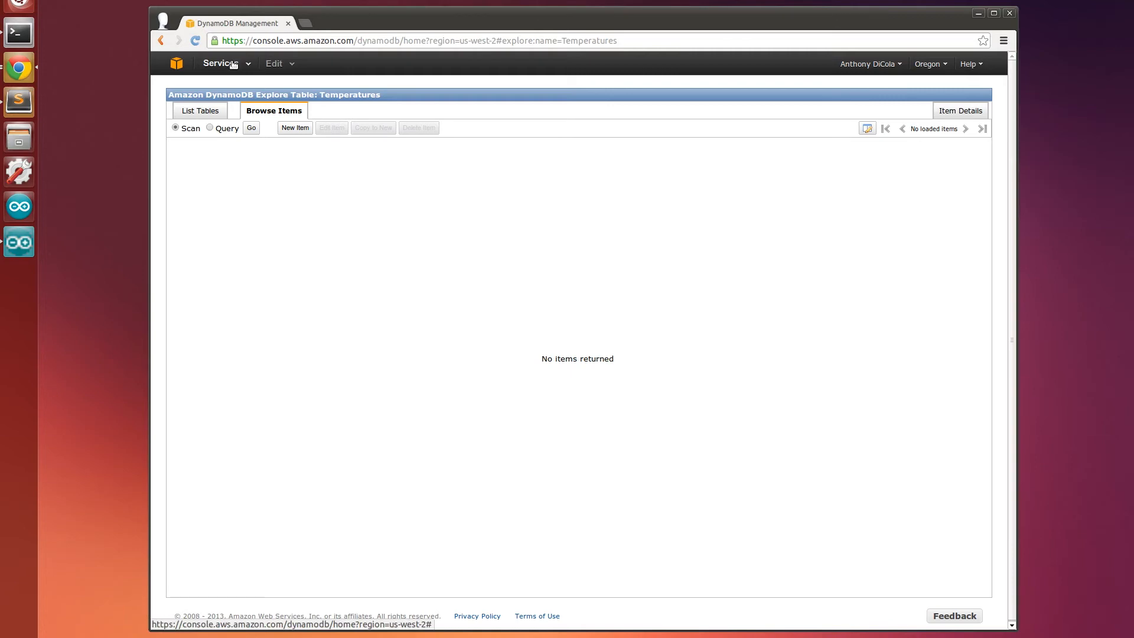
Step: Switch from DynamoDB to the IAM service via the Services menu
{"action": "left_click", "coordinate": [221, 64]}
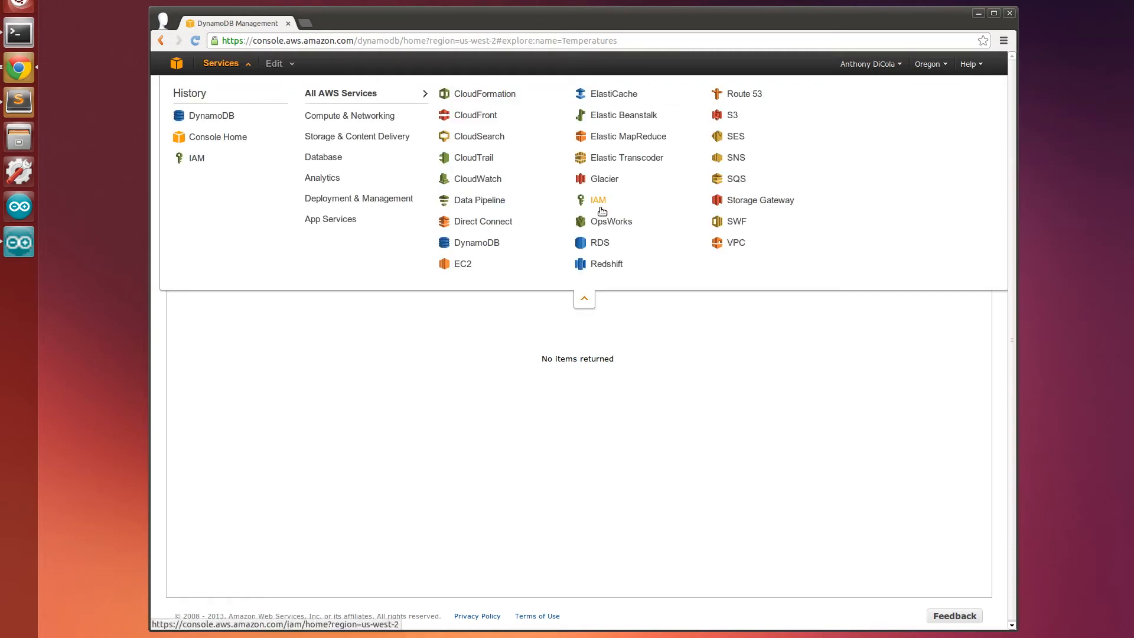
{"action": "left_click", "coordinate": [598, 200]}
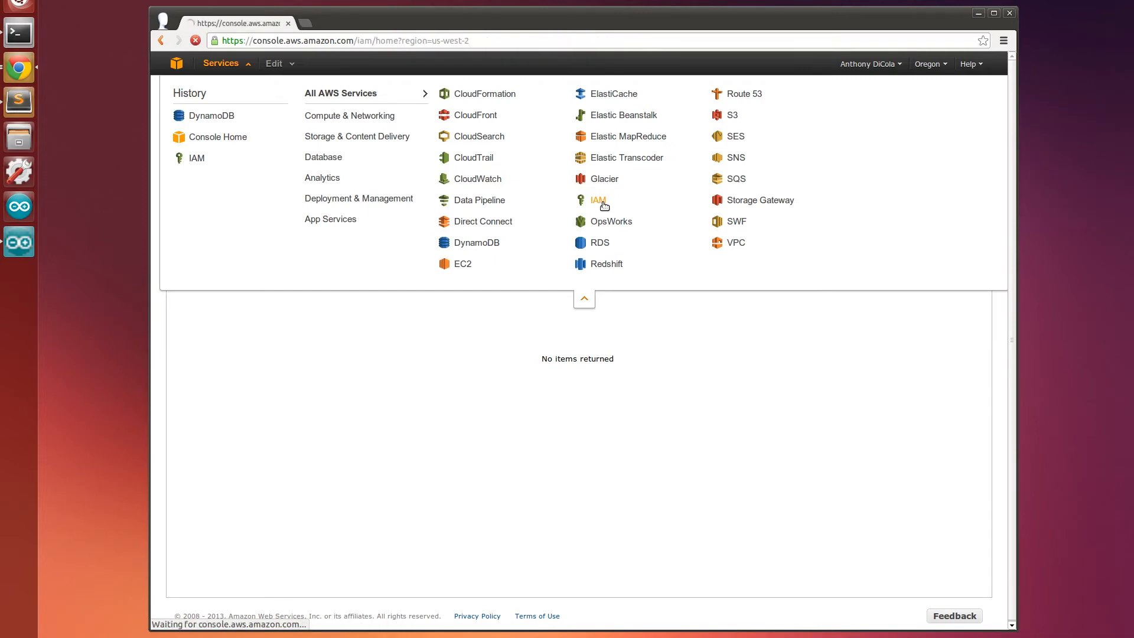
{"action": "left_click", "coordinate": [598, 200]}
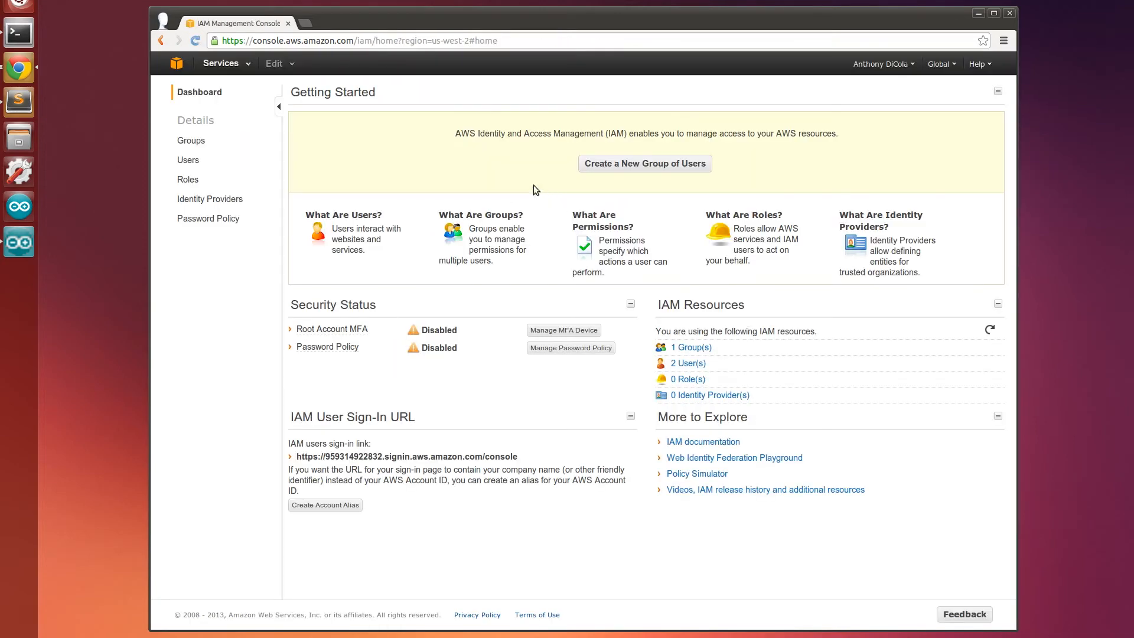
{"action": "mouse_move", "coordinate": [396, 167]}
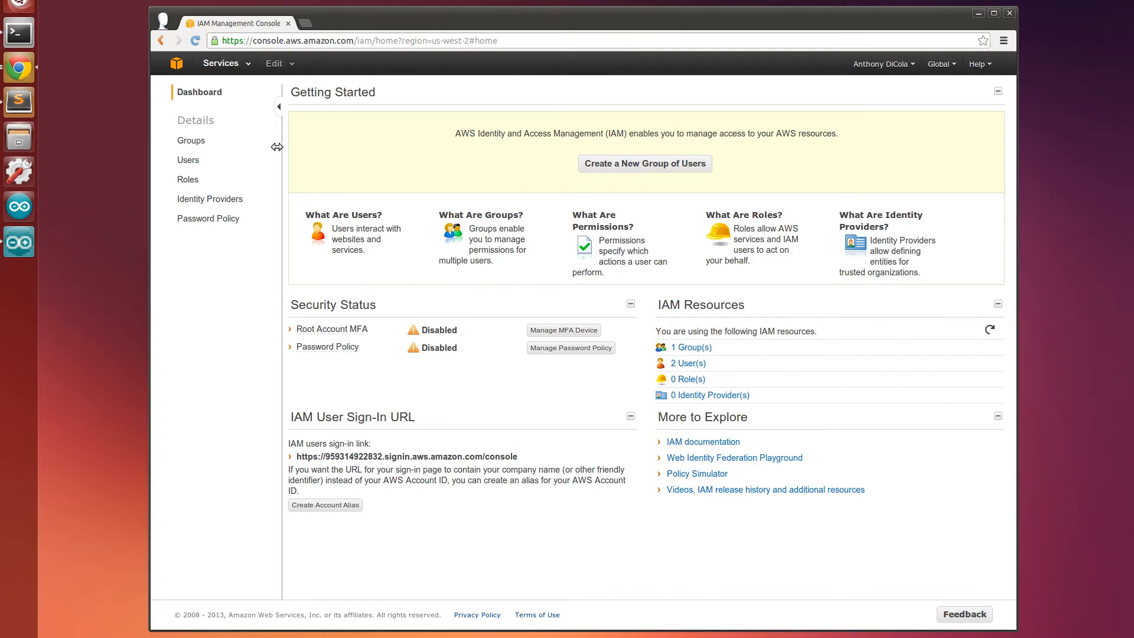
{"action": "mouse_move", "coordinate": [233, 144]}
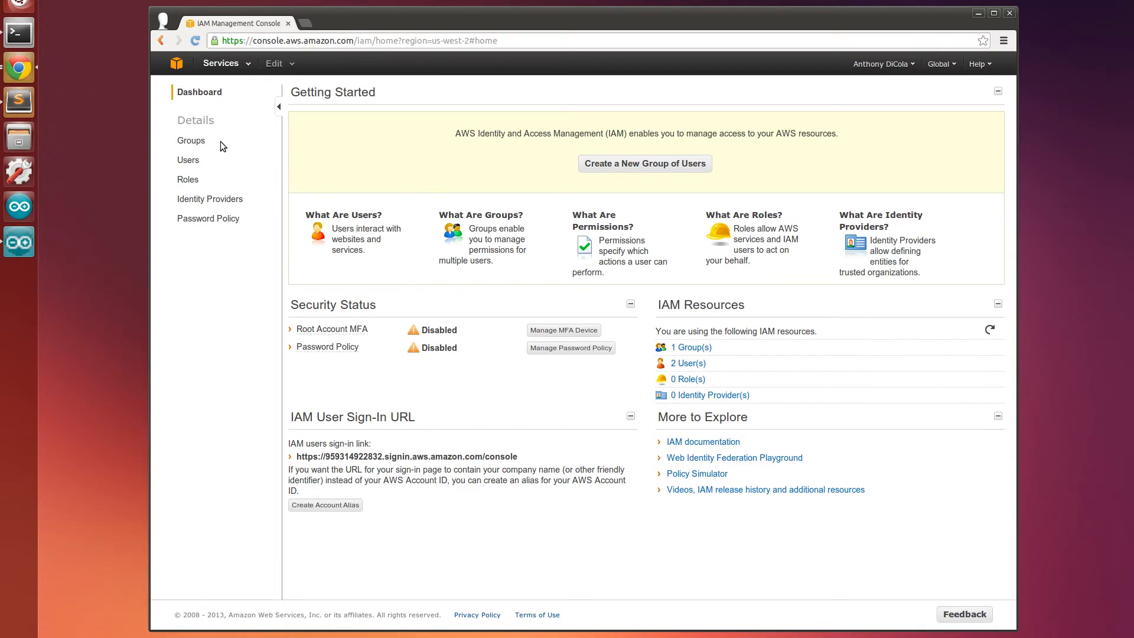
{"action": "mouse_move", "coordinate": [230, 144]}
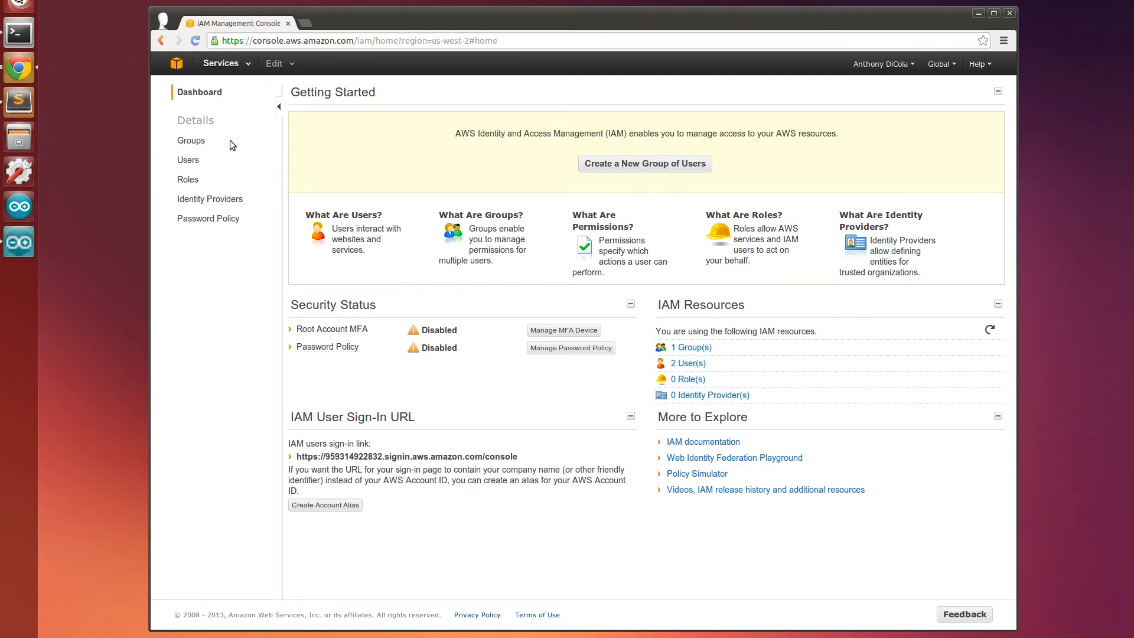
{"action": "mouse_move", "coordinate": [576, 166]}
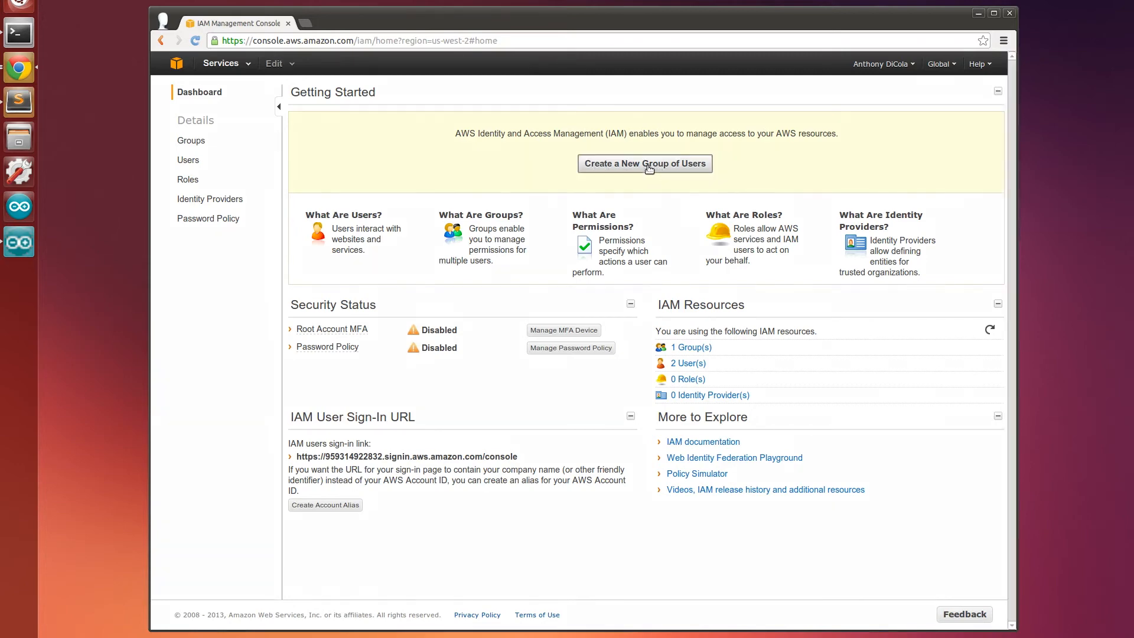
Step: Create a new group named TemperatureReaders and continue to its permissions step
{"action": "left_click", "coordinate": [643, 163]}
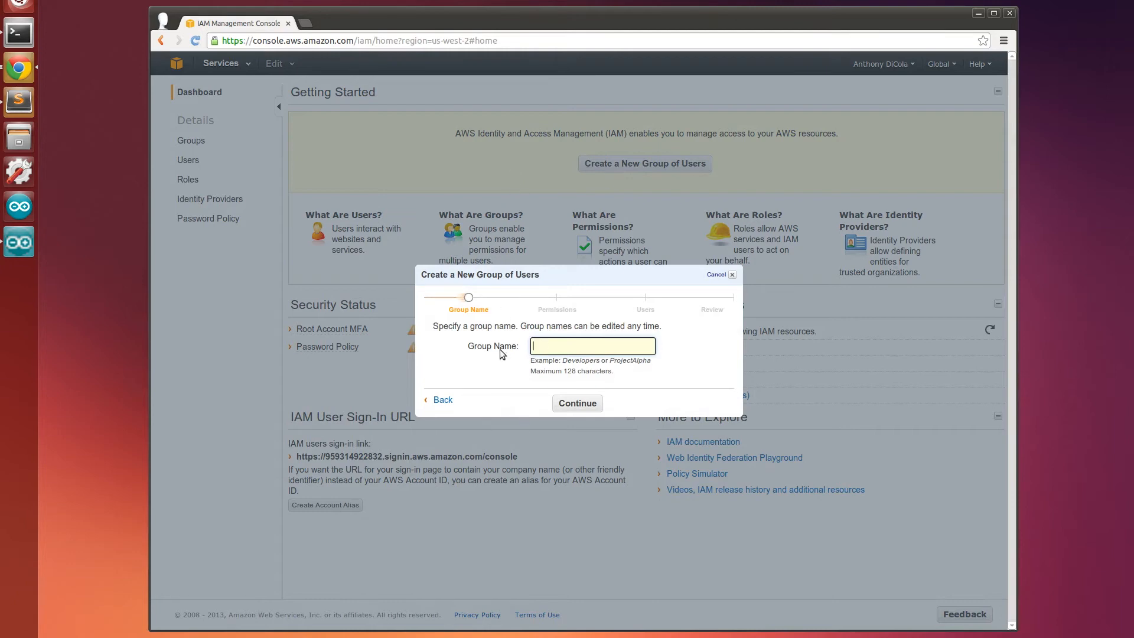
{"action": "type", "text": "Tem"}
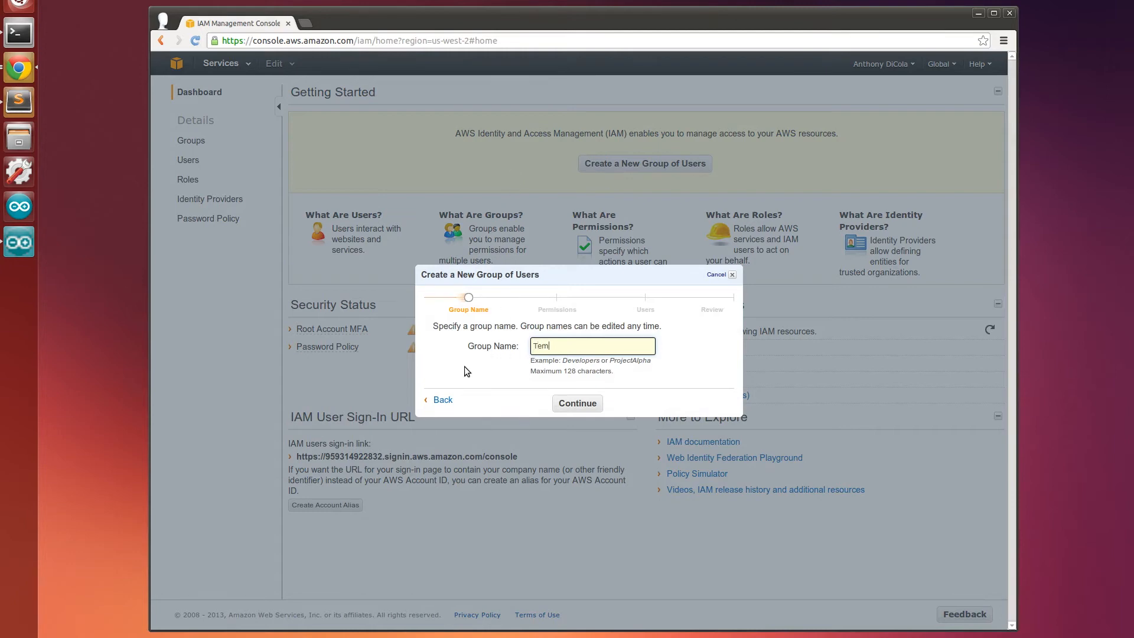
{"action": "type", "text": "peratureReaders"}
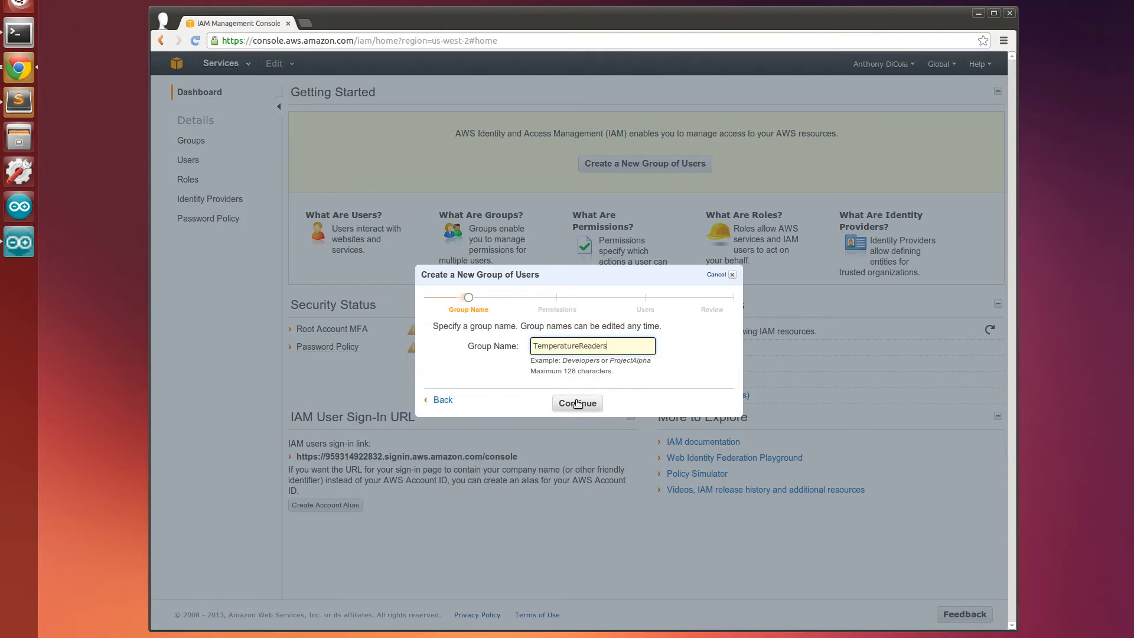
{"action": "left_click", "coordinate": [576, 403]}
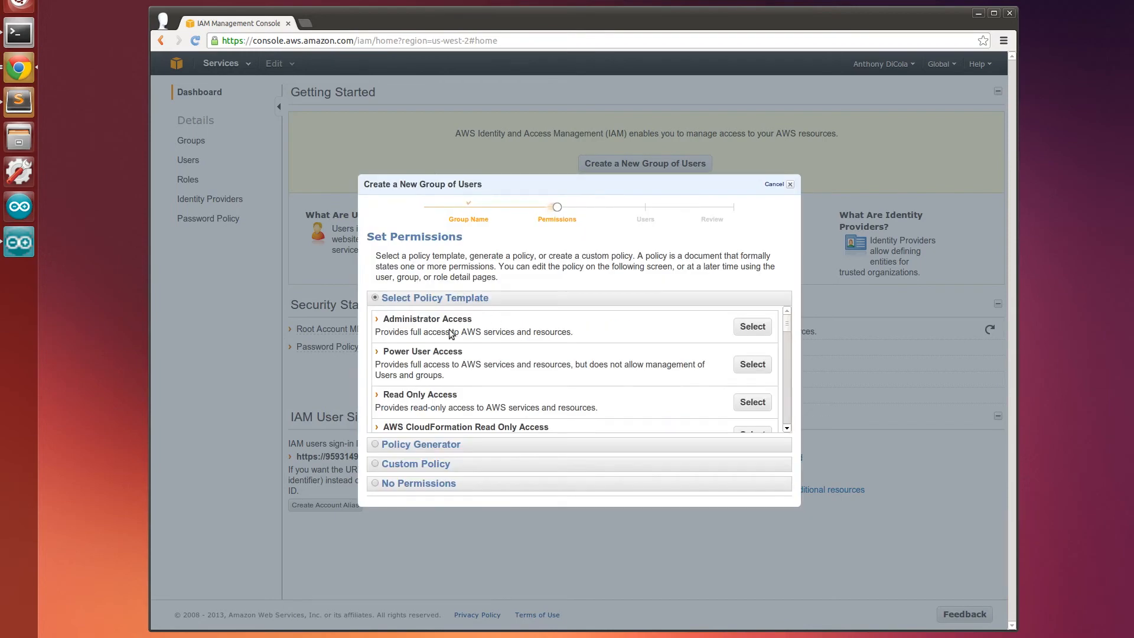
{"action": "mouse_move", "coordinate": [432, 374]}
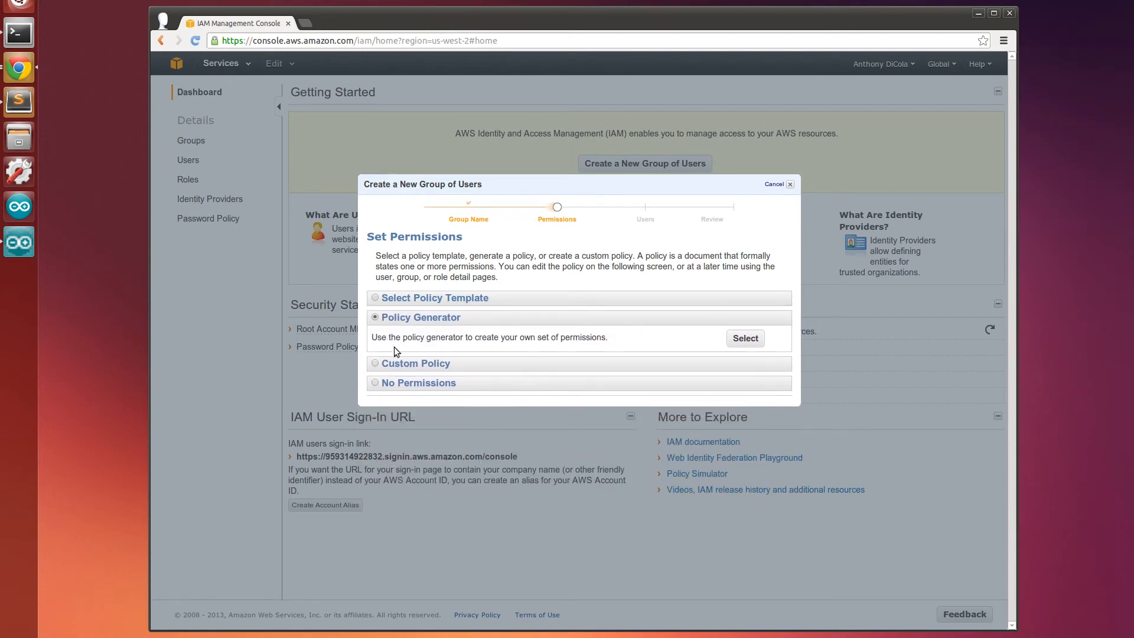
{"action": "mouse_move", "coordinate": [642, 344]}
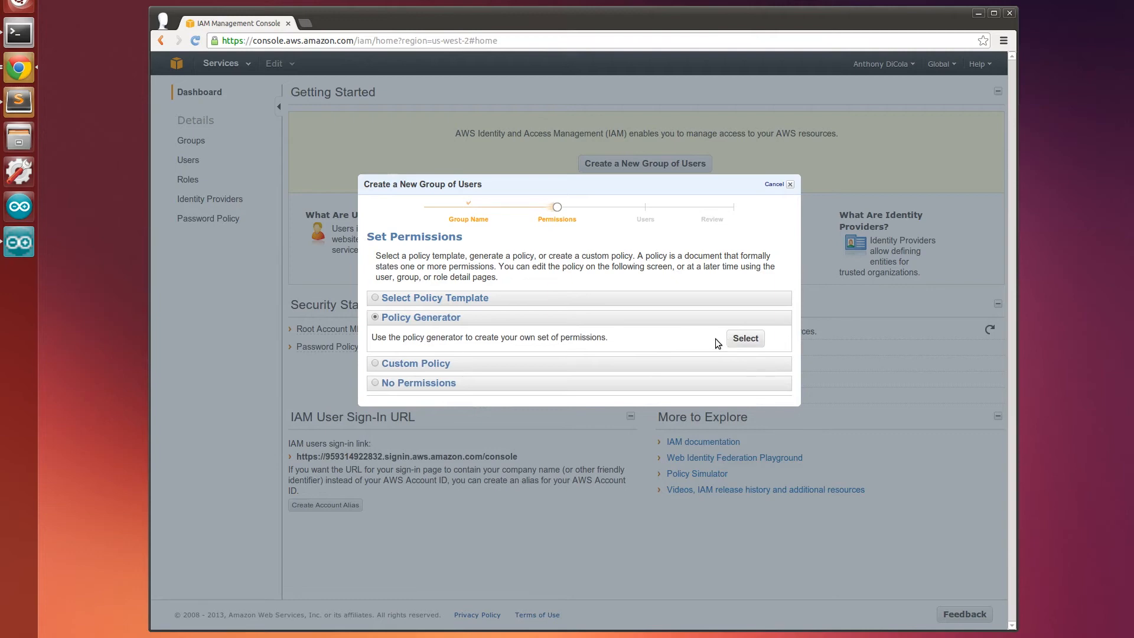
Step: Start an Allow statement in the policy generator for the Amazon DynamoDB service
{"action": "left_click", "coordinate": [745, 339]}
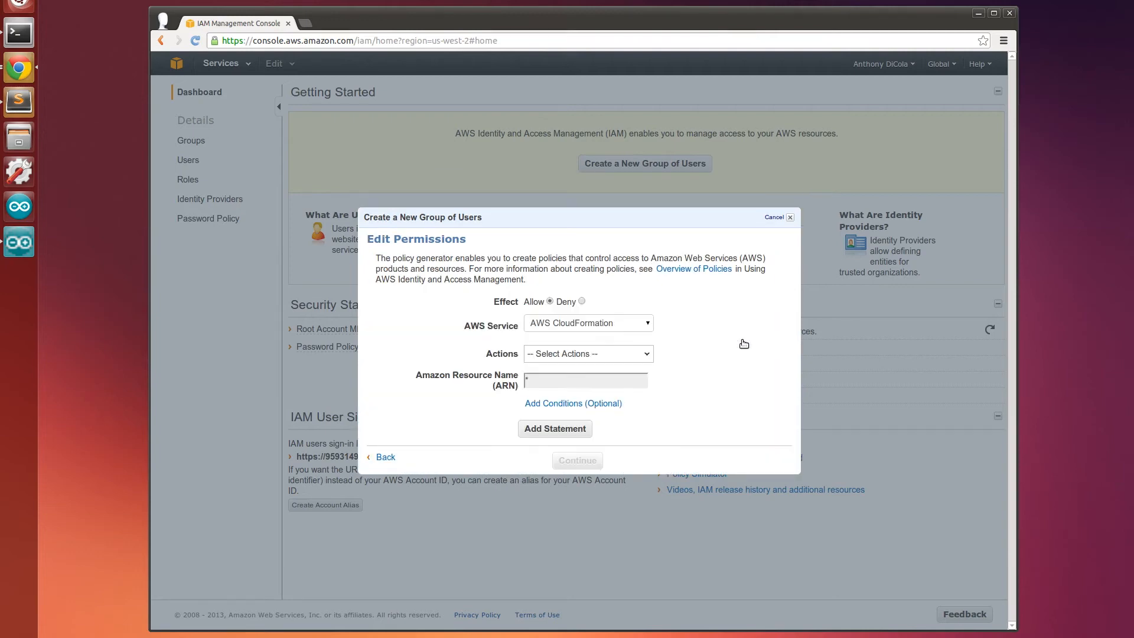
{"action": "mouse_move", "coordinate": [494, 322]}
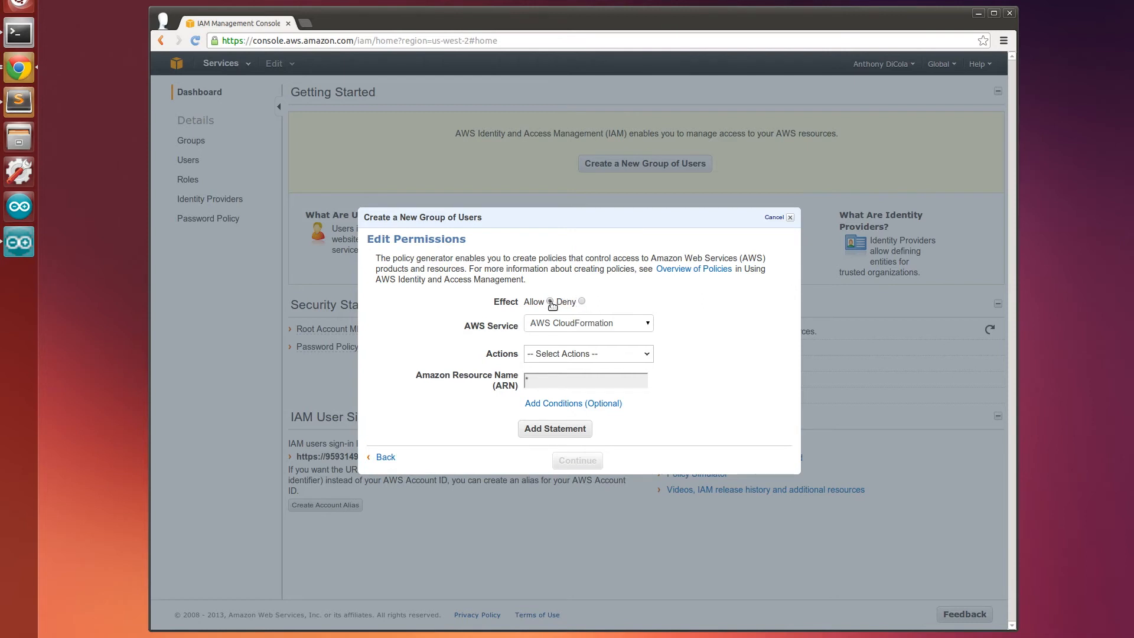
{"action": "left_click", "coordinate": [549, 301]}
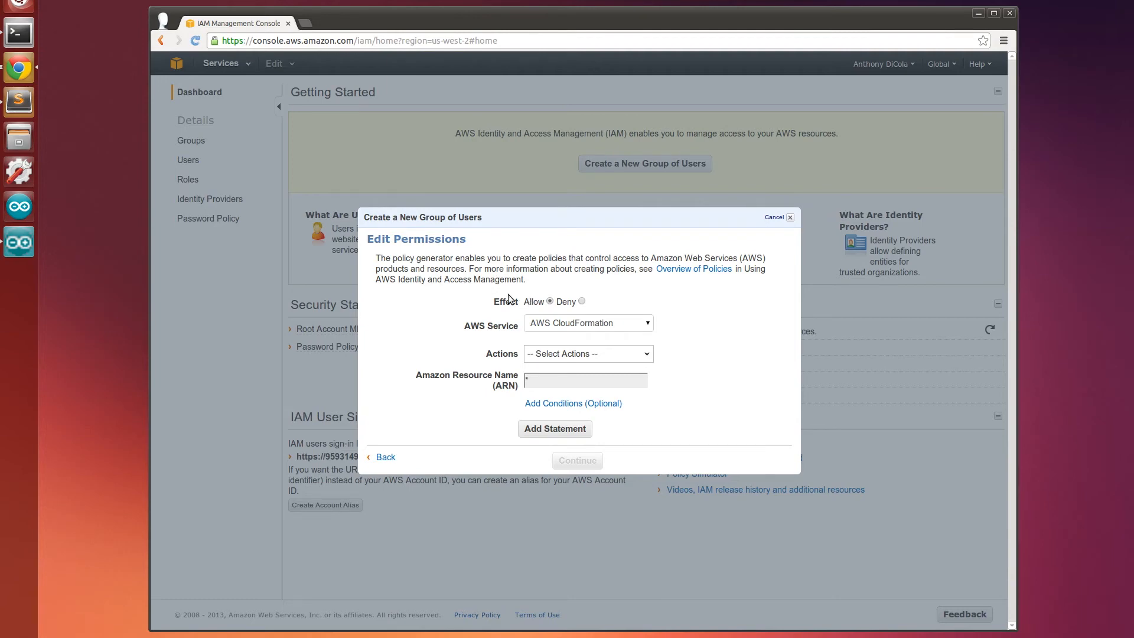
{"action": "mouse_move", "coordinate": [631, 376]}
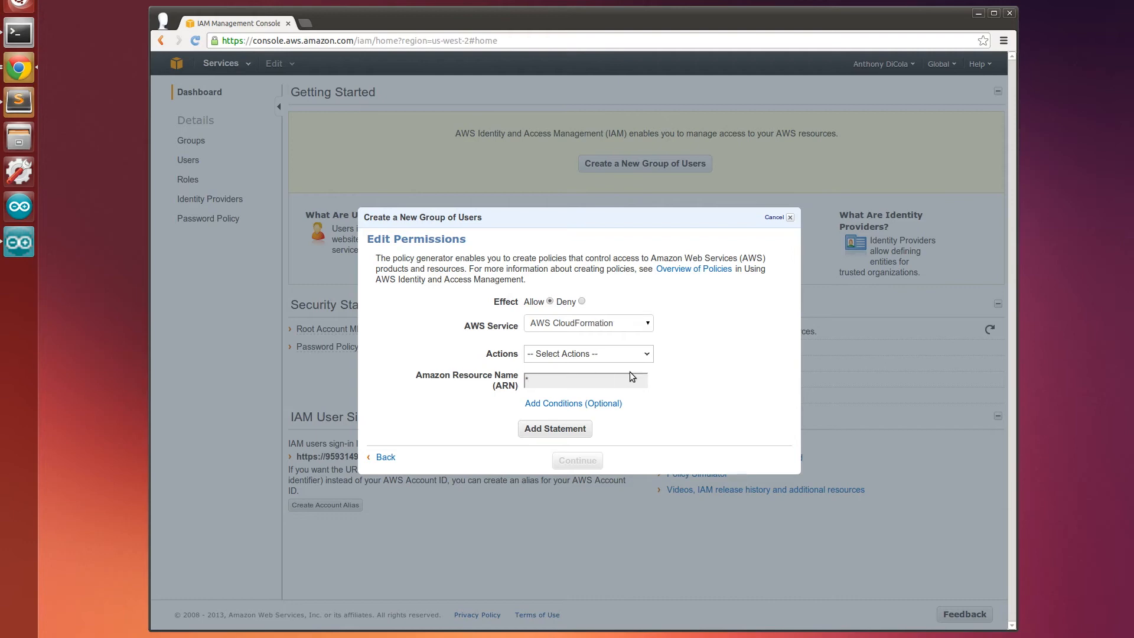
{"action": "mouse_move", "coordinate": [613, 324]}
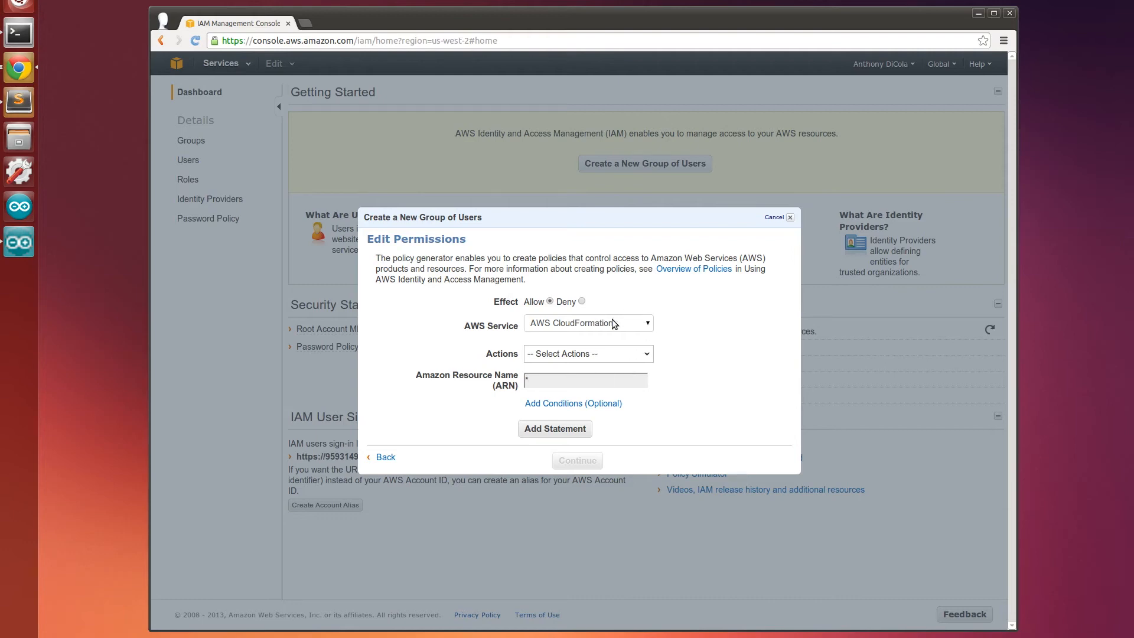
{"action": "left_click", "coordinate": [587, 323]}
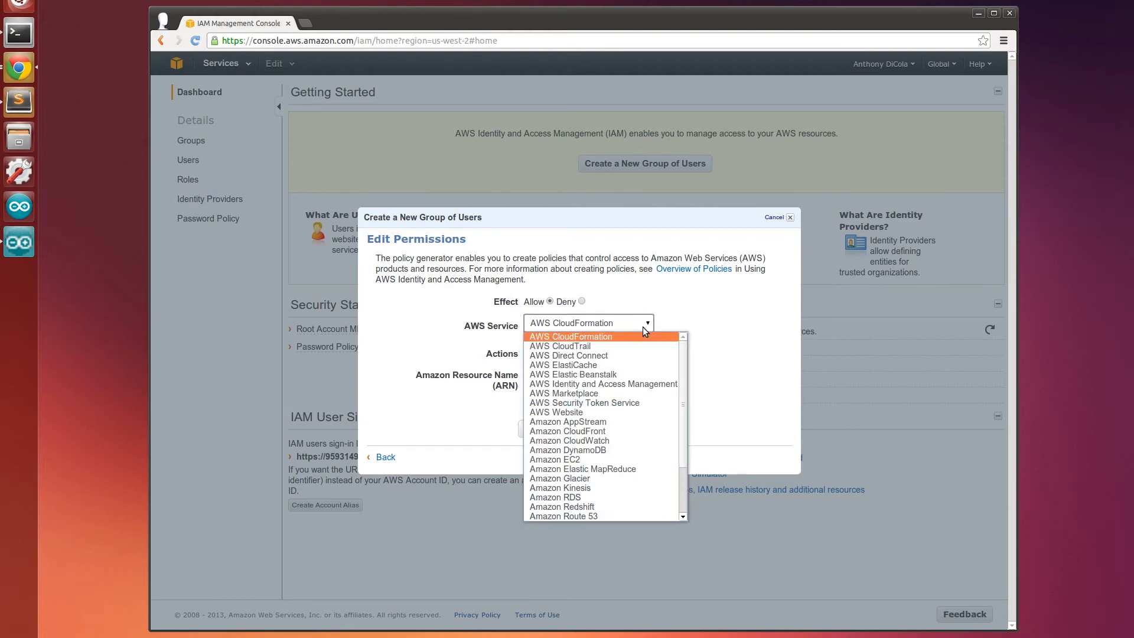
{"action": "left_click", "coordinate": [567, 448]}
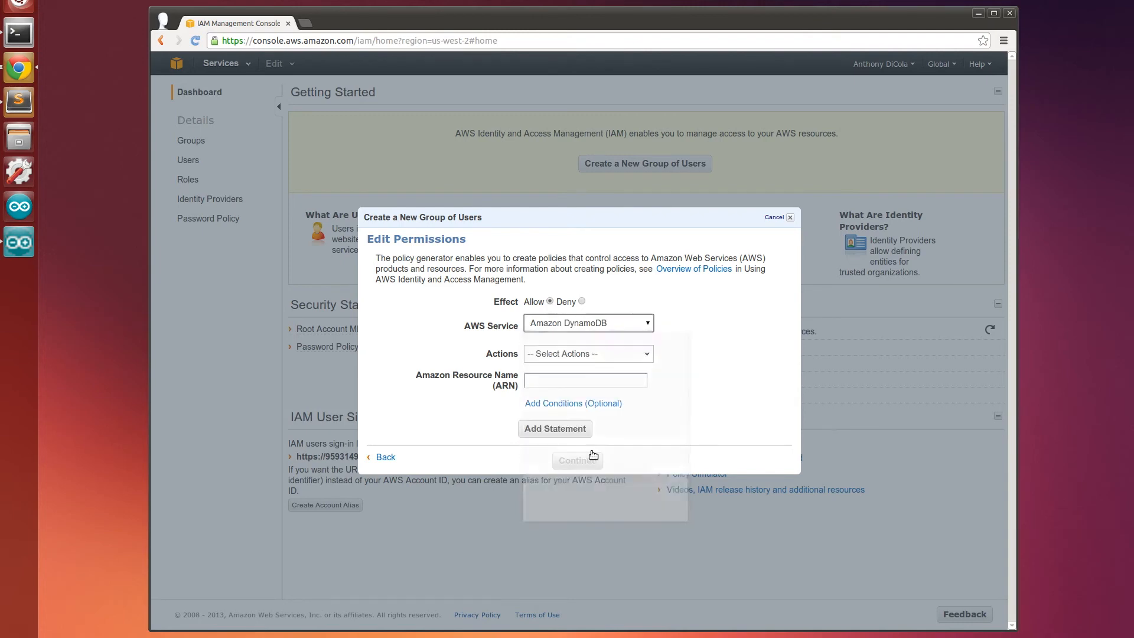
{"action": "left_click", "coordinate": [587, 353]}
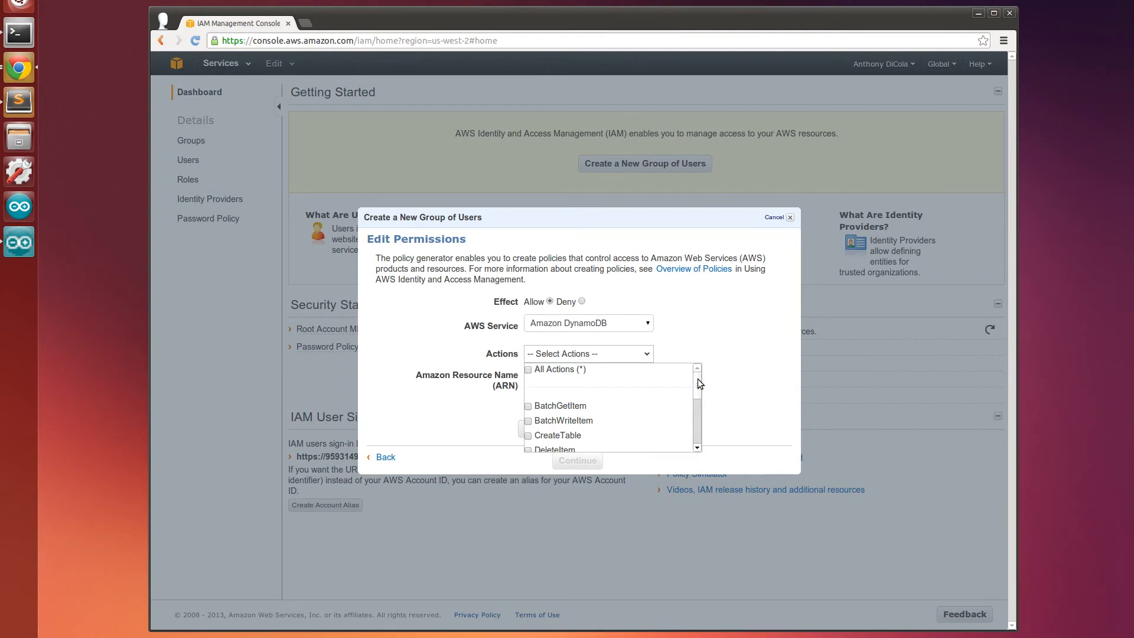
{"action": "mouse_move", "coordinate": [698, 388]}
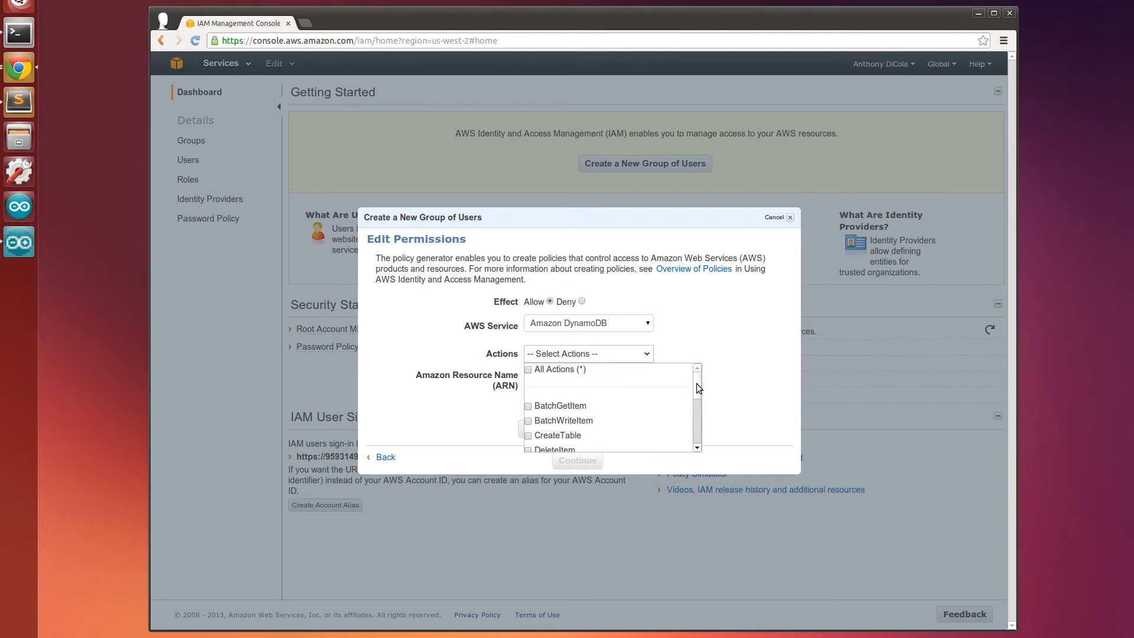
Step: Allow the DynamoDB read actions GetItem, ListTables, Query and Scan
{"action": "scroll", "scroll_direction": "down", "scroll_amount": 3}
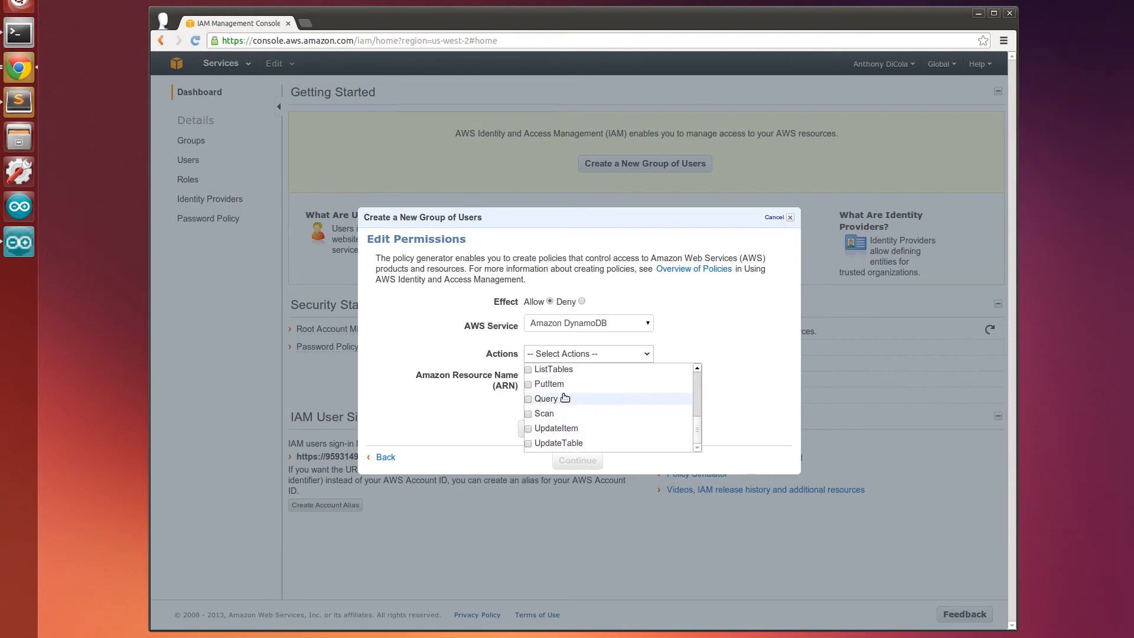
{"action": "mouse_move", "coordinate": [544, 413]}
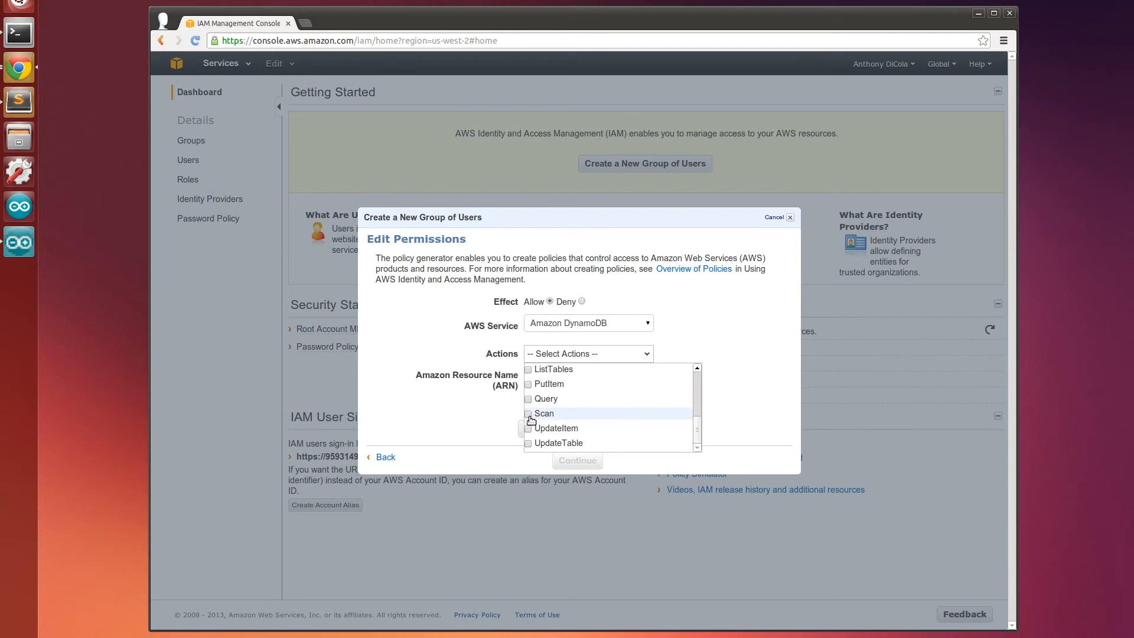
{"action": "left_click", "coordinate": [528, 413]}
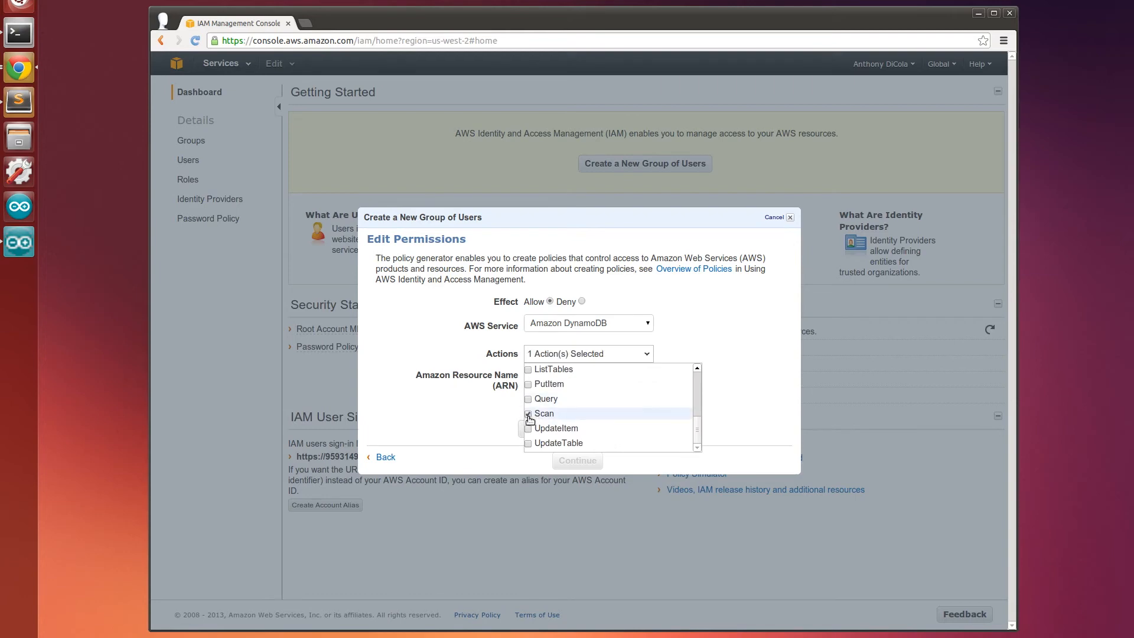
{"action": "left_click", "coordinate": [528, 398]}
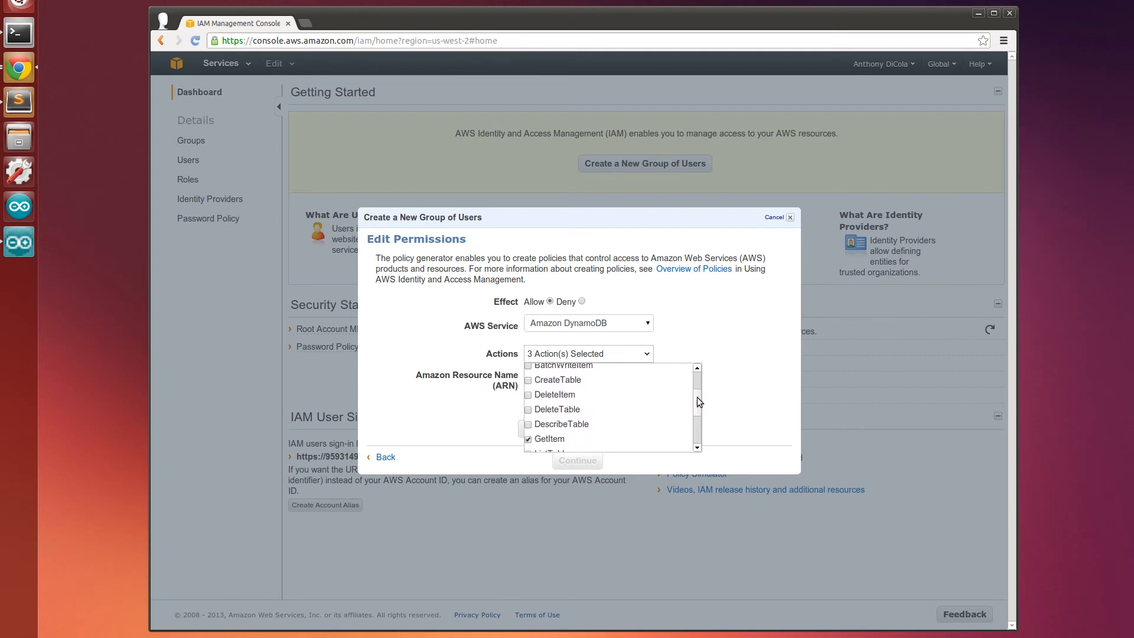
{"action": "left_click", "coordinate": [528, 418]}
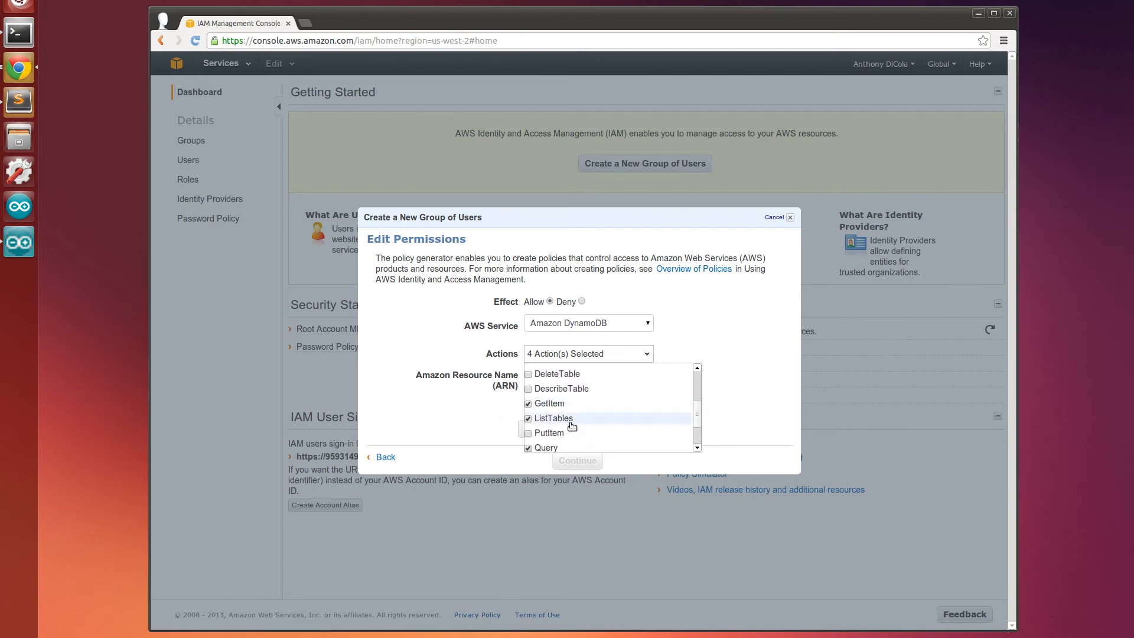
{"action": "scroll", "scroll_direction": "down", "scroll_amount": 3}
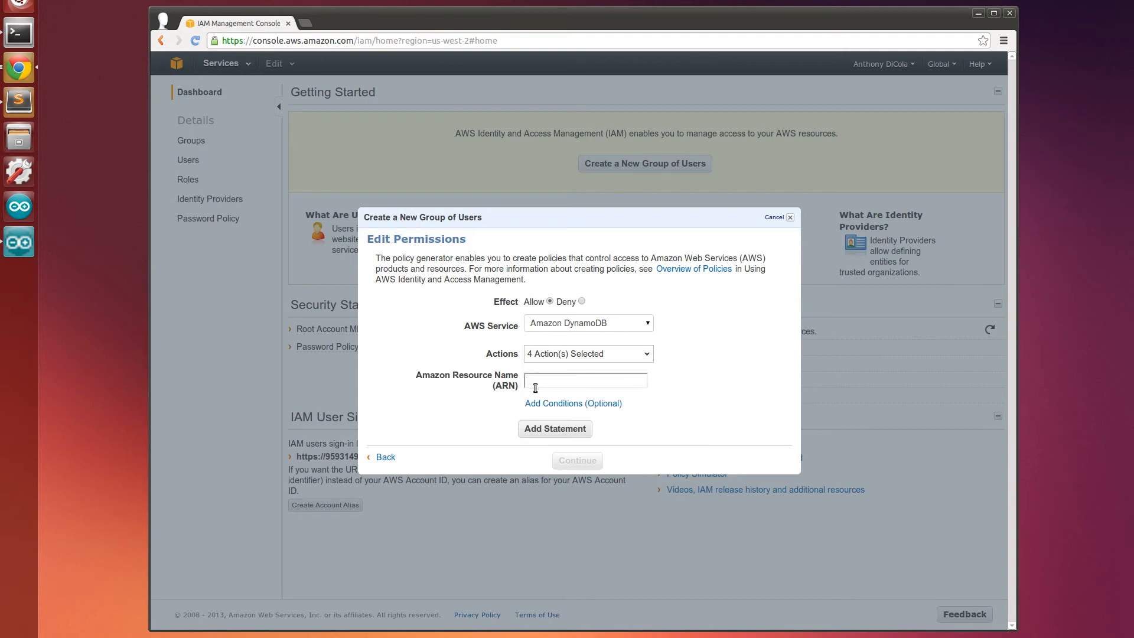
{"action": "left_click", "coordinate": [585, 381]}
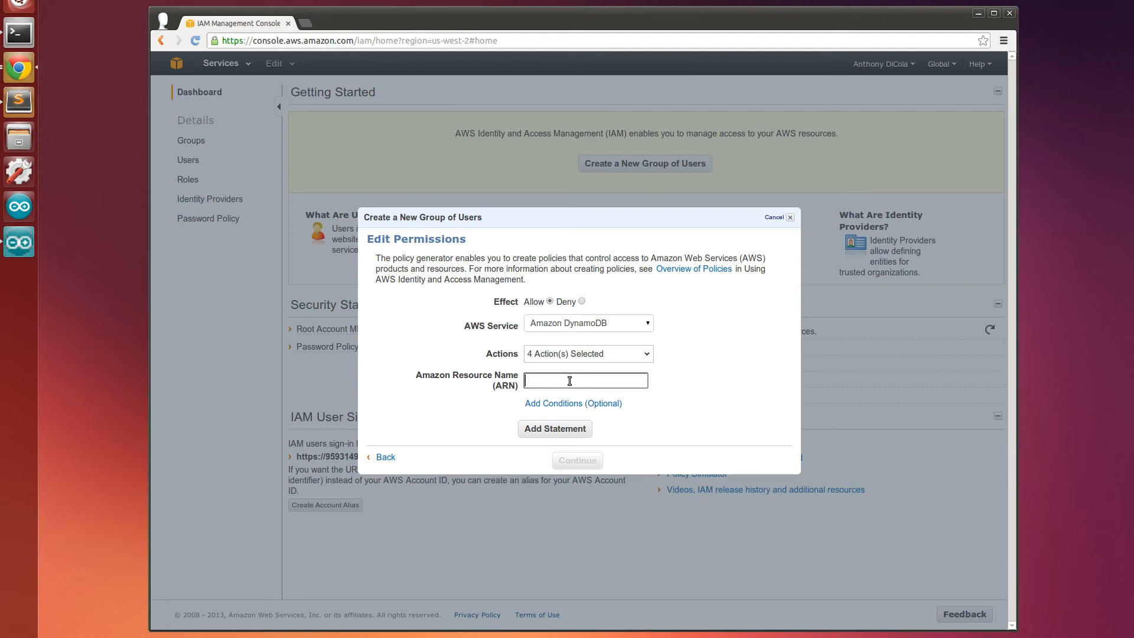
{"action": "mouse_move", "coordinate": [304, 27]}
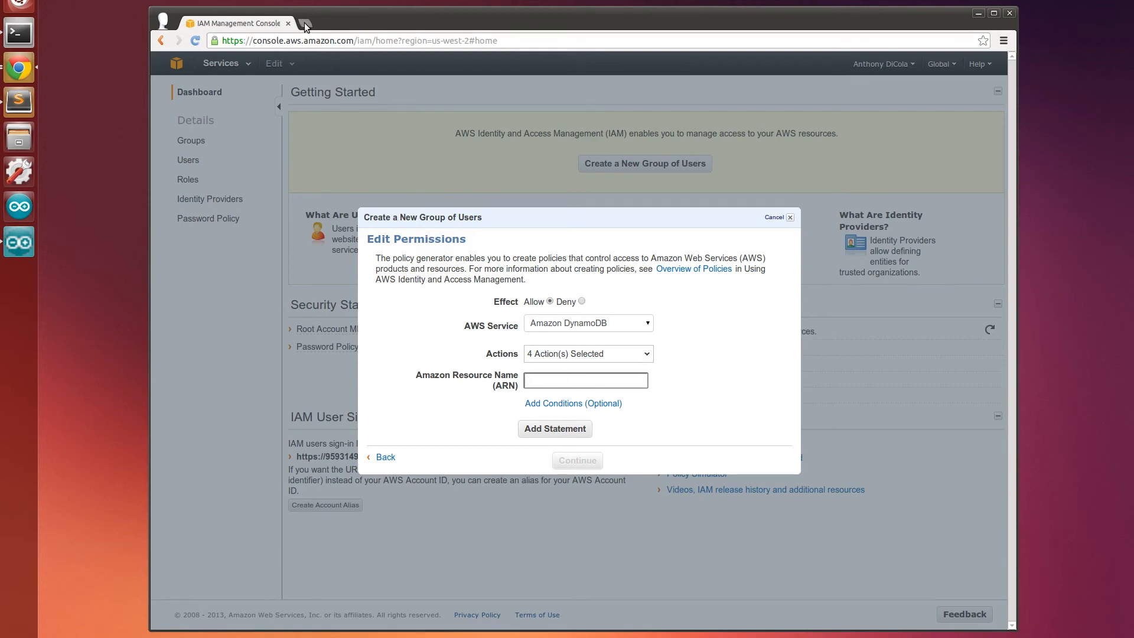
Step: Open the AWS Management Console in a new tab and go to DynamoDB
{"action": "left_click", "coordinate": [304, 24]}
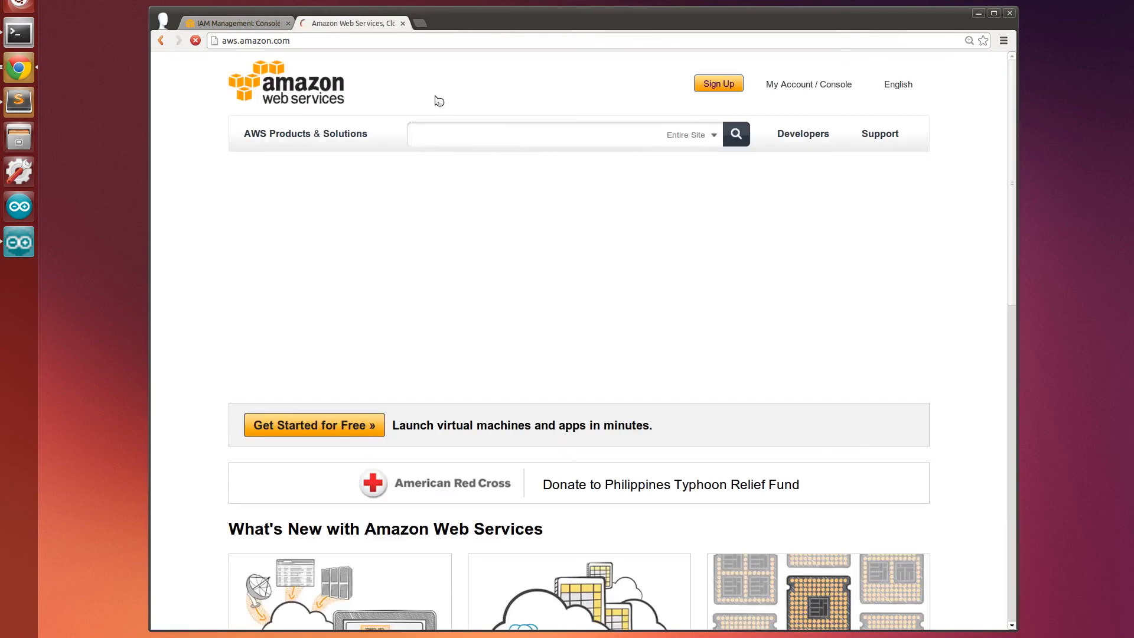
{"action": "left_click", "coordinate": [808, 84]}
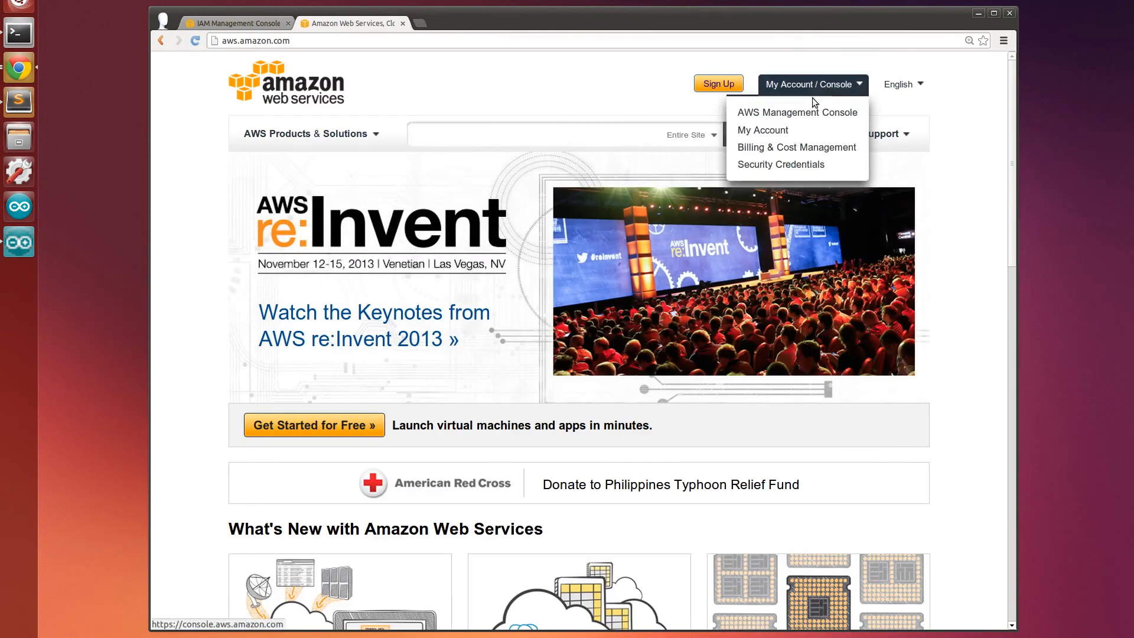
{"action": "left_click", "coordinate": [796, 112]}
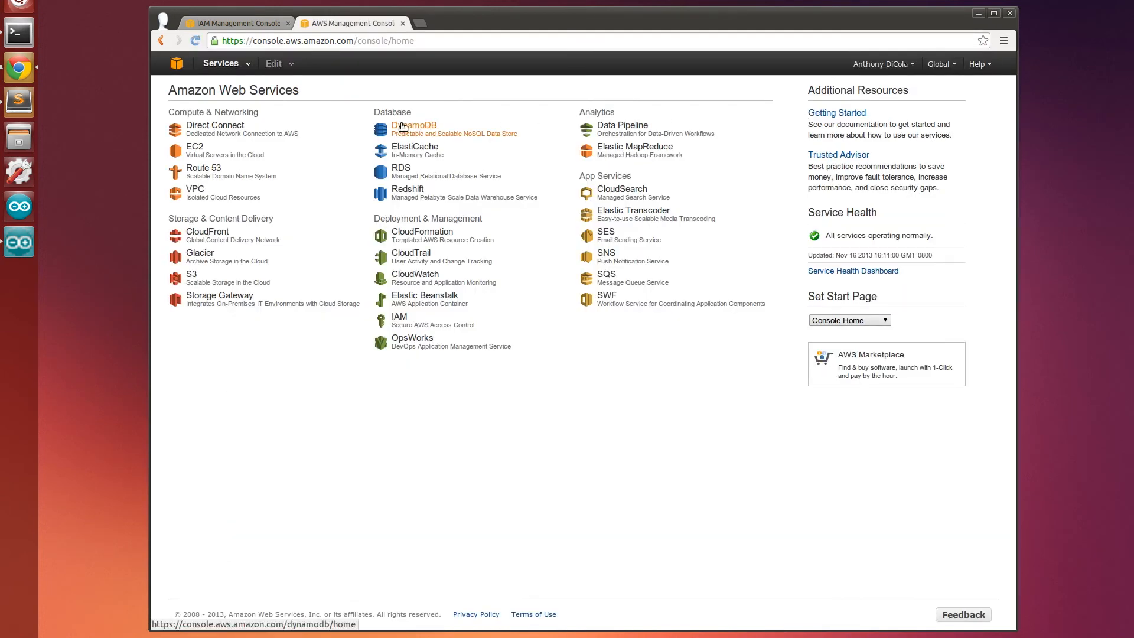
{"action": "left_click", "coordinate": [414, 125]}
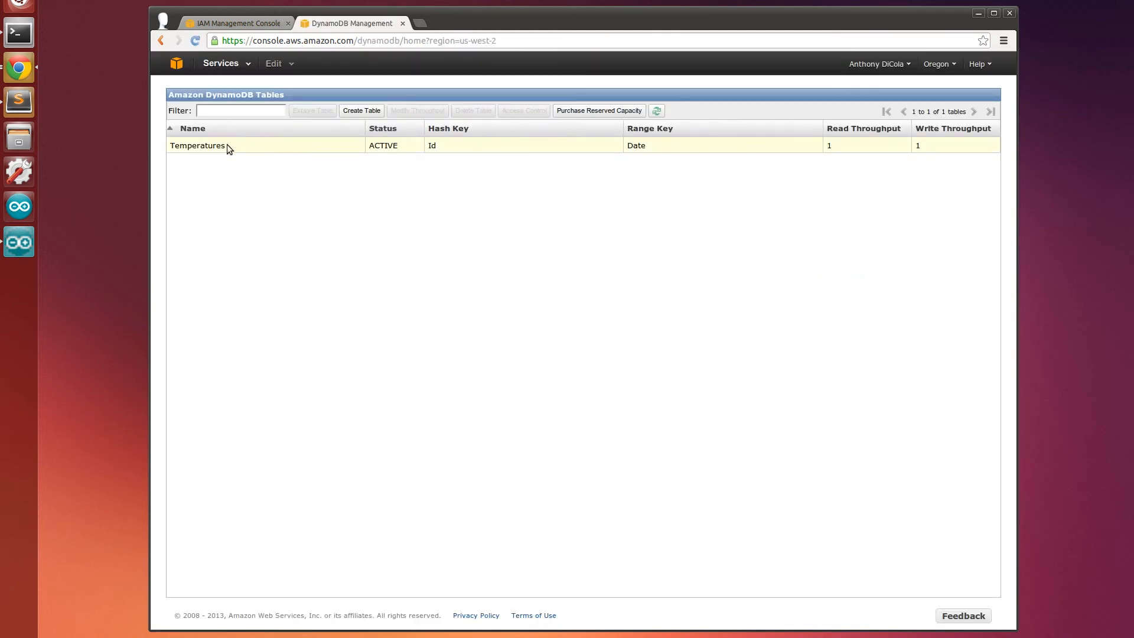
Step: Copy the Temperatures table's ARN from its Details tab
{"action": "left_click", "coordinate": [198, 146]}
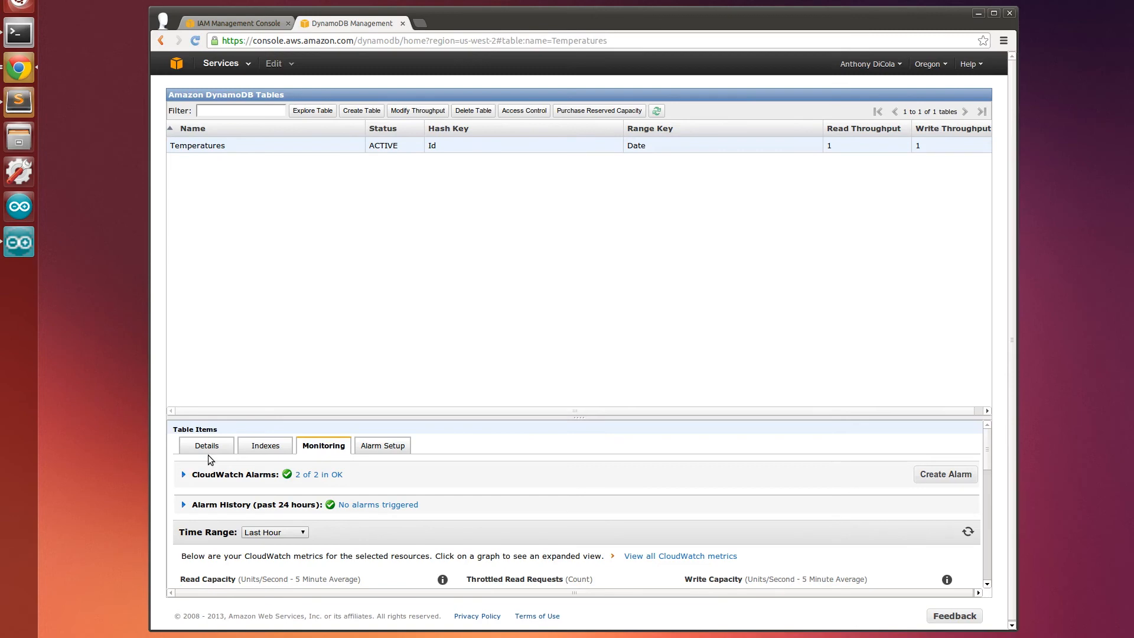
{"action": "left_click", "coordinate": [205, 445]}
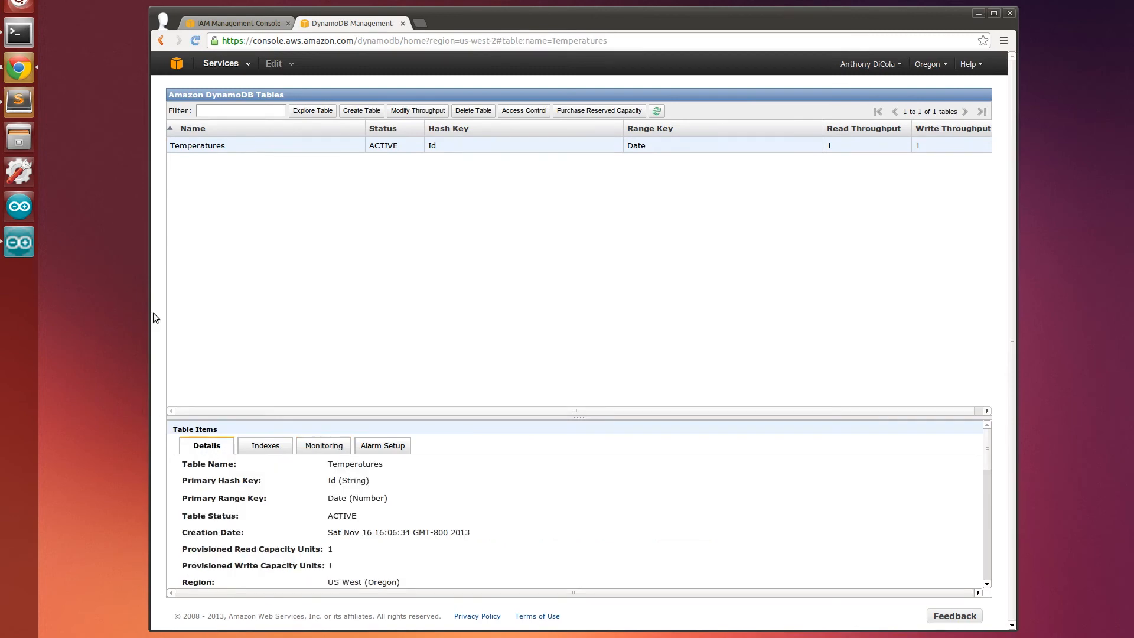
{"action": "mouse_move", "coordinate": [161, 320]}
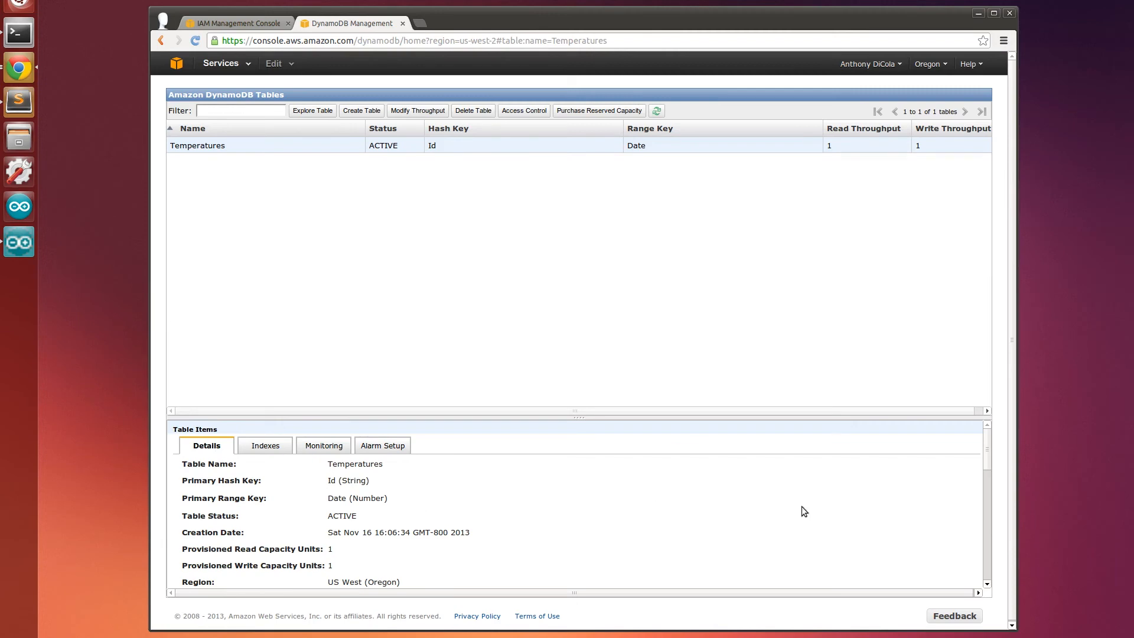
{"action": "scroll", "scroll_direction": "down", "scroll_amount": 3}
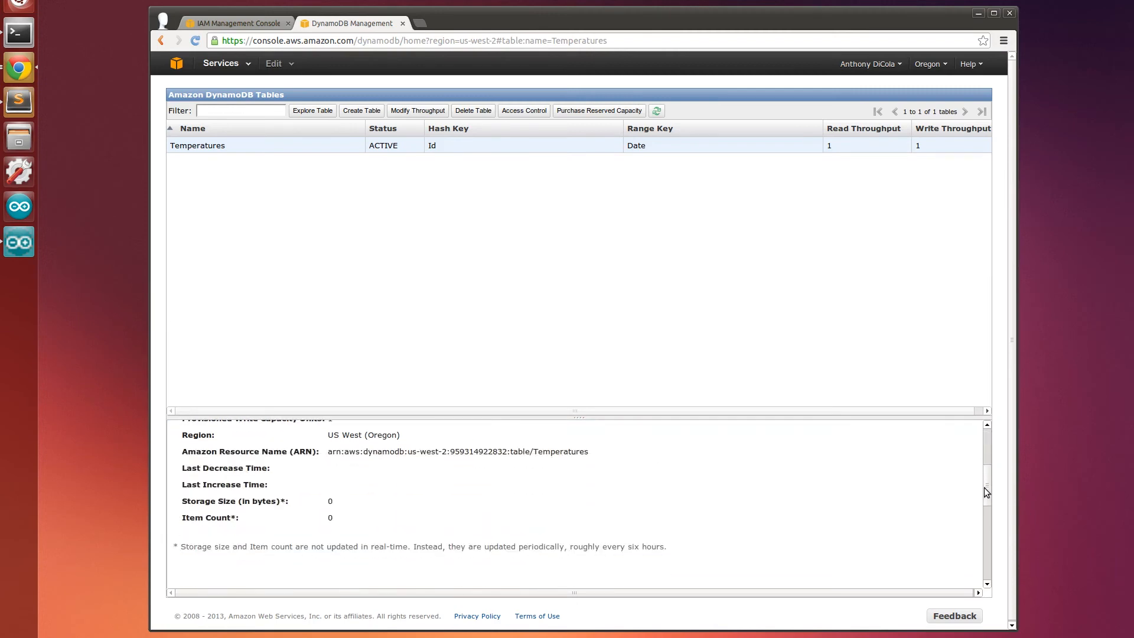
{"action": "mouse_move", "coordinate": [211, 451]}
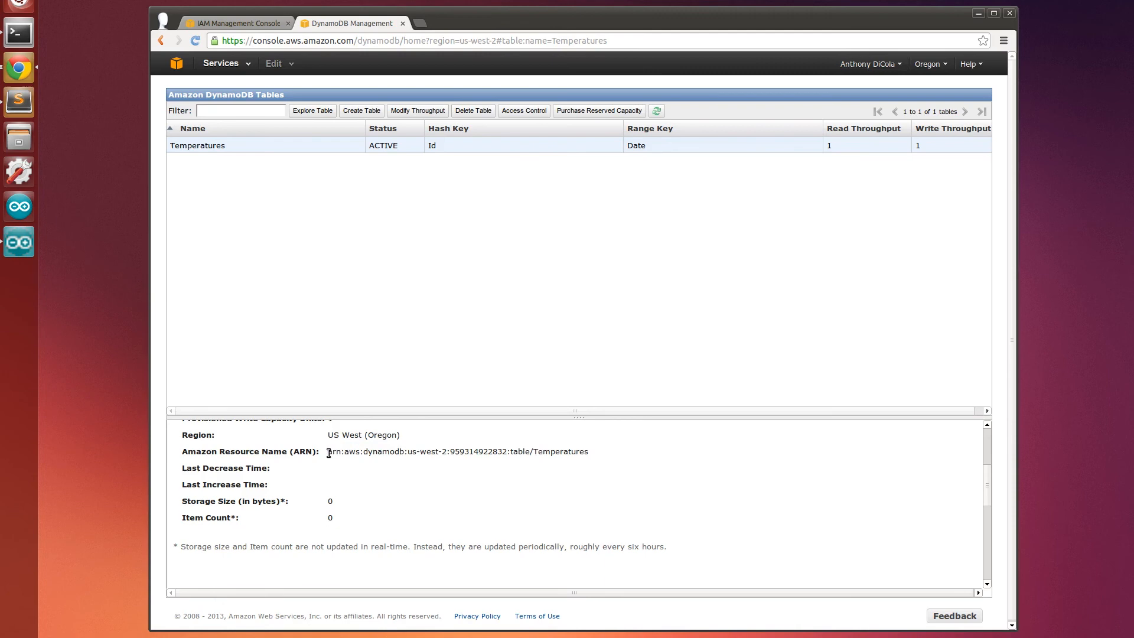
{"action": "left_click_drag", "start_coordinate": [326, 452], "coordinate": [588, 451]}
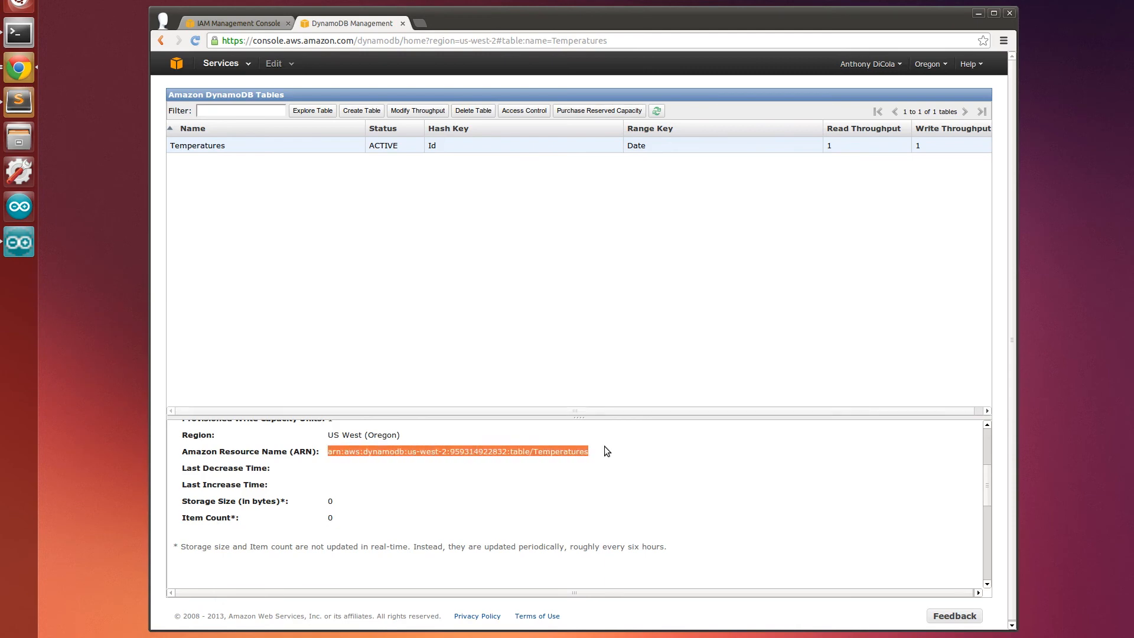
{"action": "left_click", "coordinate": [239, 23]}
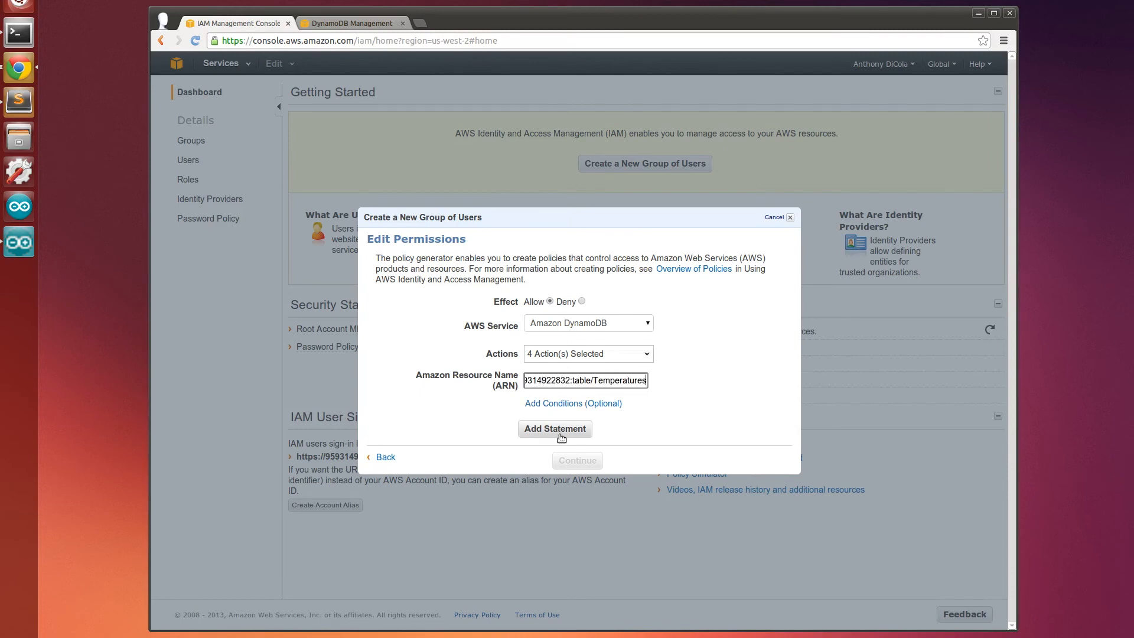
Step: Add the statement with the pasted ARN to the policy and continue past it
{"action": "left_click", "coordinate": [554, 427]}
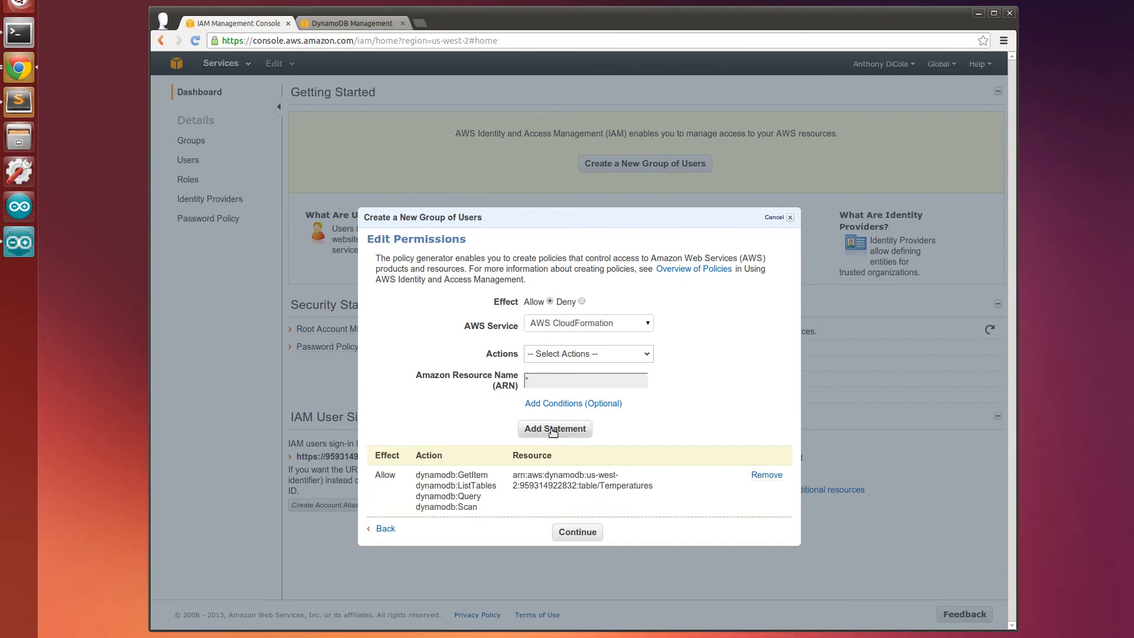
{"action": "mouse_move", "coordinate": [439, 478]}
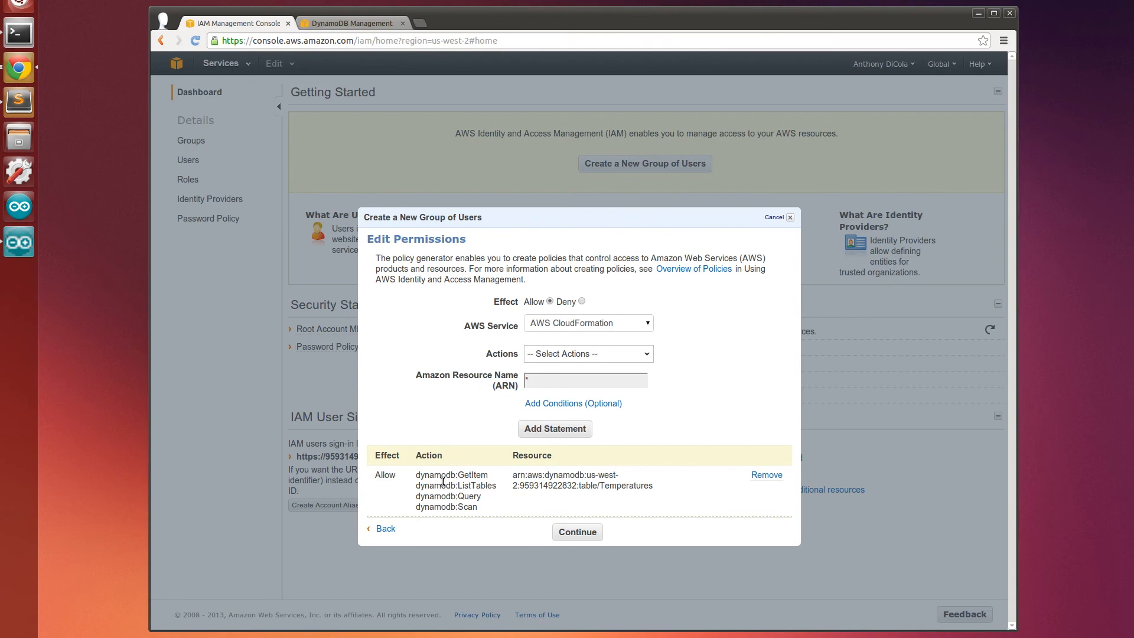
{"action": "mouse_move", "coordinate": [469, 504]}
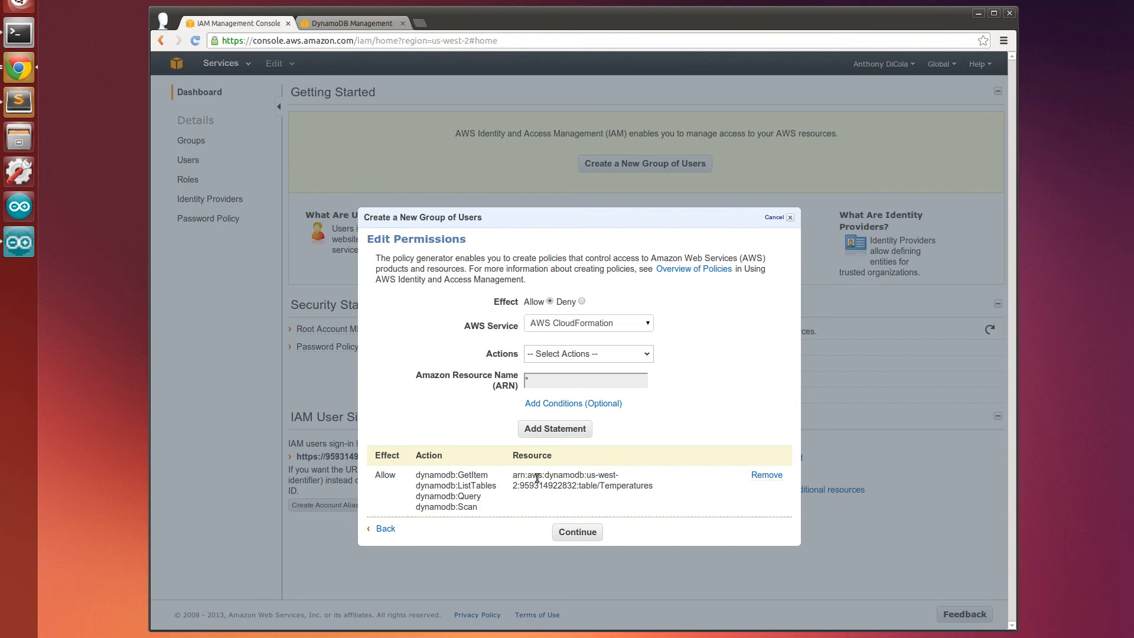
{"action": "mouse_move", "coordinate": [603, 523]}
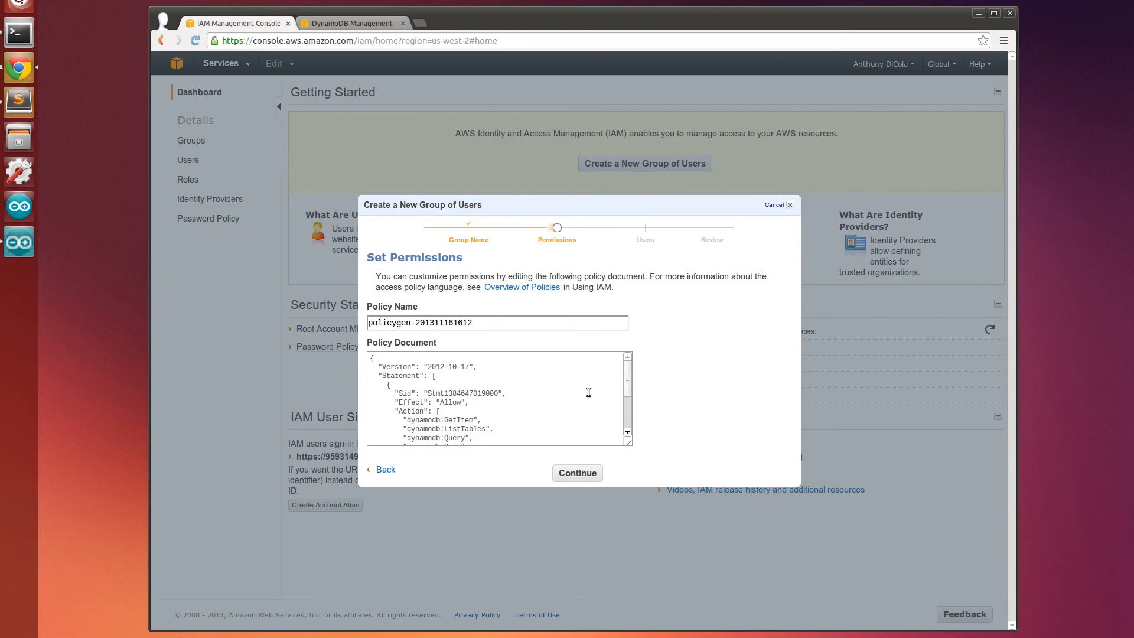
{"action": "left_click", "coordinate": [576, 473]}
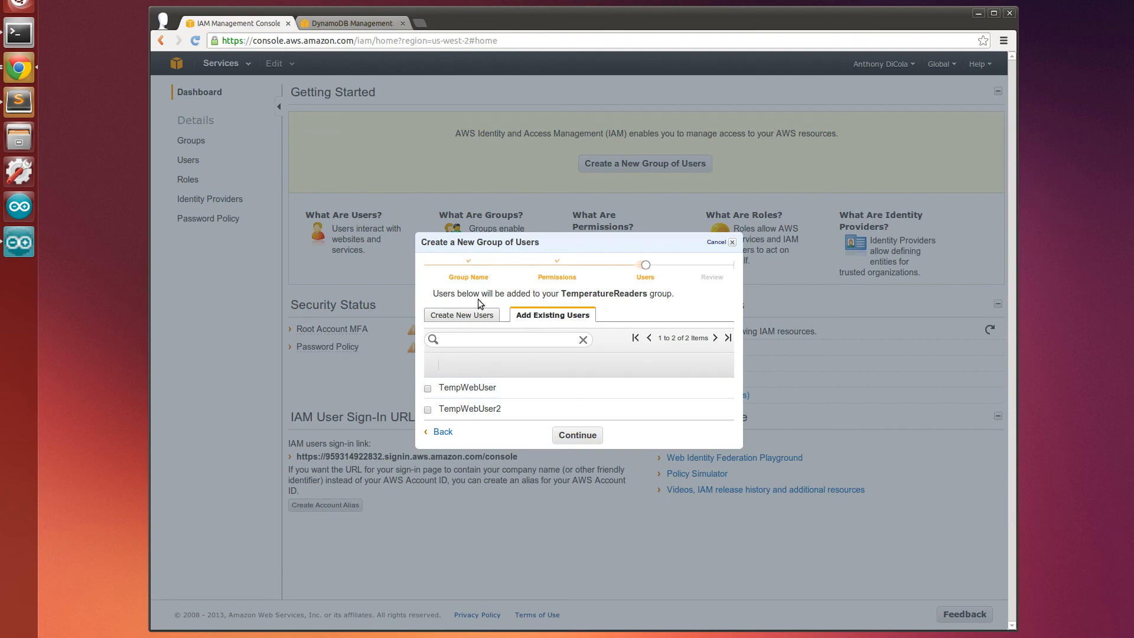
Step: Enter new user TempeatureReadUser with an access key and continue to review
{"action": "left_click", "coordinate": [462, 314]}
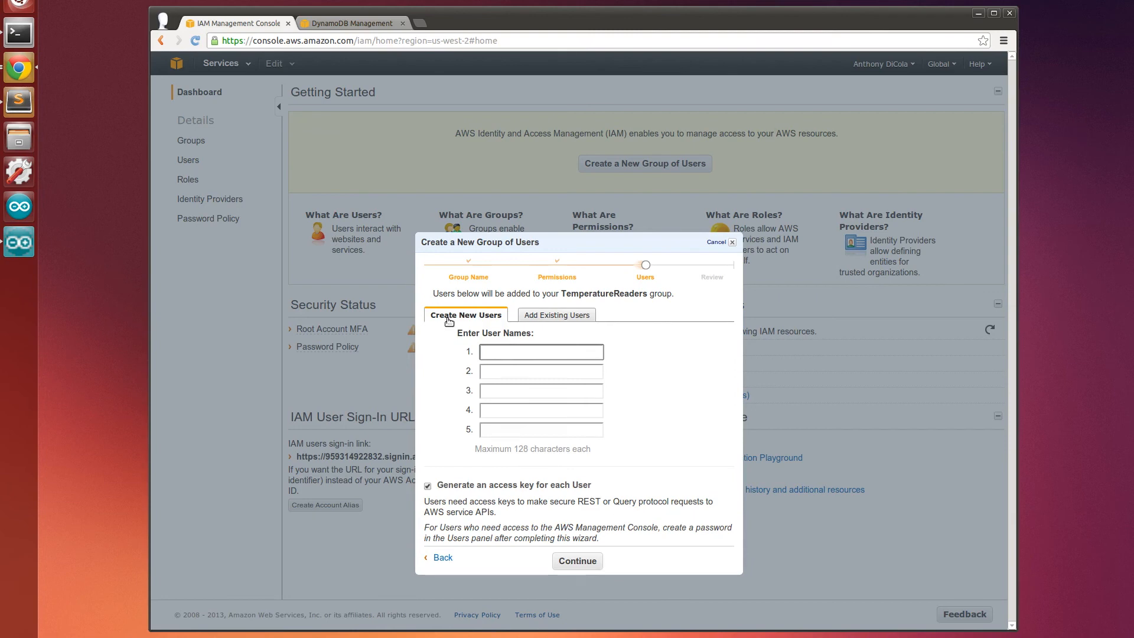
{"action": "type", "text": "Tempeature"}
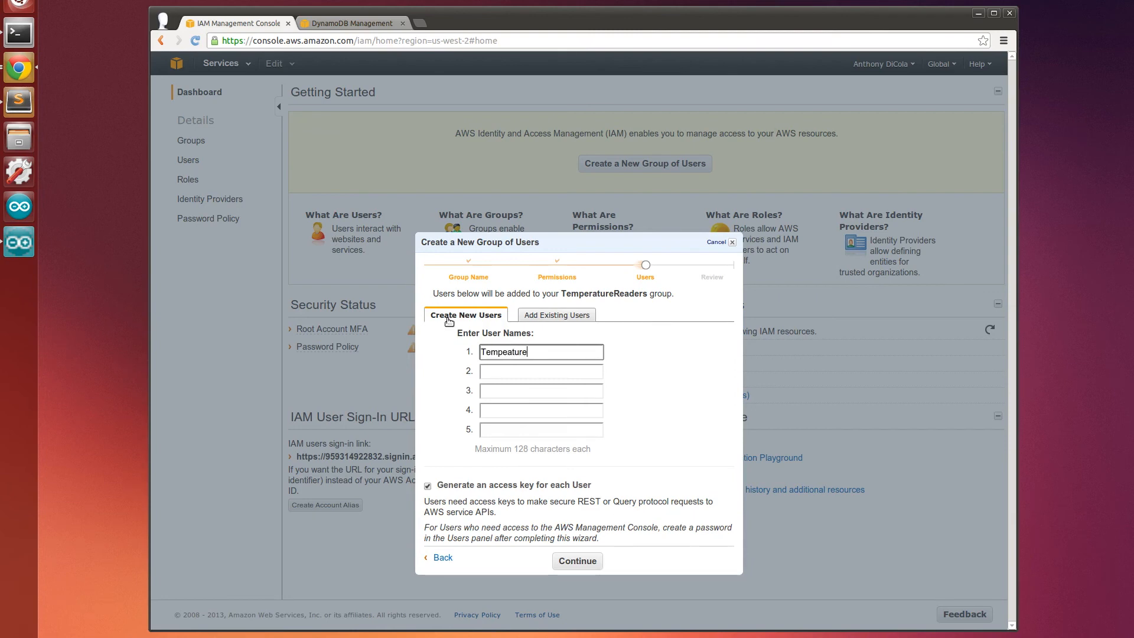
{"action": "type", "text": "ReadU"}
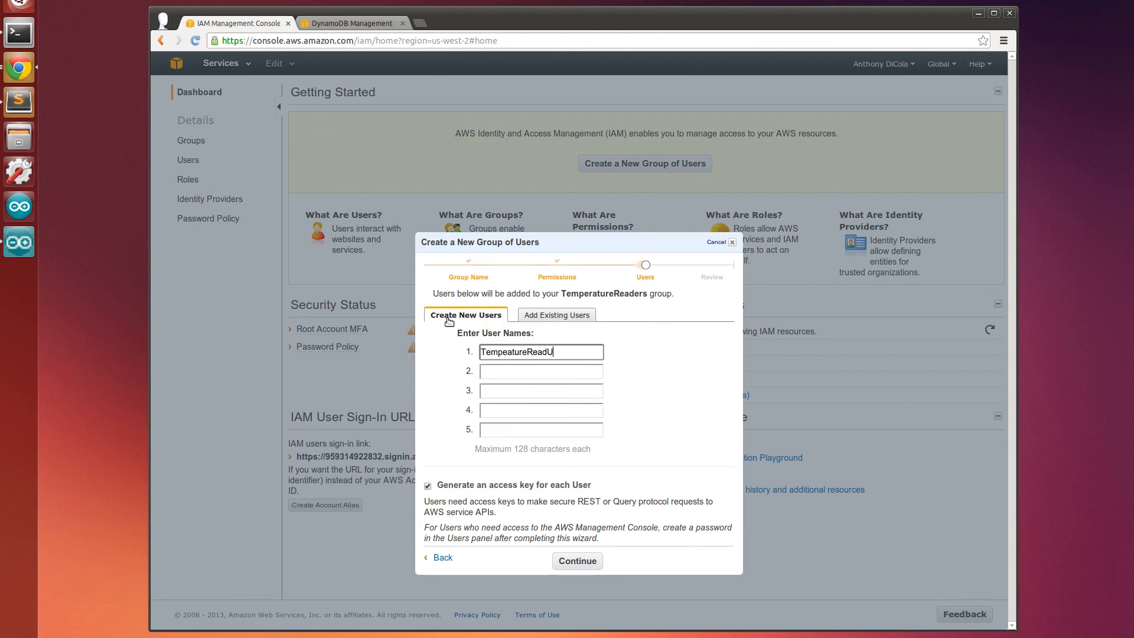
{"action": "type", "text": "ser"}
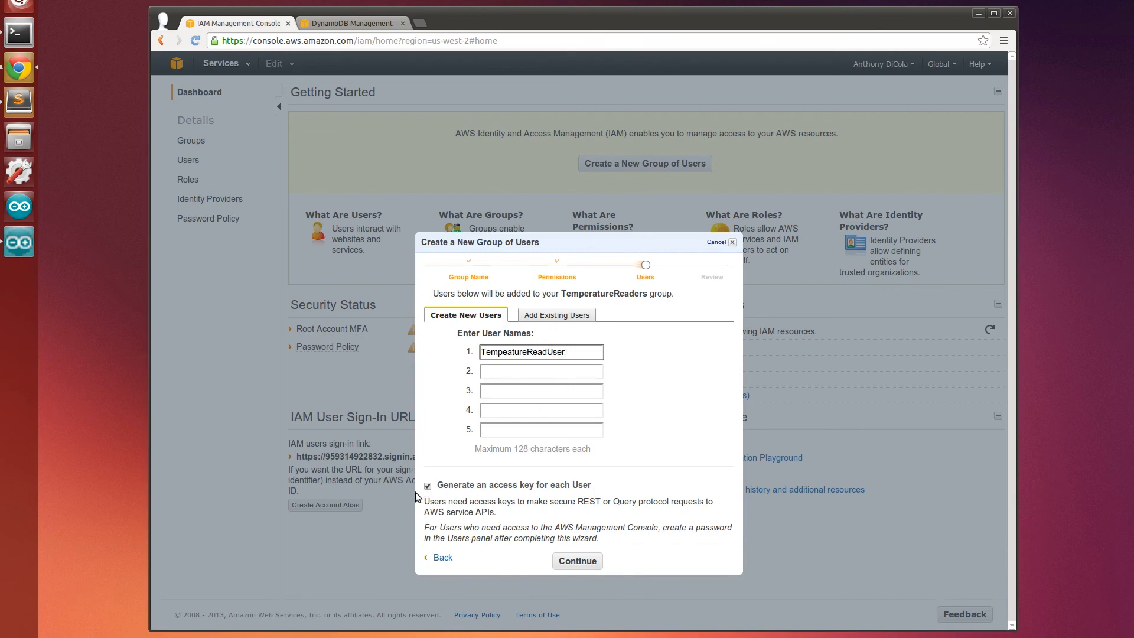
{"action": "mouse_move", "coordinate": [478, 498]}
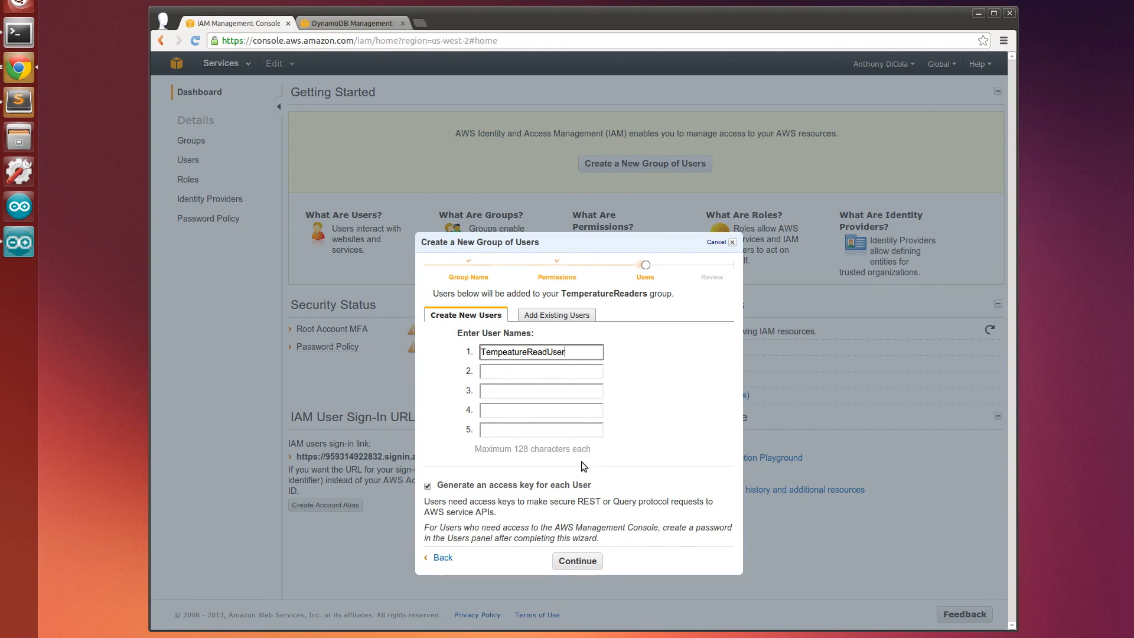
{"action": "mouse_move", "coordinate": [610, 348]}
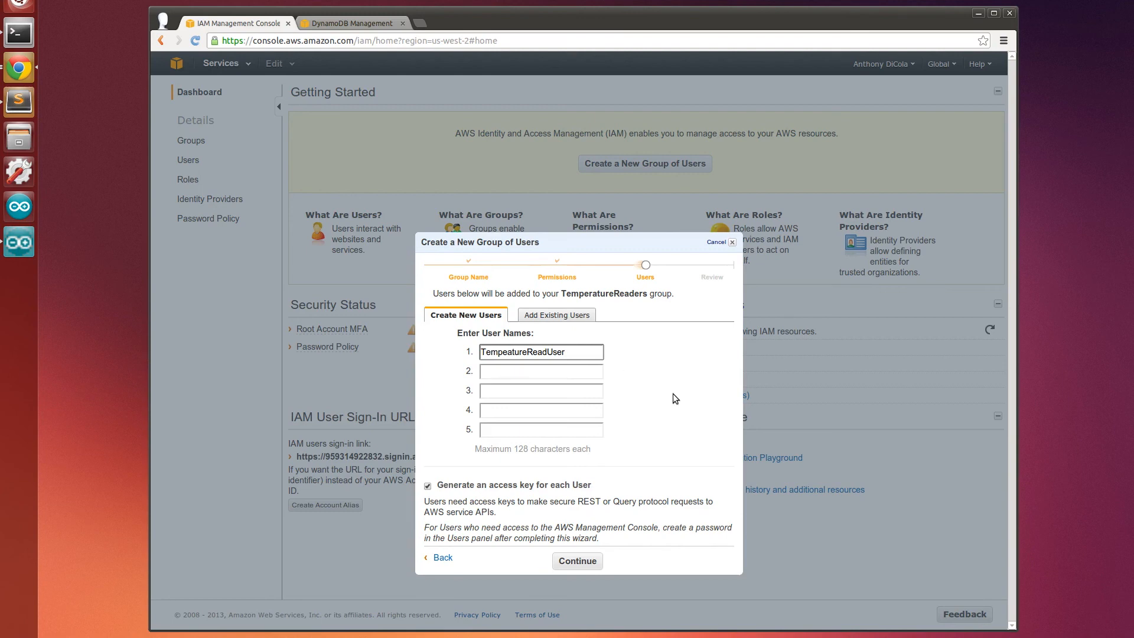
{"action": "left_click", "coordinate": [577, 560]}
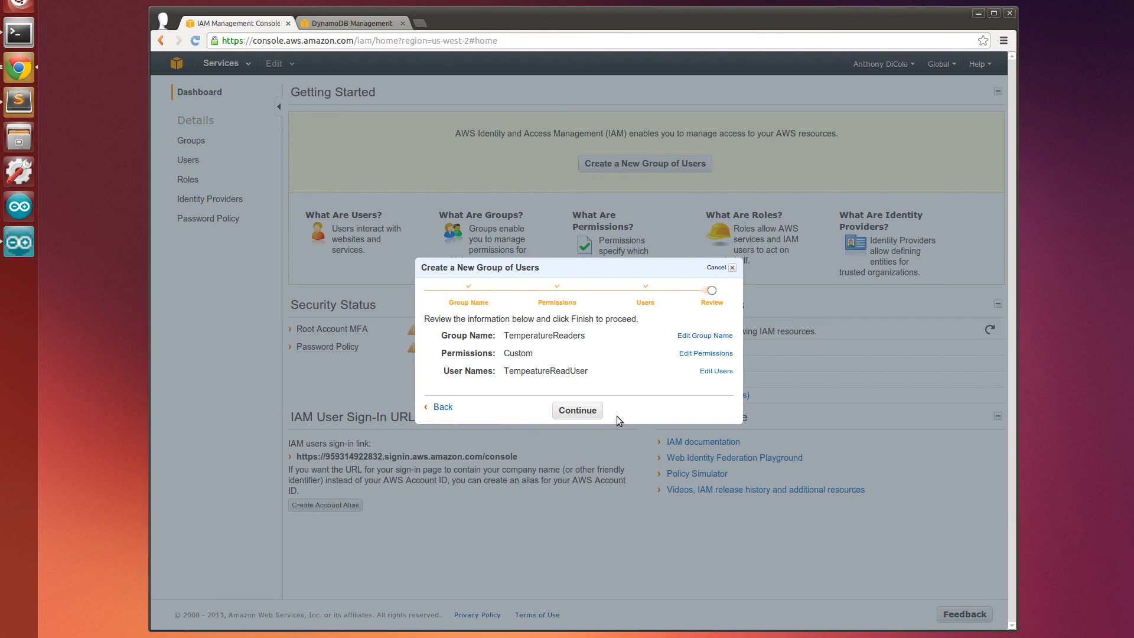
{"action": "mouse_move", "coordinate": [588, 381]}
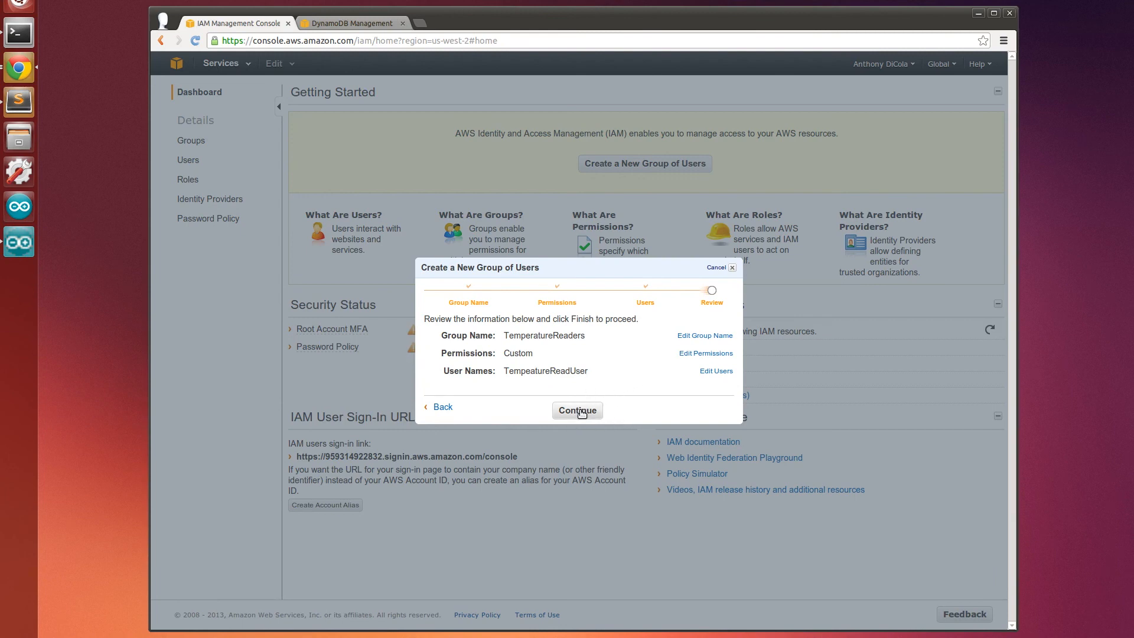
Step: Create the TemperatureReaders group with its user and close the success dialog
{"action": "left_click", "coordinate": [576, 410]}
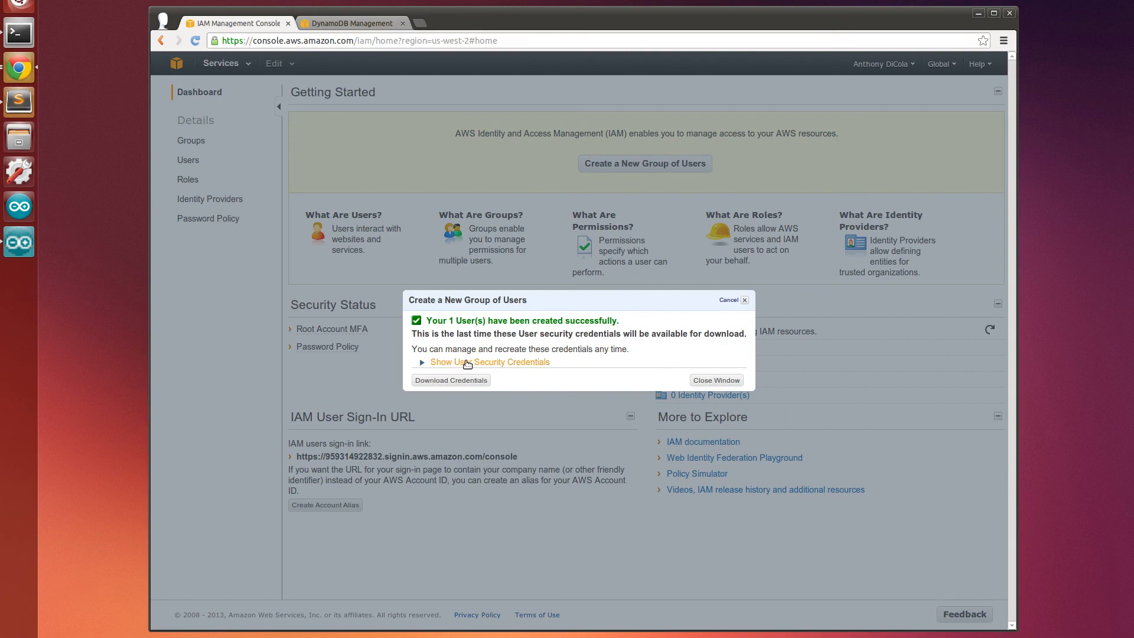
{"action": "mouse_move", "coordinate": [418, 369]}
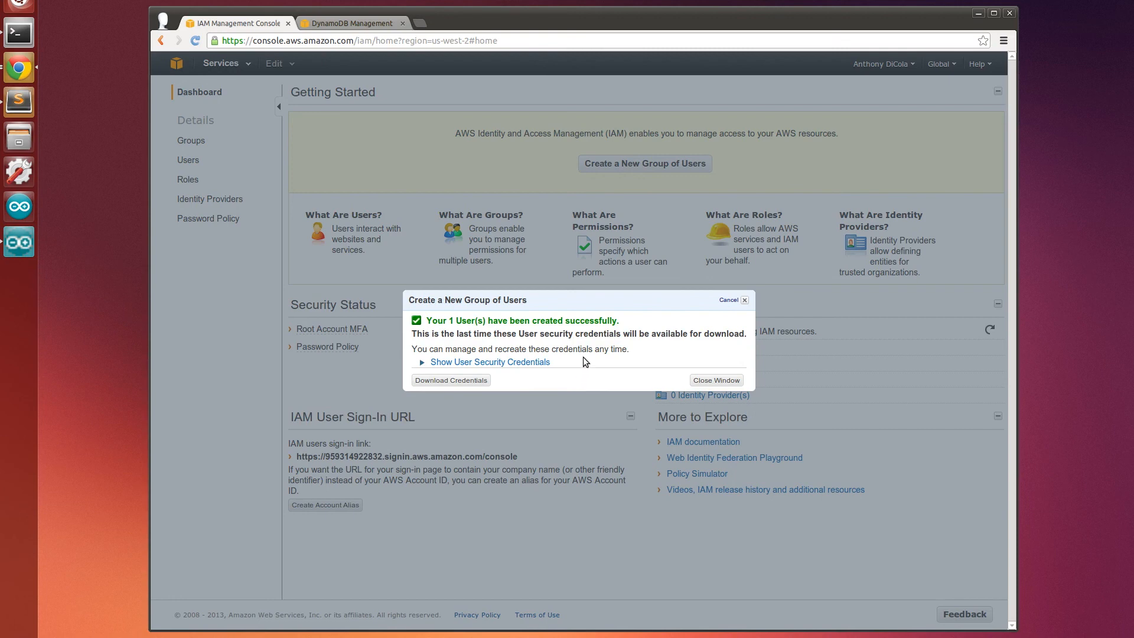
{"action": "mouse_move", "coordinate": [529, 351]}
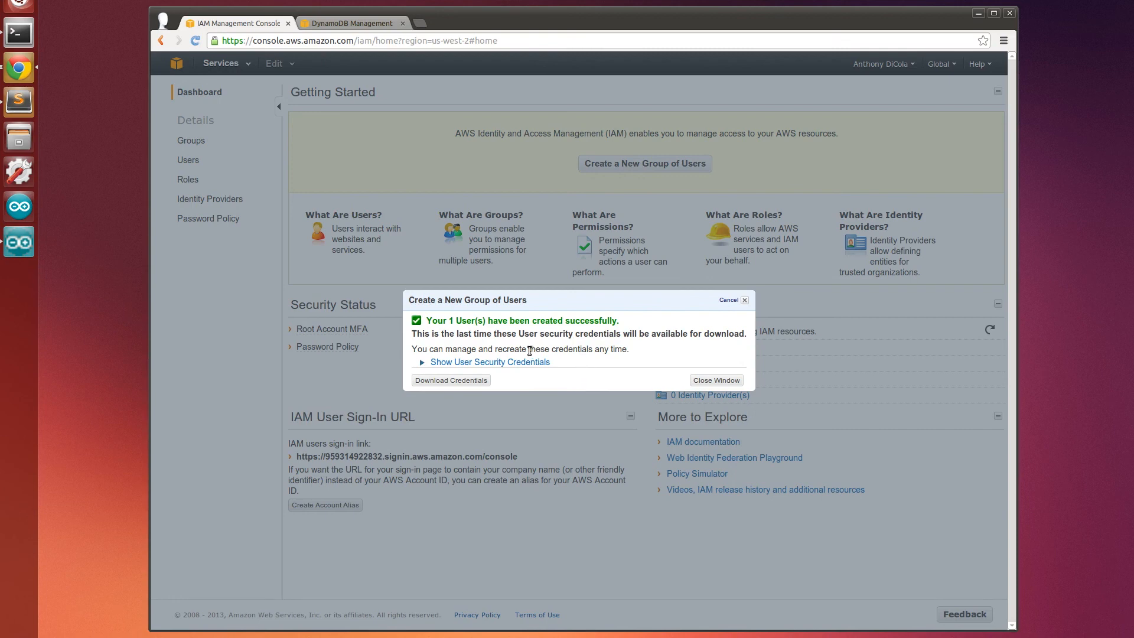
{"action": "left_click", "coordinate": [714, 379]}
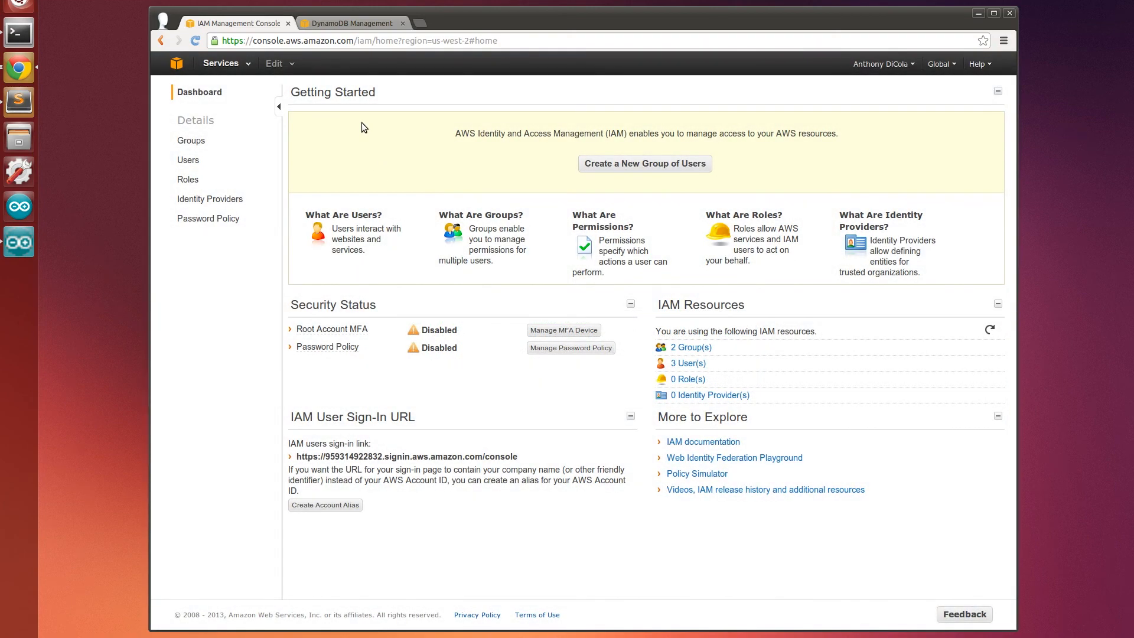
{"action": "mouse_move", "coordinate": [191, 140]}
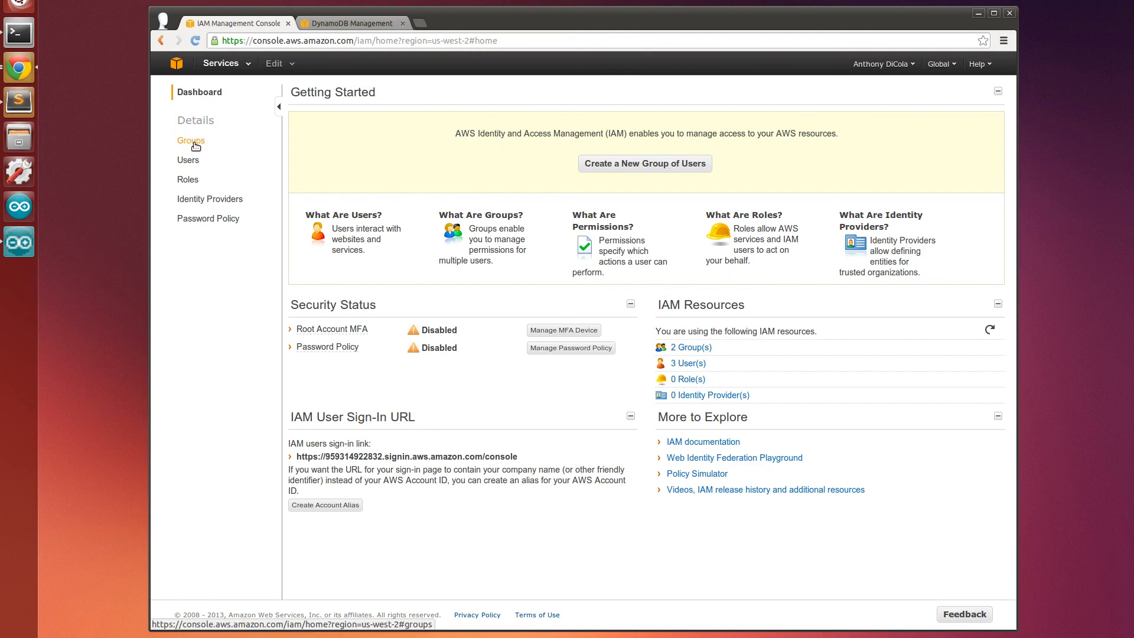
Step: Show the TemperatureReaders group's details from the Groups list
{"action": "left_click", "coordinate": [191, 141]}
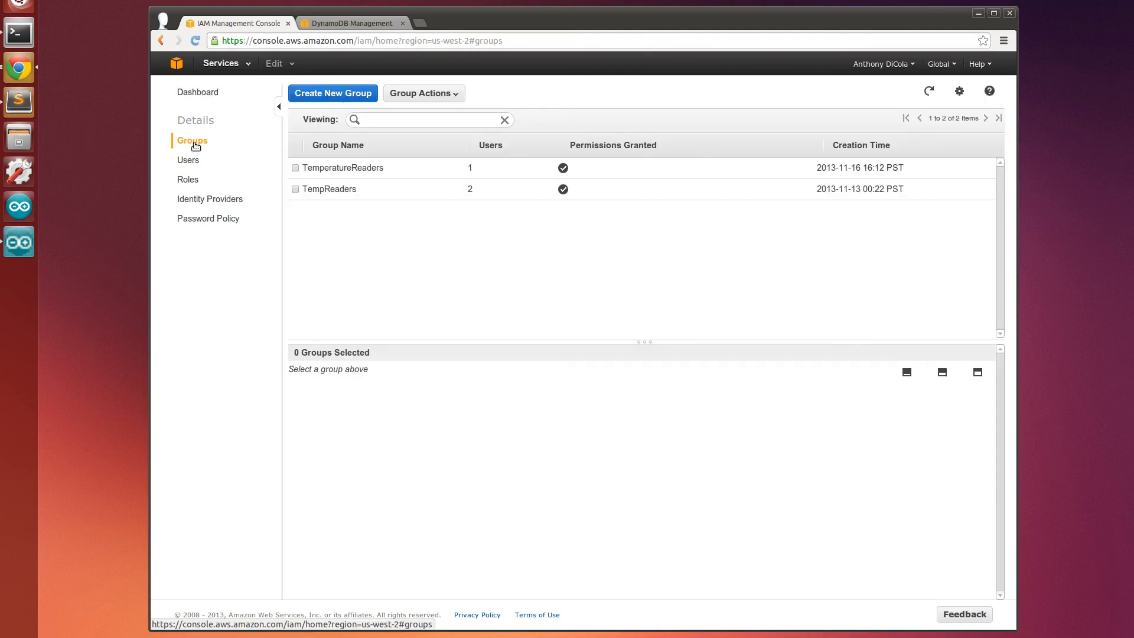
{"action": "mouse_move", "coordinate": [473, 202]}
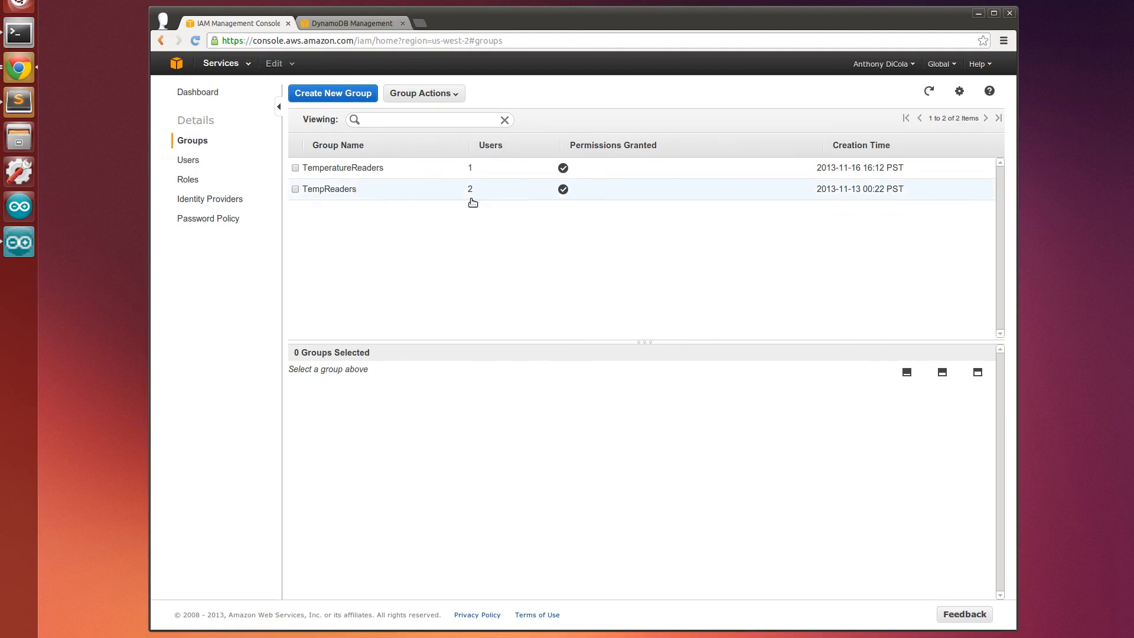
{"action": "mouse_move", "coordinate": [384, 205]}
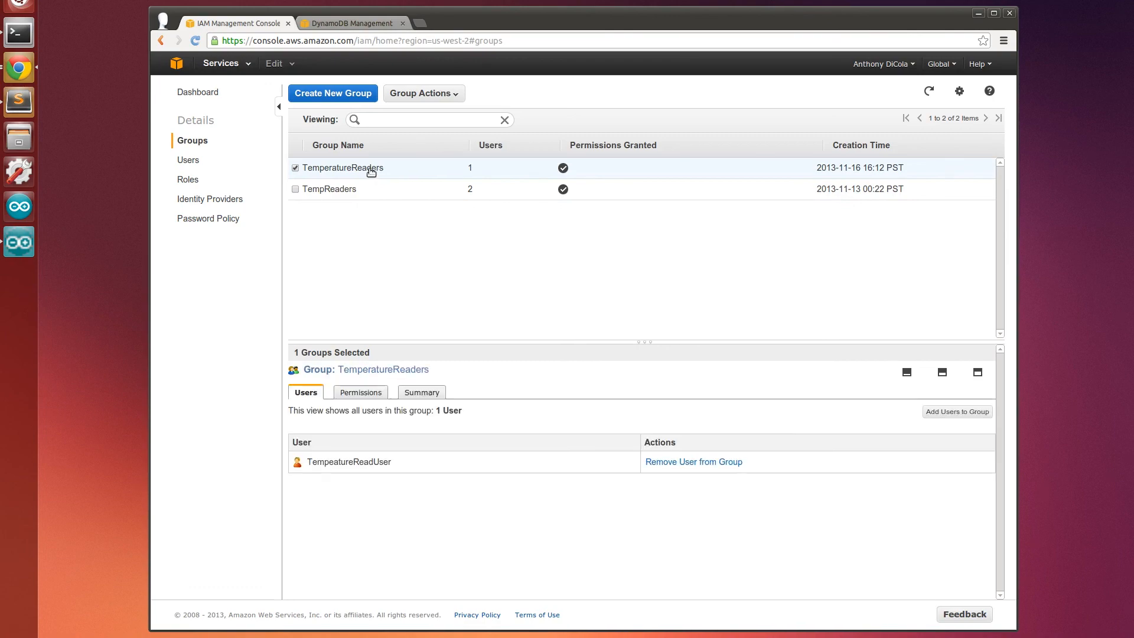
{"action": "left_click", "coordinate": [360, 393]}
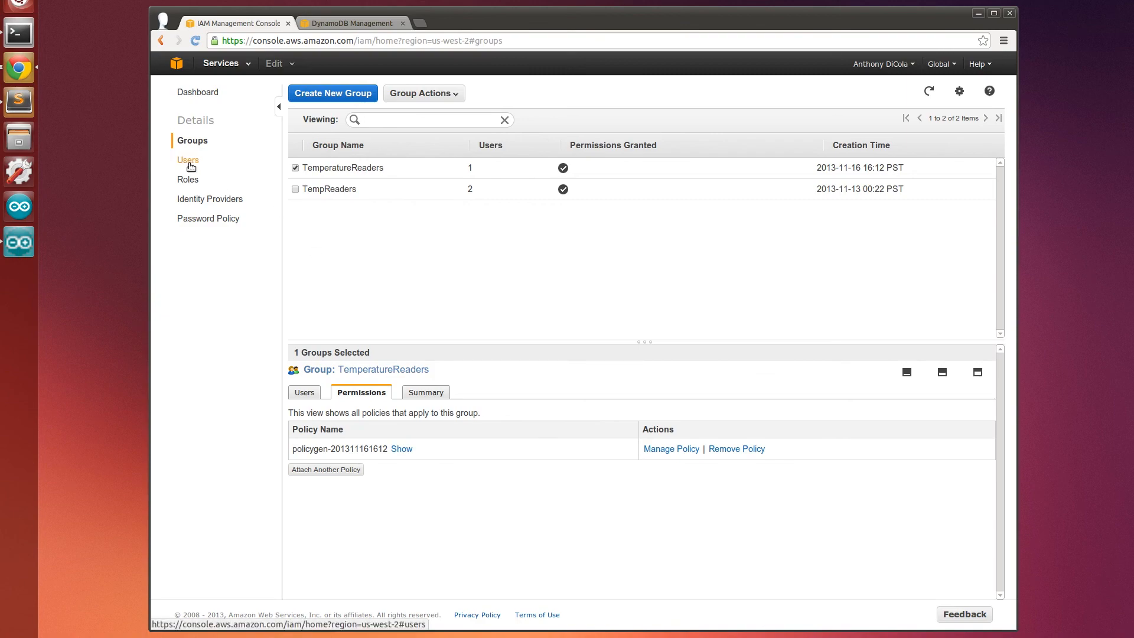
Step: Show TempeatureReadUser's details from the Users list, confirming membership in TemperatureReaders
{"action": "left_click", "coordinate": [188, 159]}
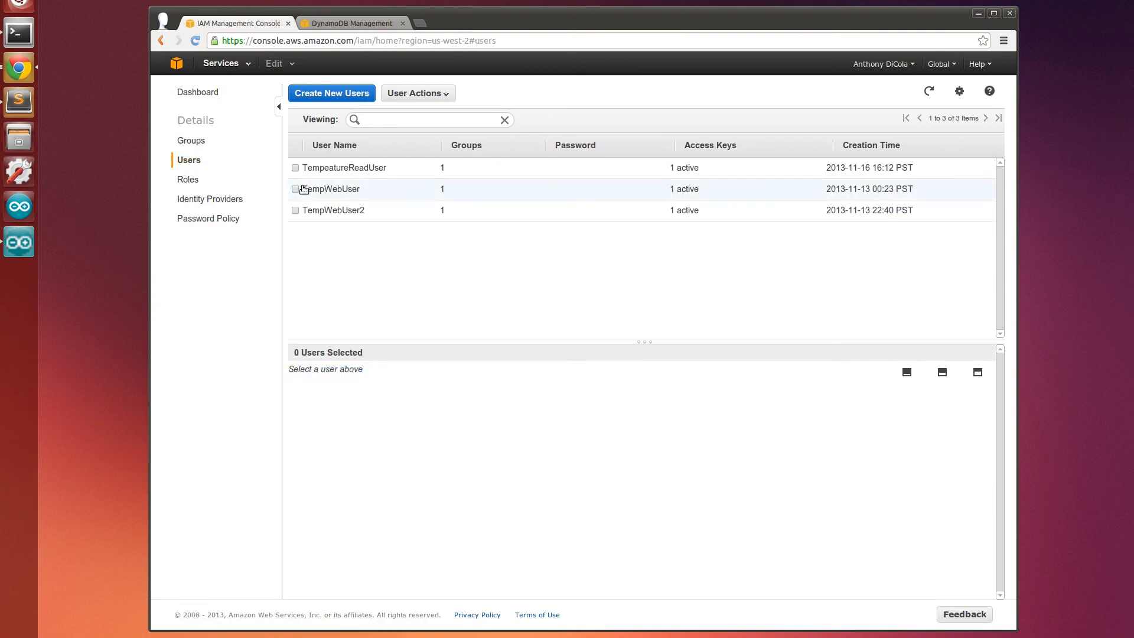
{"action": "mouse_move", "coordinate": [384, 176]}
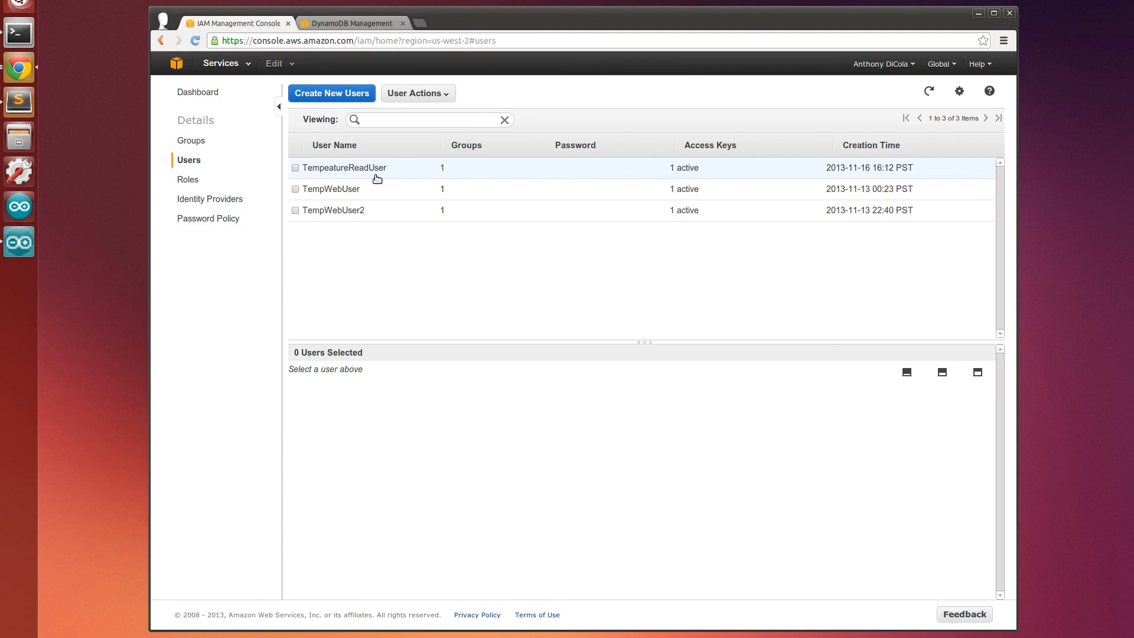
{"action": "left_click", "coordinate": [295, 166]}
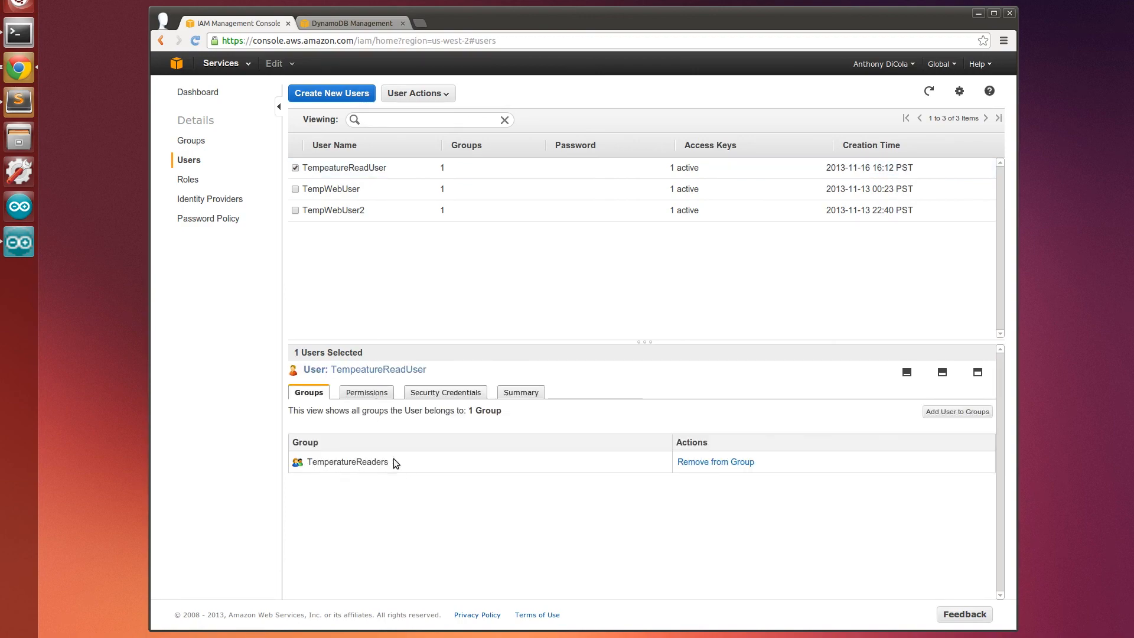
{"action": "mouse_move", "coordinate": [421, 446]}
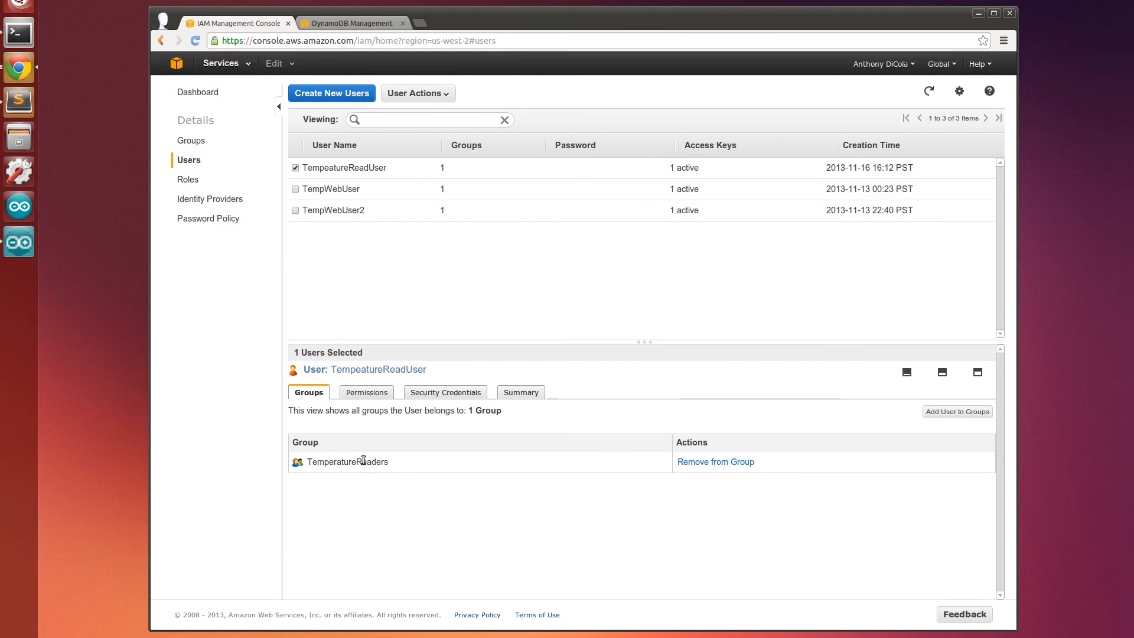
{"action": "mouse_move", "coordinate": [359, 456]}
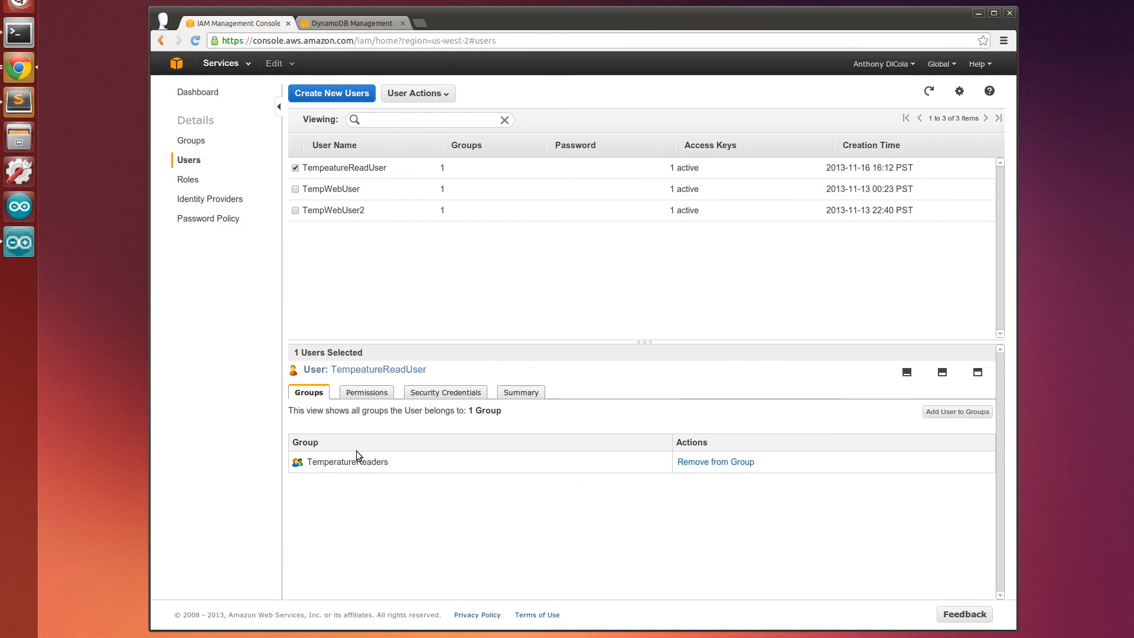
{"action": "mouse_move", "coordinate": [393, 460]}
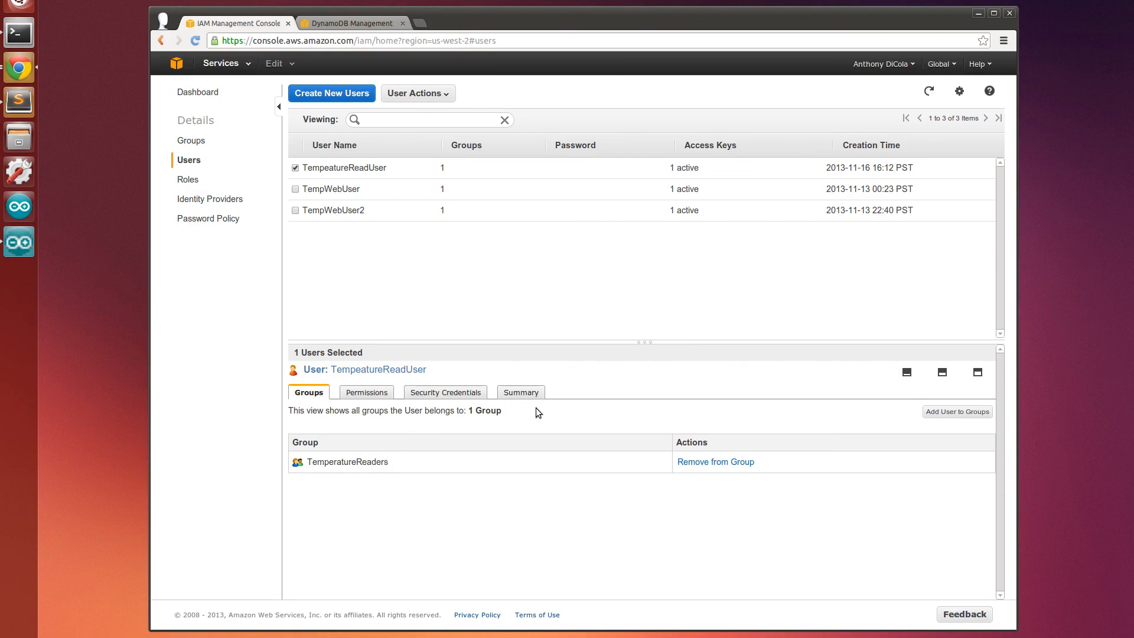
{"action": "mouse_move", "coordinate": [507, 381]}
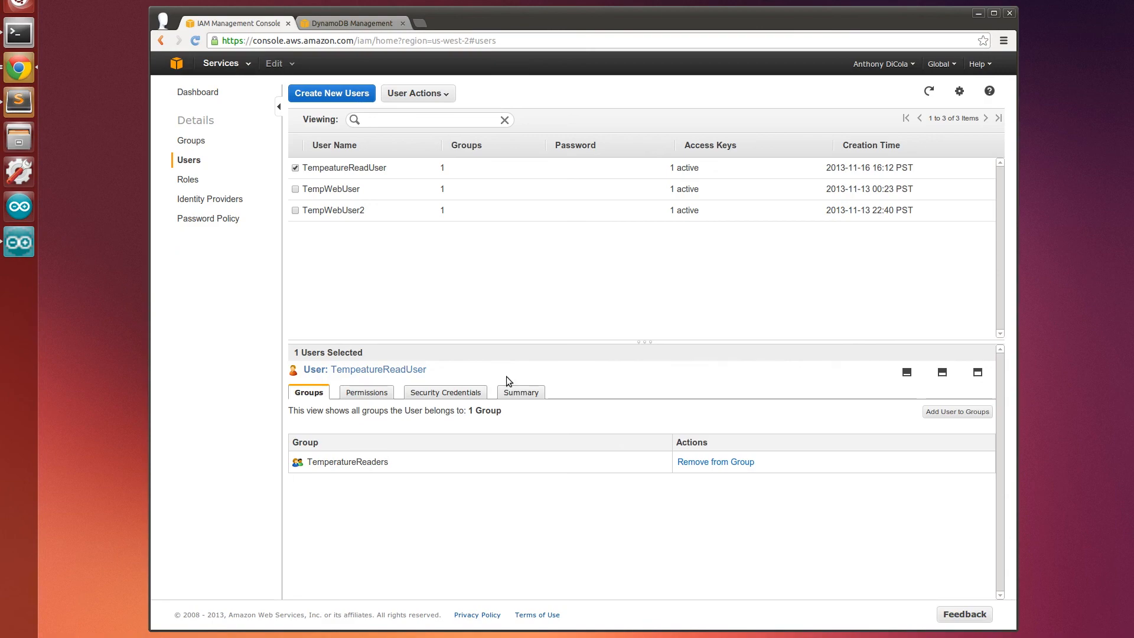
{"action": "mouse_move", "coordinate": [455, 316]}
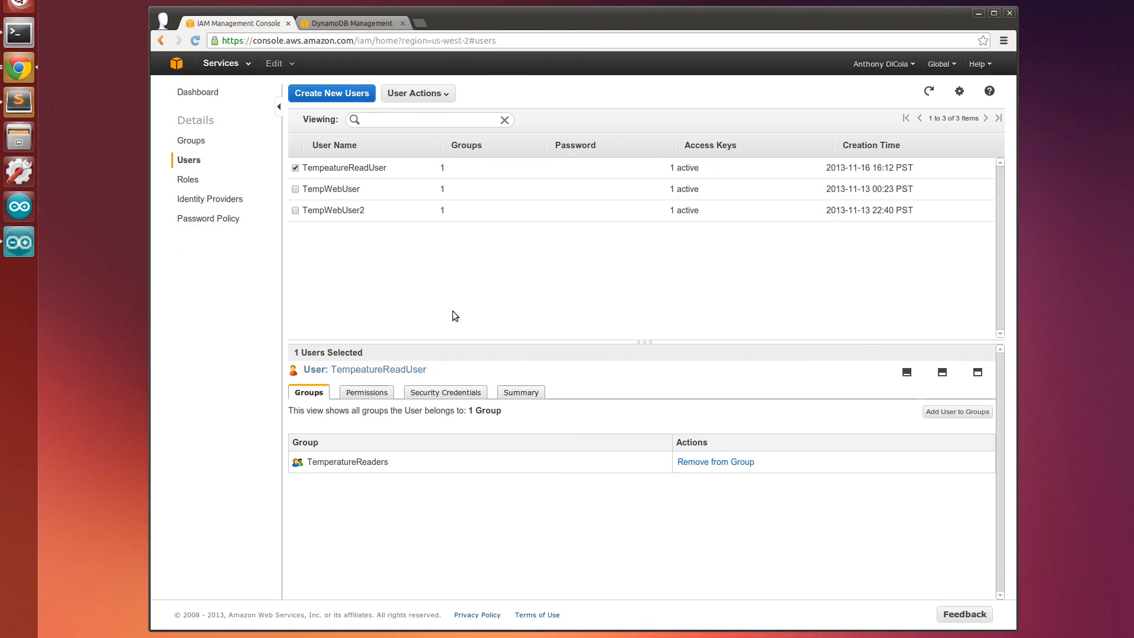
{"action": "mouse_move", "coordinate": [473, 316]}
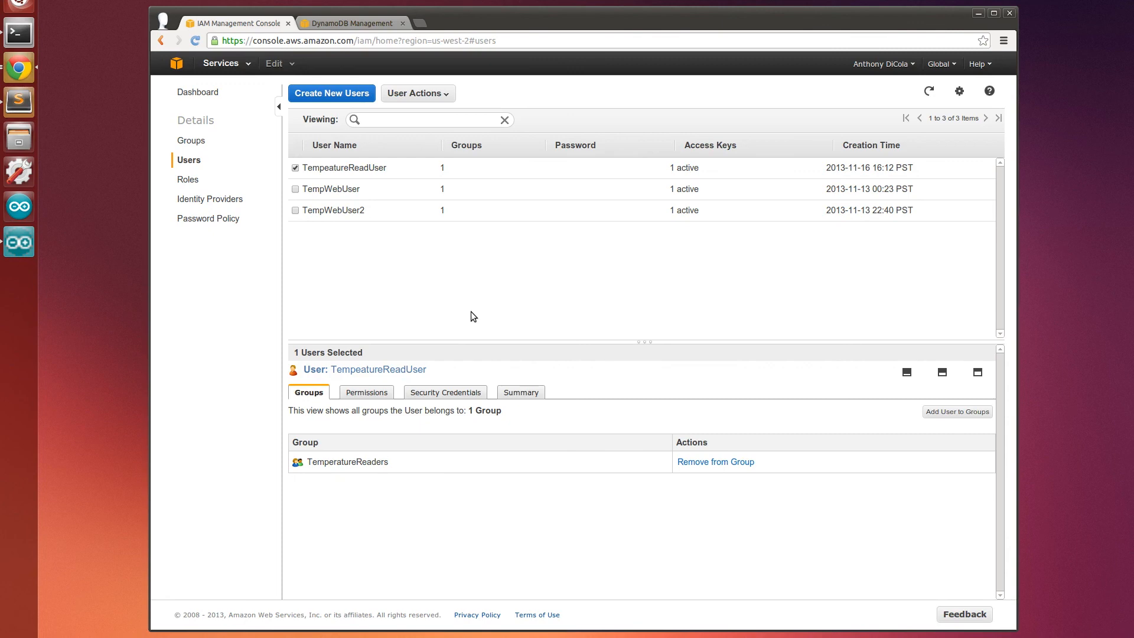